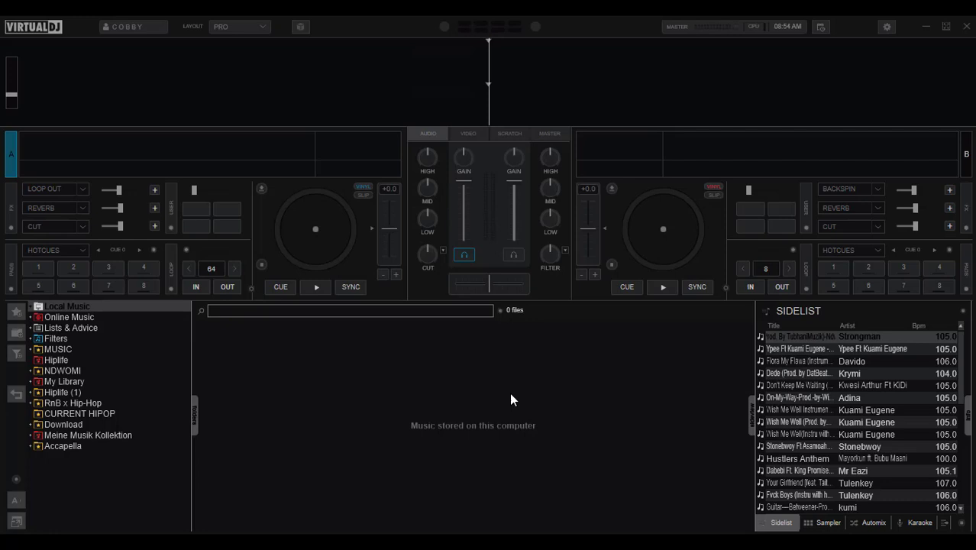
mouse_move(516, 395)
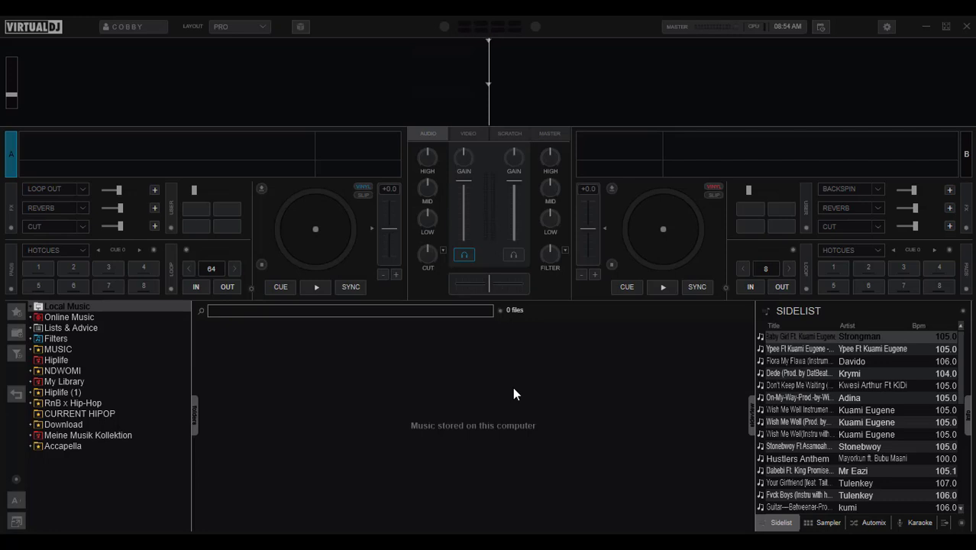
Apply the Old 2018 skin from Settings > Interface, then switch back to Default
click(663, 287)
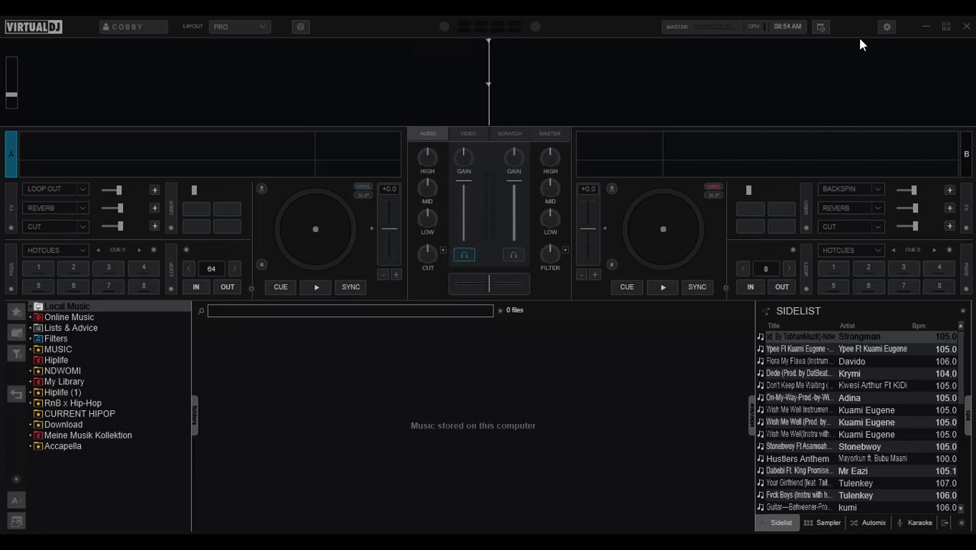
click(887, 27)
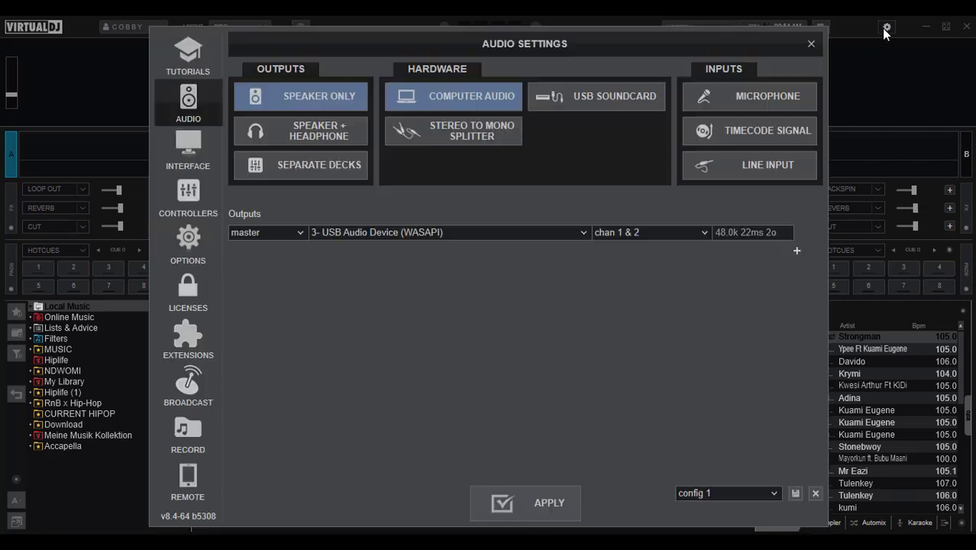
mouse_move(885, 27)
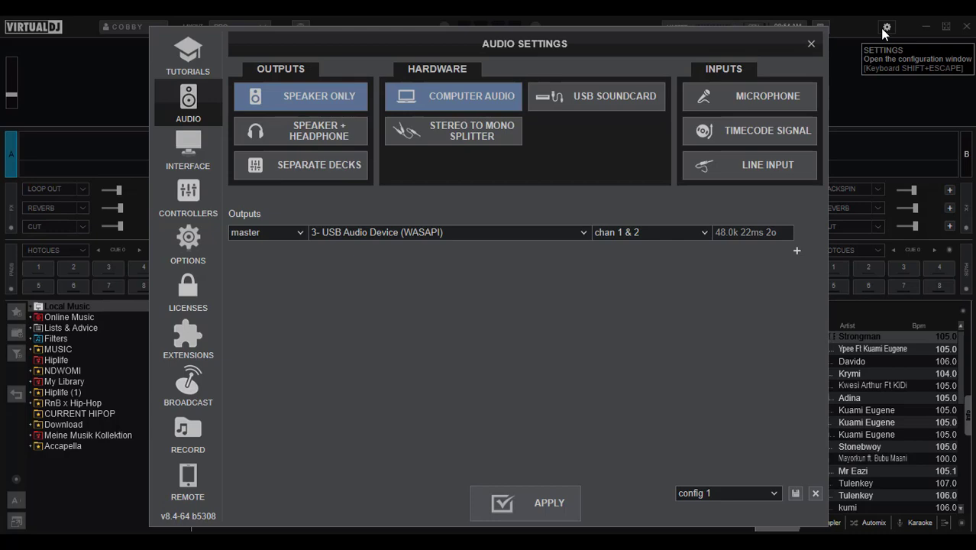
click(188, 145)
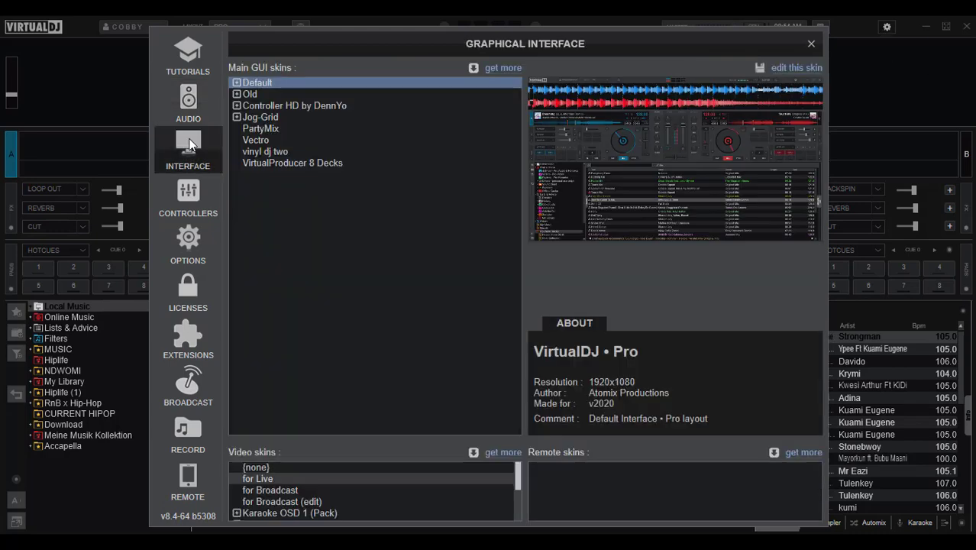
click(250, 94)
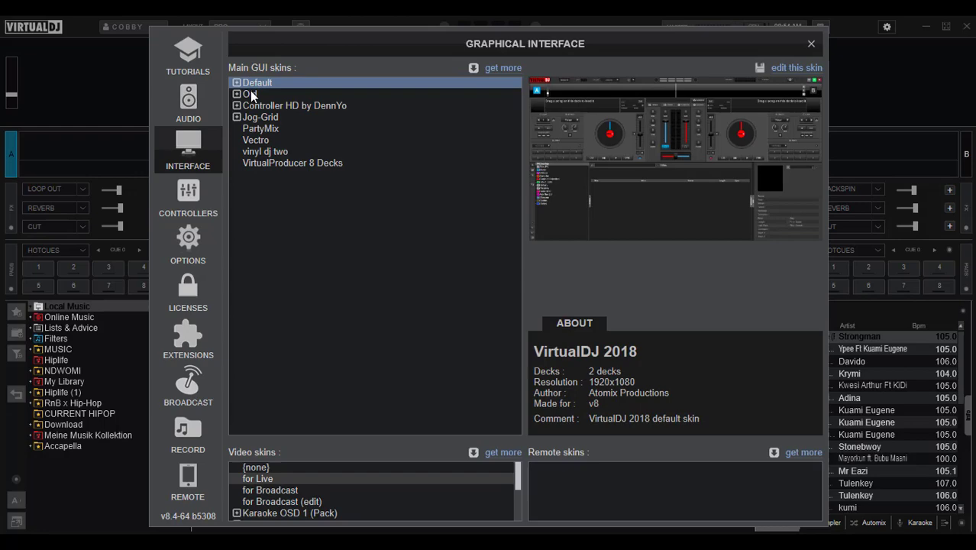
click(811, 43)
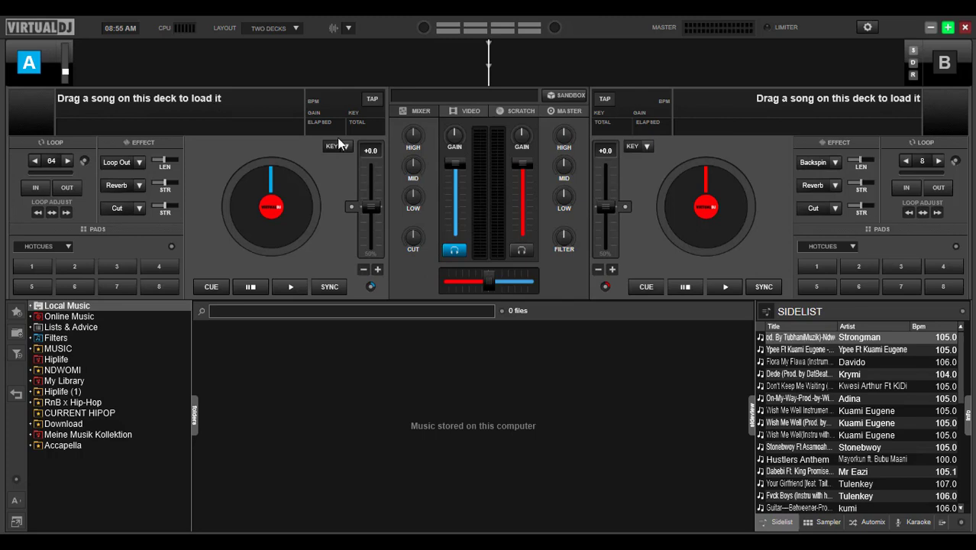
mouse_move(866, 28)
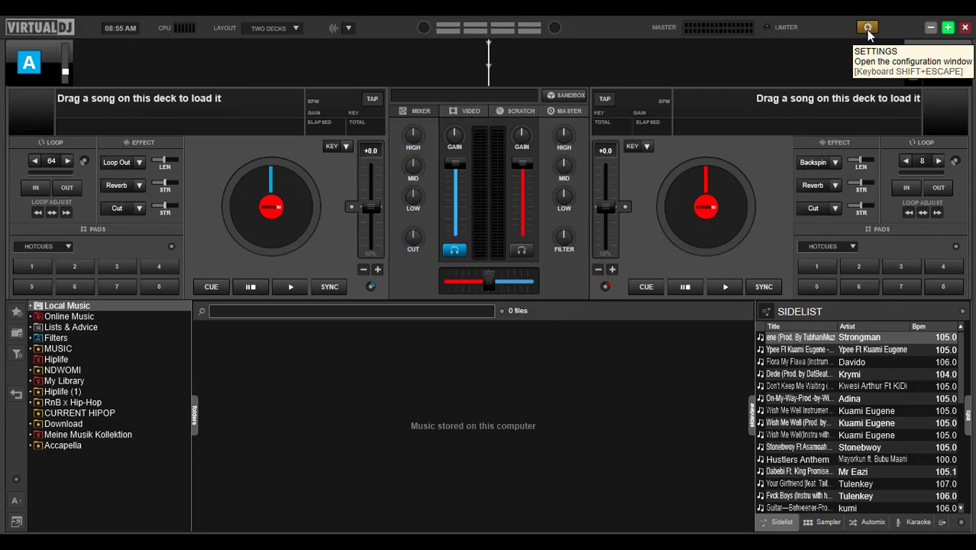
click(863, 27)
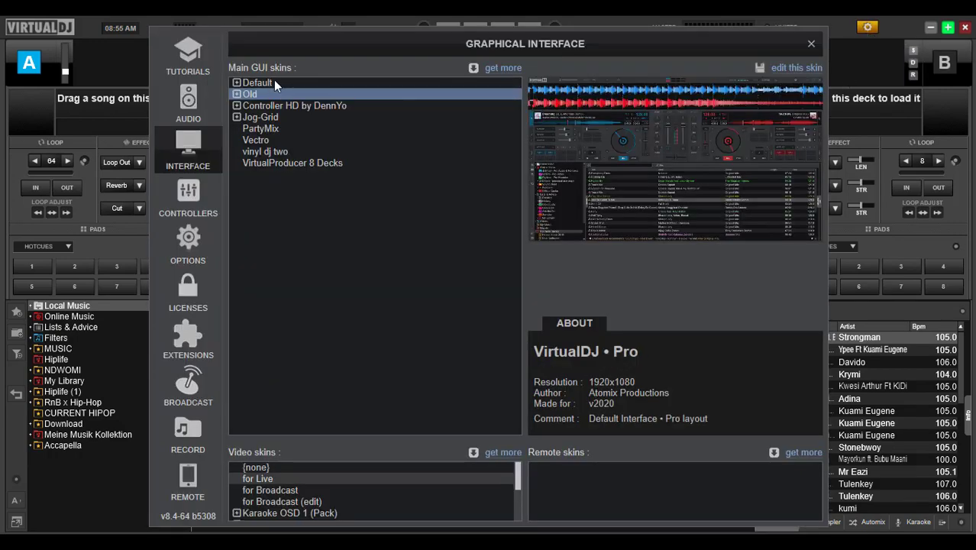
click(258, 83)
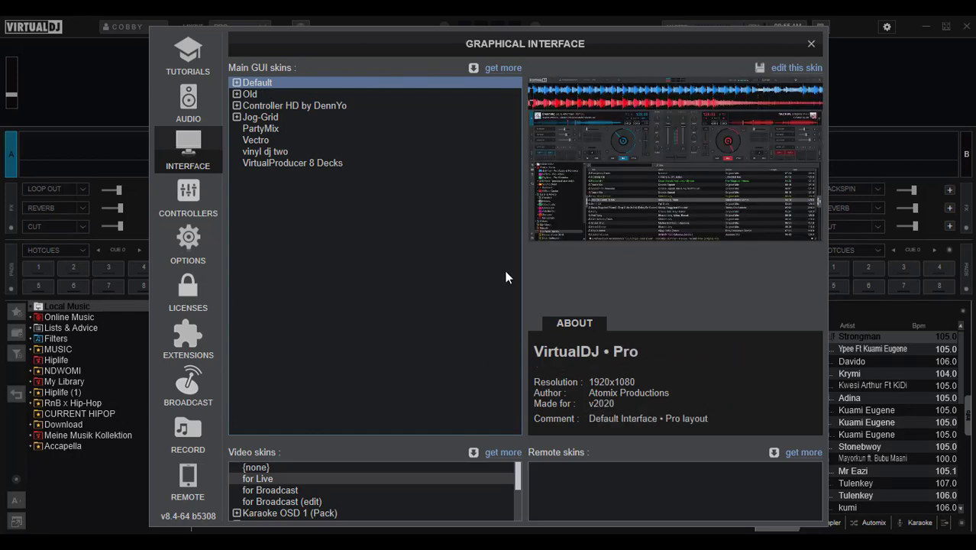
mouse_move(392, 249)
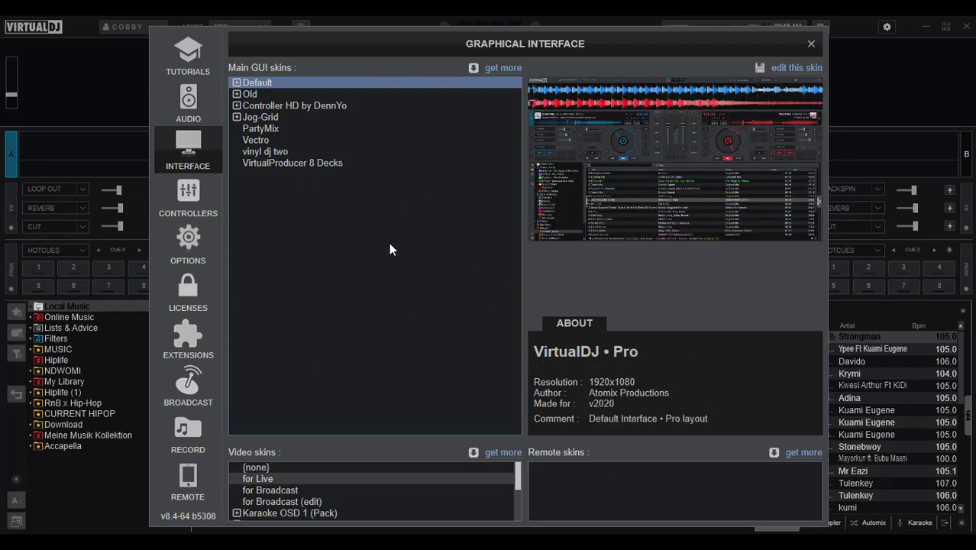
Scroll through the Tutorials page's video list and choose View More for further tutorials
click(188, 52)
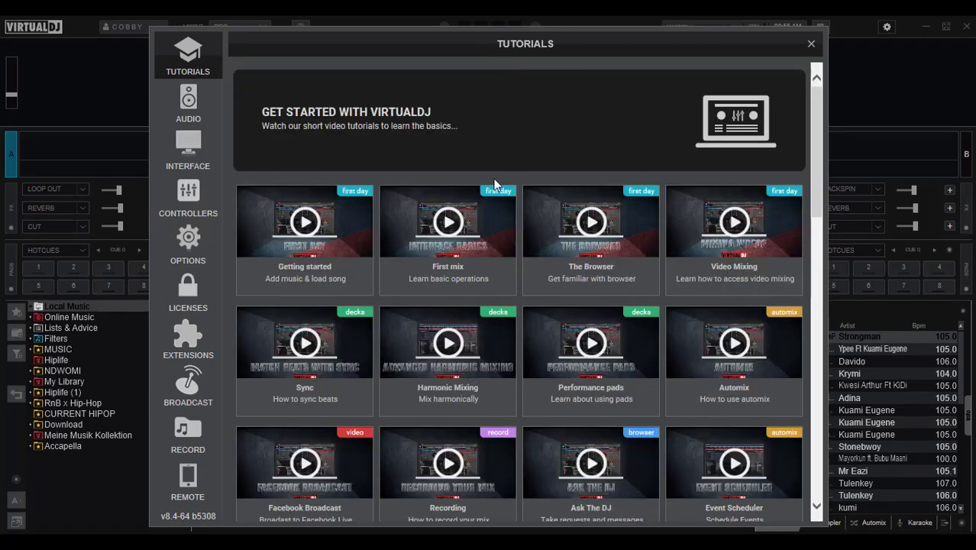
mouse_move(431, 252)
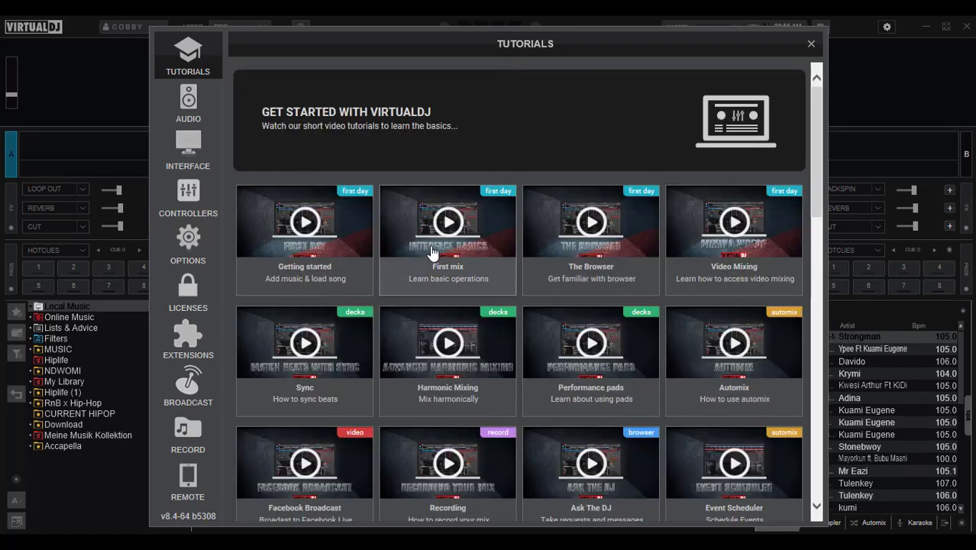
scroll(down, 3)
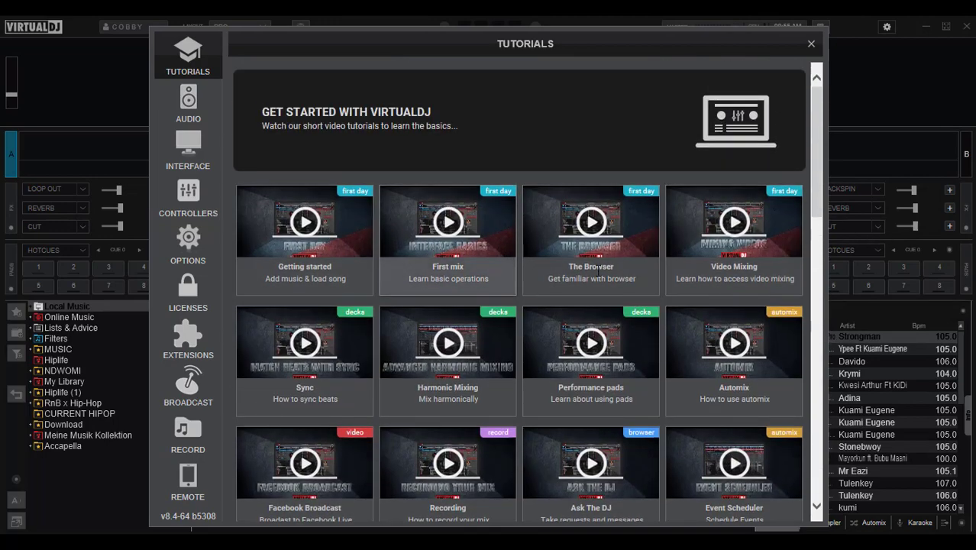
scroll(down, 3)
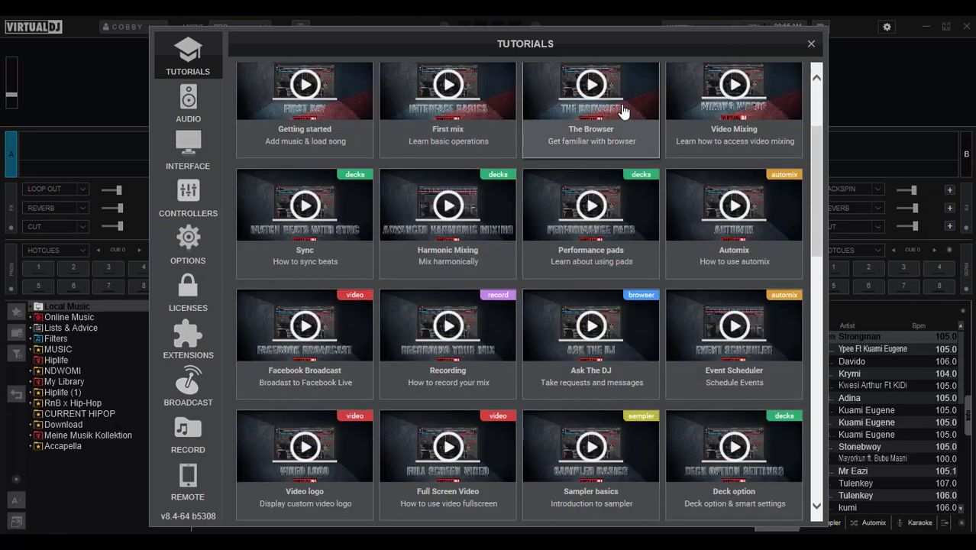
mouse_move(631, 278)
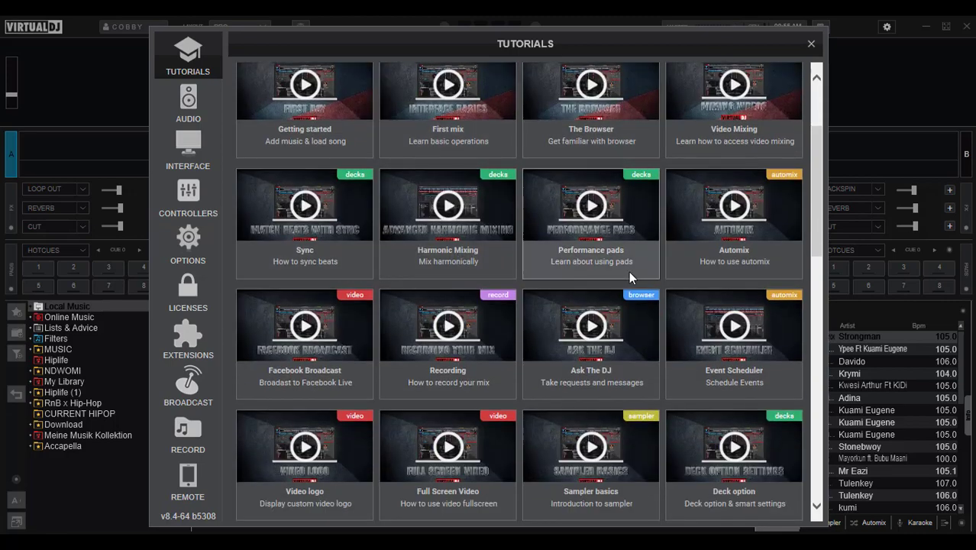
scroll(down, 3)
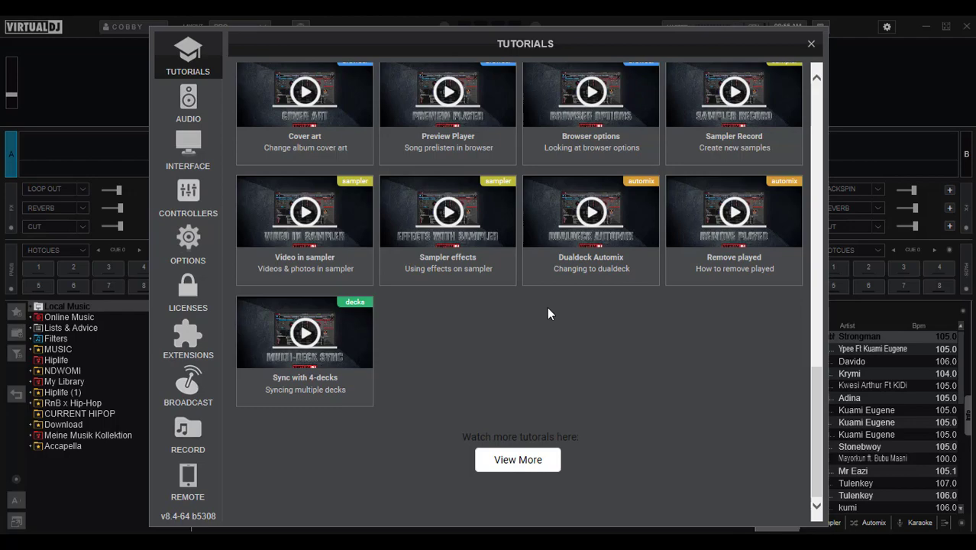
mouse_move(502, 472)
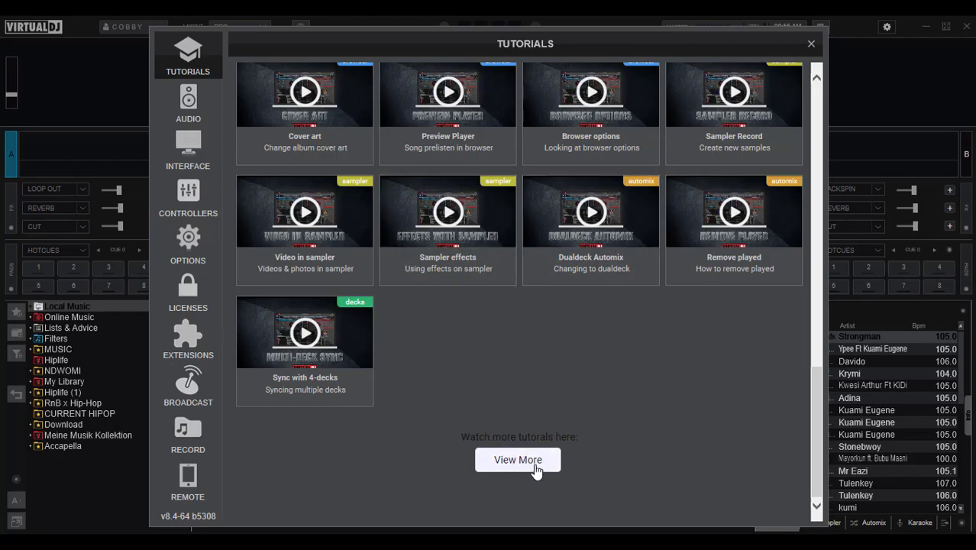
click(518, 459)
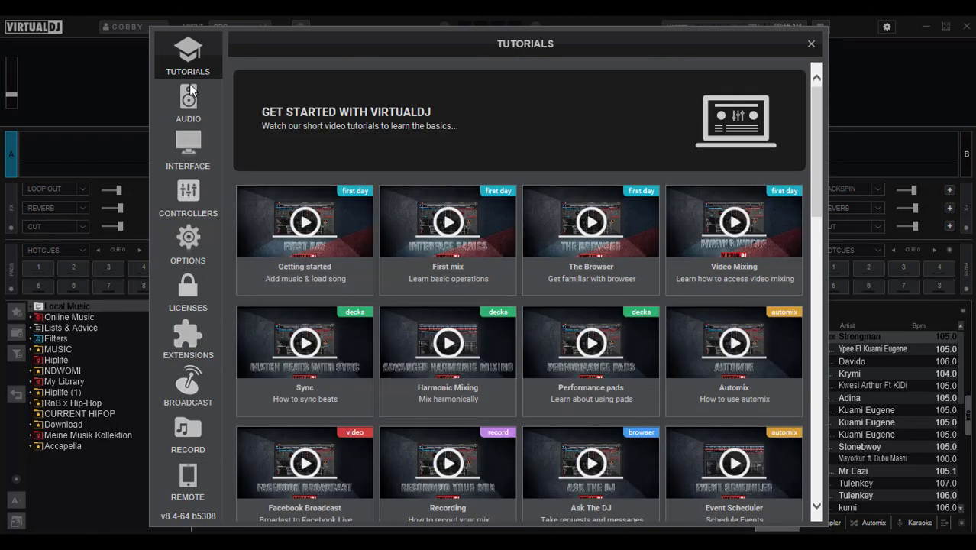
mouse_move(214, 371)
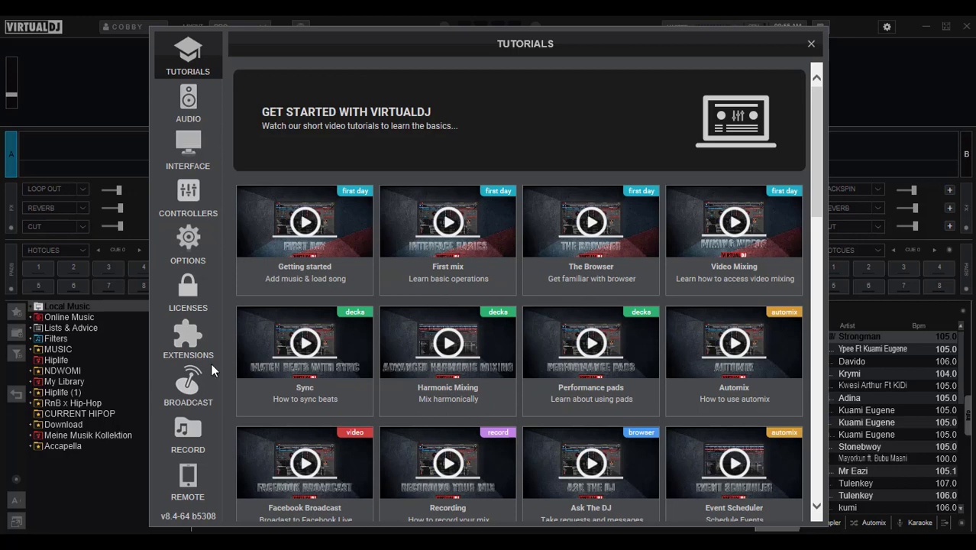
Open the Extensions catalogue and browse the Samples, Languages and Skins categories
click(188, 340)
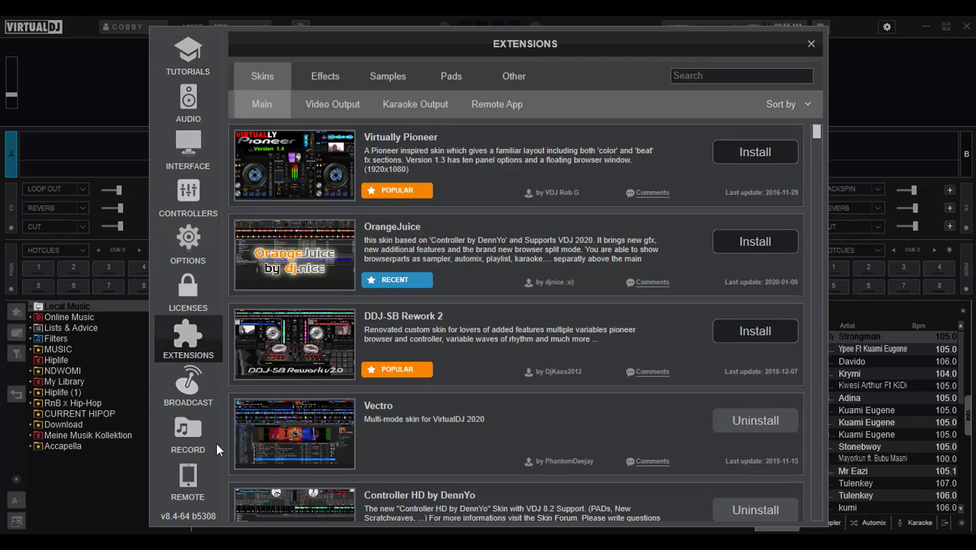
mouse_move(681, 197)
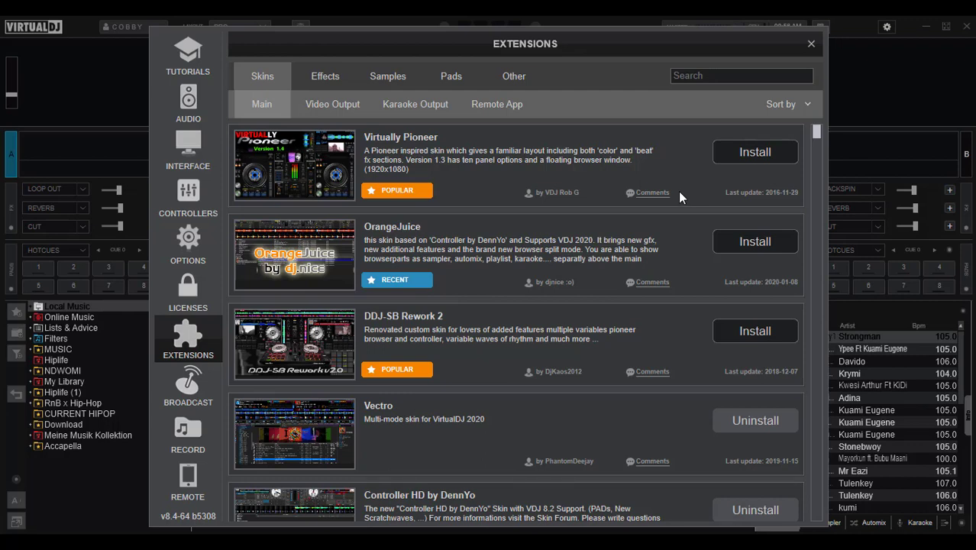
mouse_move(704, 184)
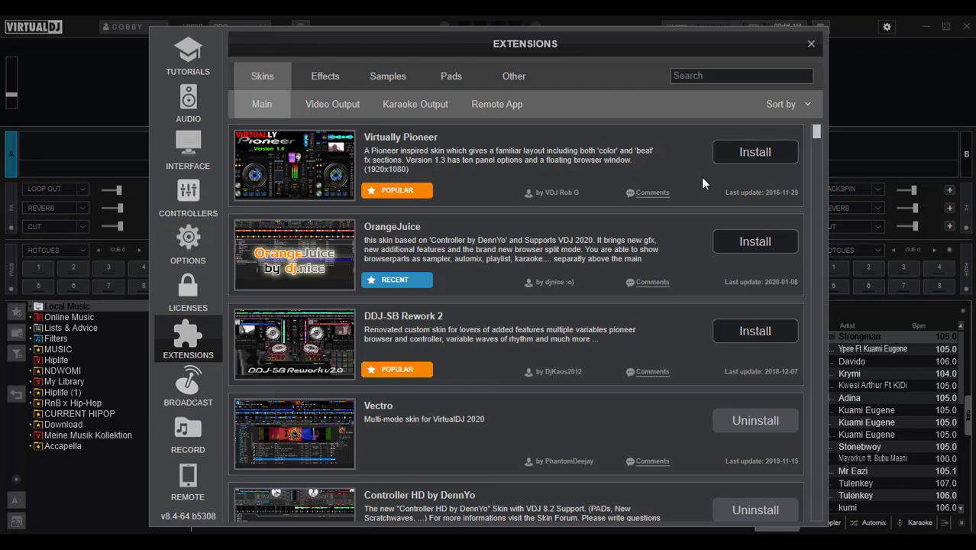
mouse_move(337, 217)
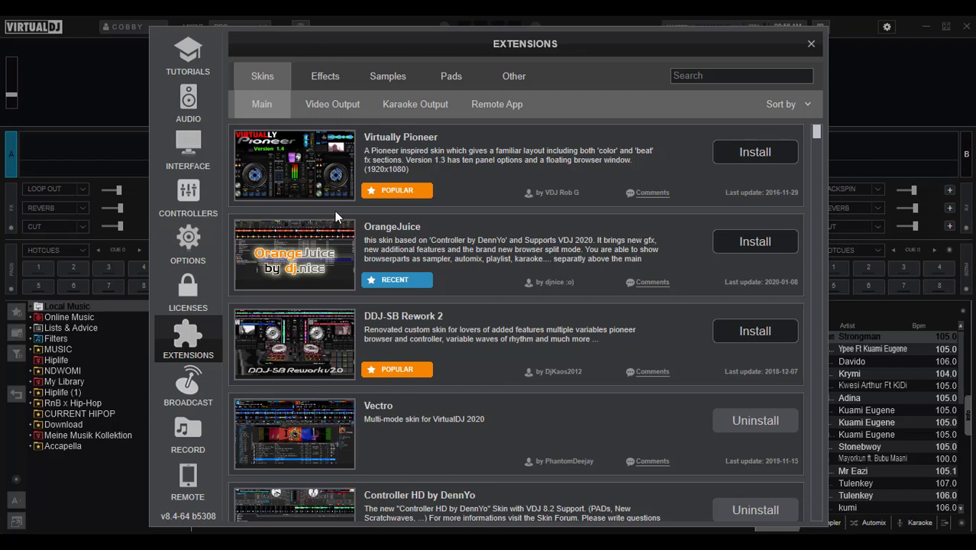
mouse_move(496, 167)
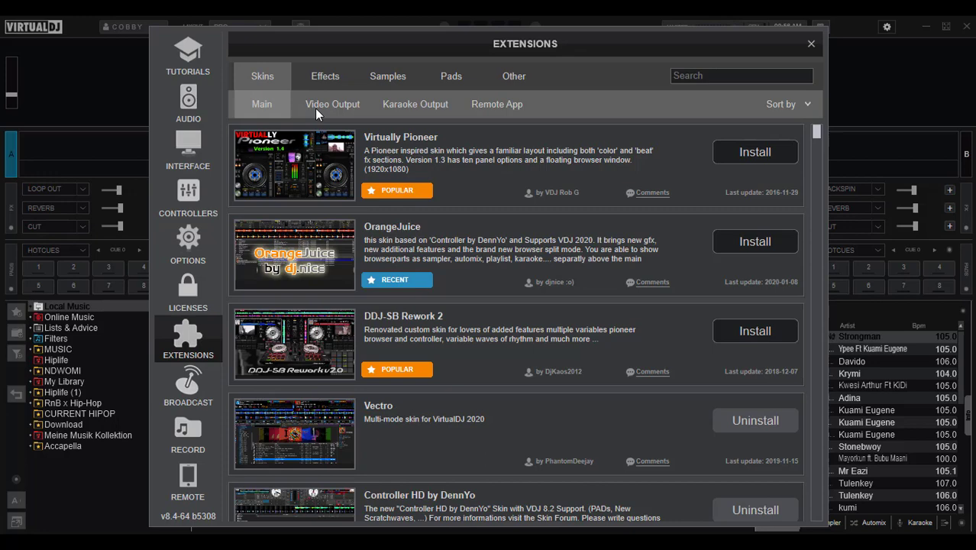
click(388, 75)
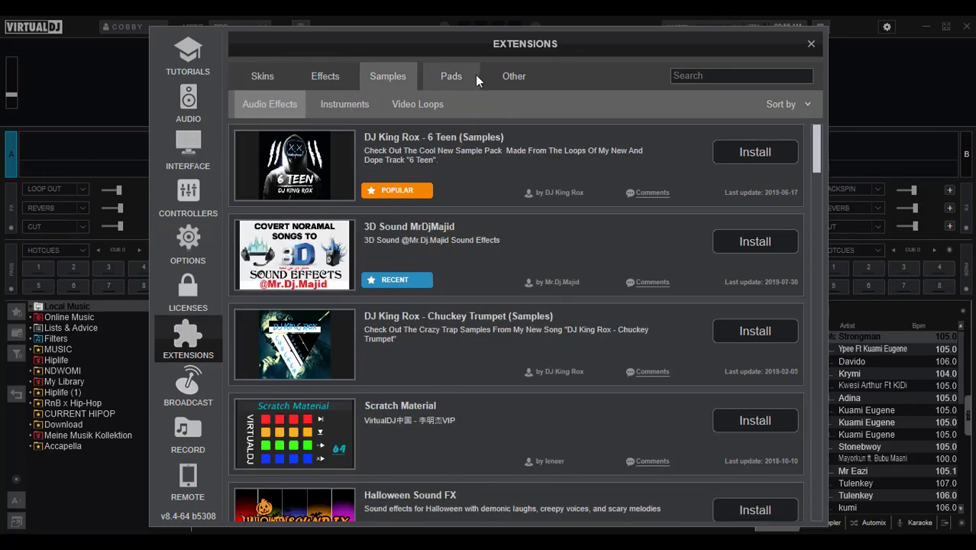
click(513, 75)
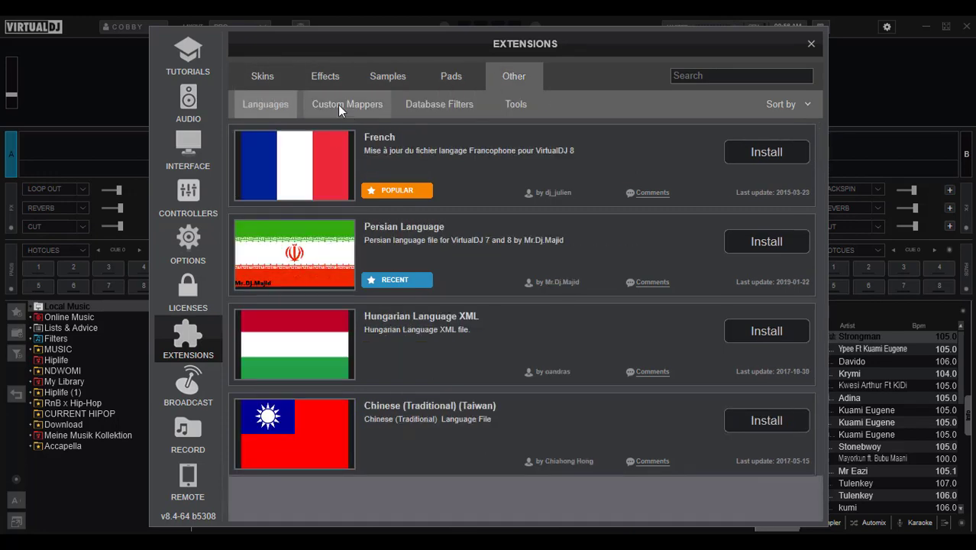
click(262, 76)
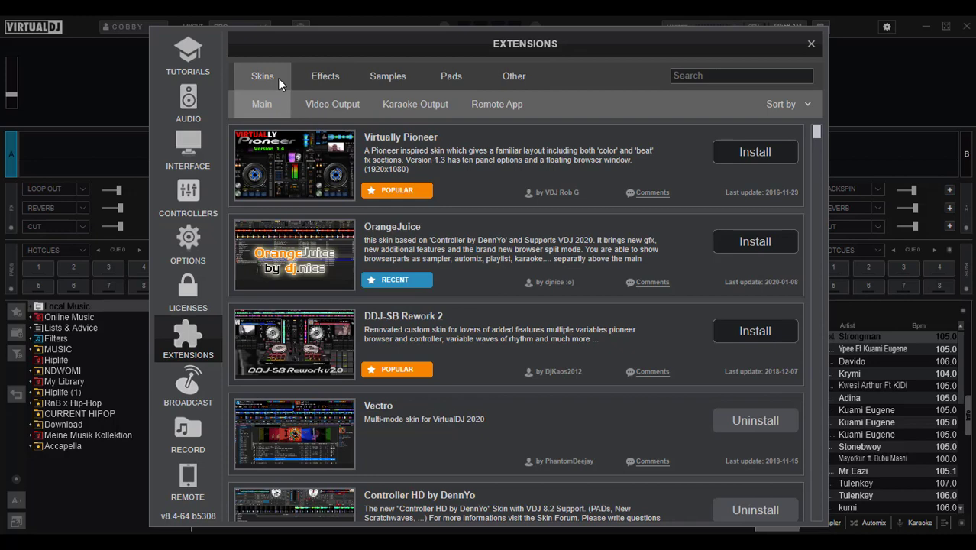
mouse_move(283, 295)
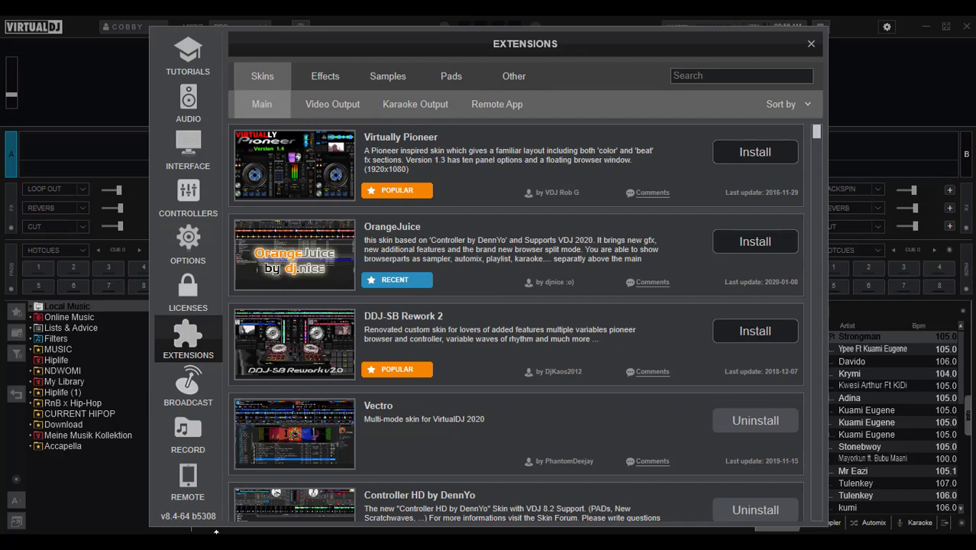
Open the Remote Devices page offering the mobile remote app
click(188, 480)
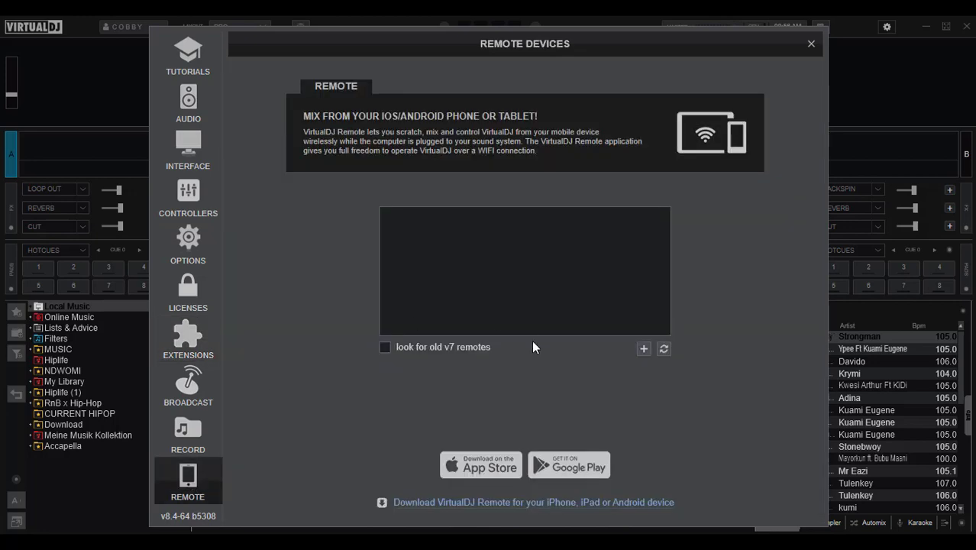
mouse_move(560, 317)
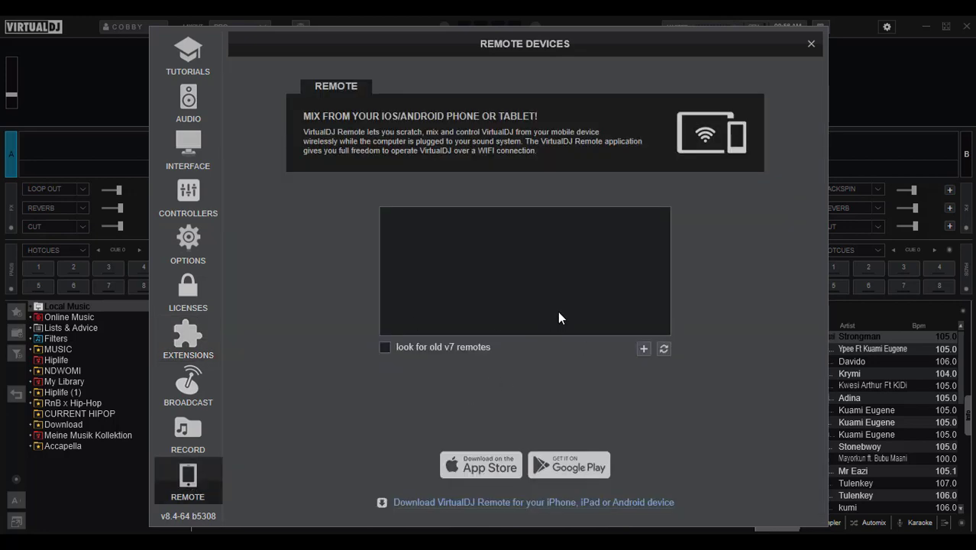
mouse_move(307, 274)
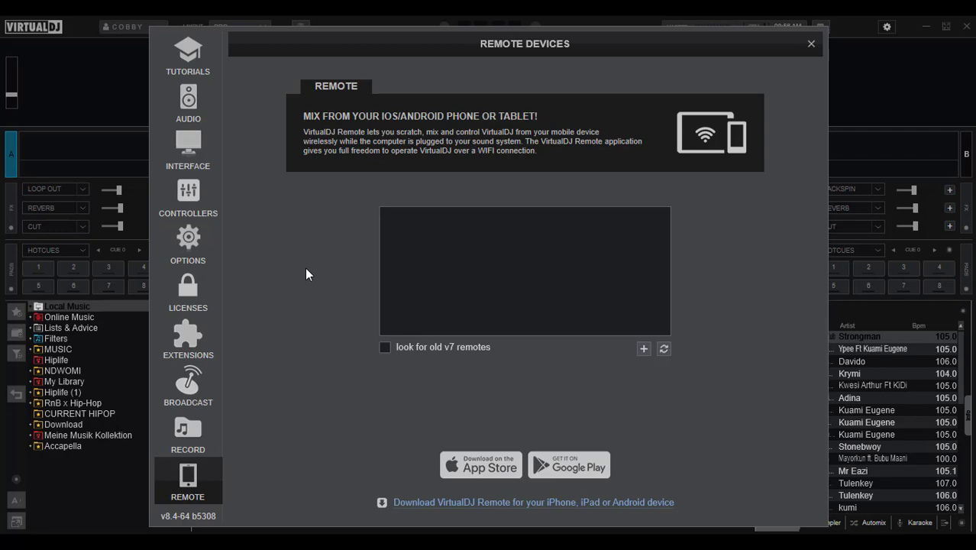
mouse_move(403, 191)
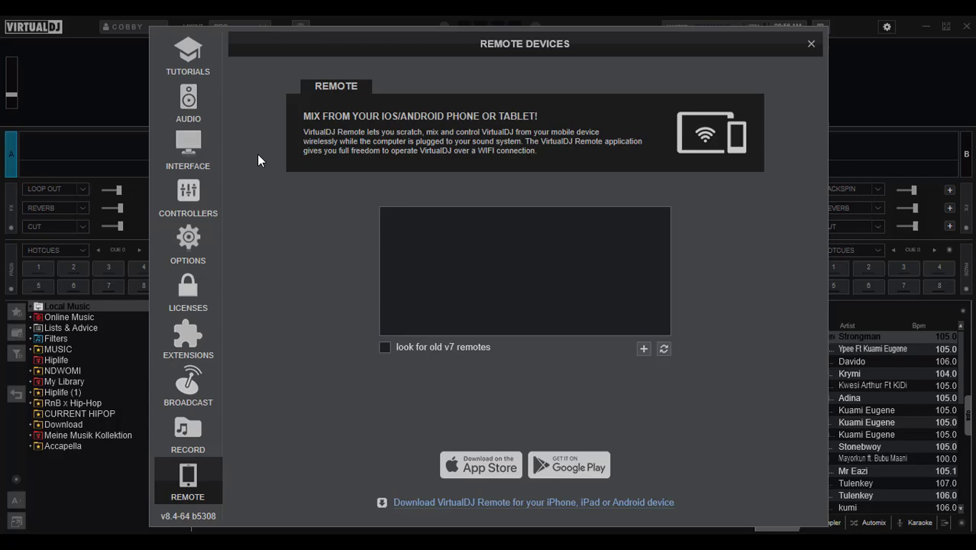
mouse_move(212, 170)
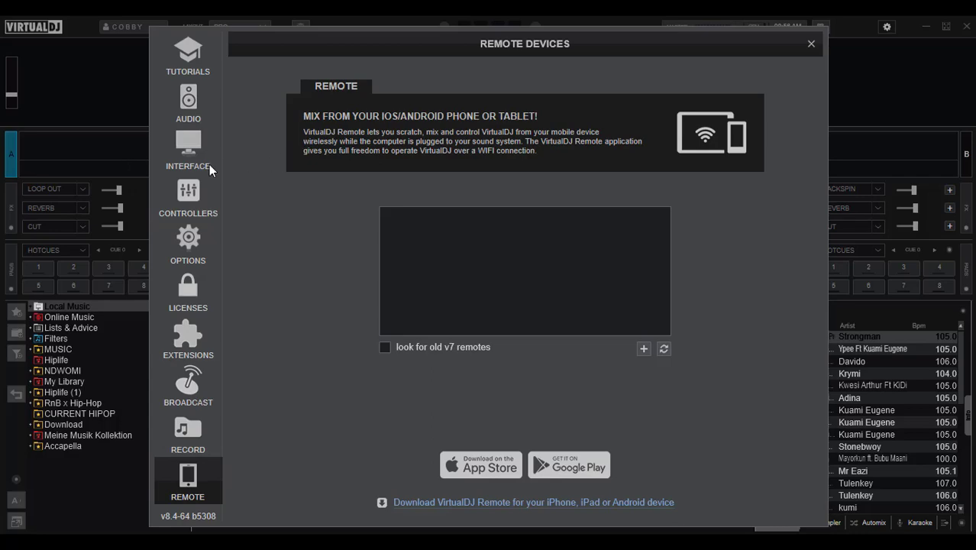
Close the settings and cycle the layout through Starter, Essentials and Pro
click(188, 149)
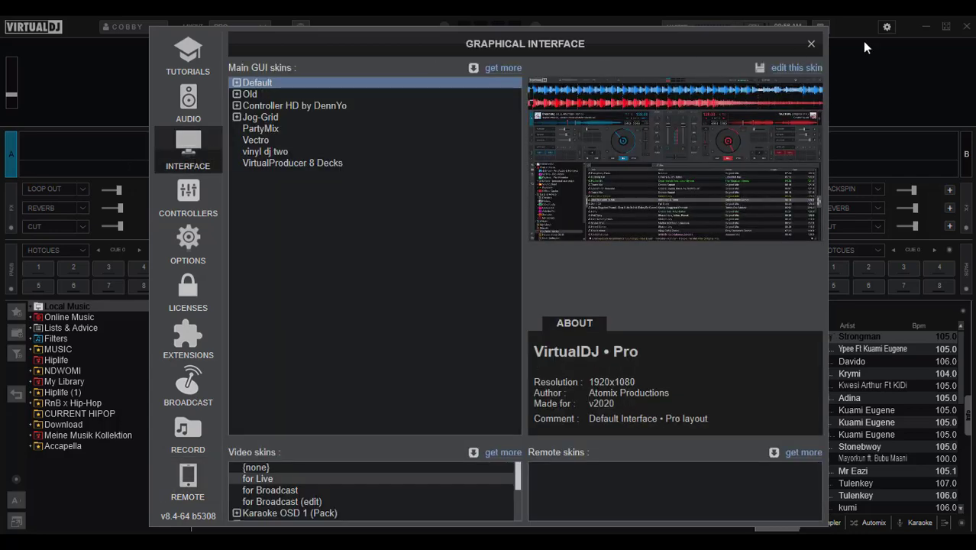
click(812, 44)
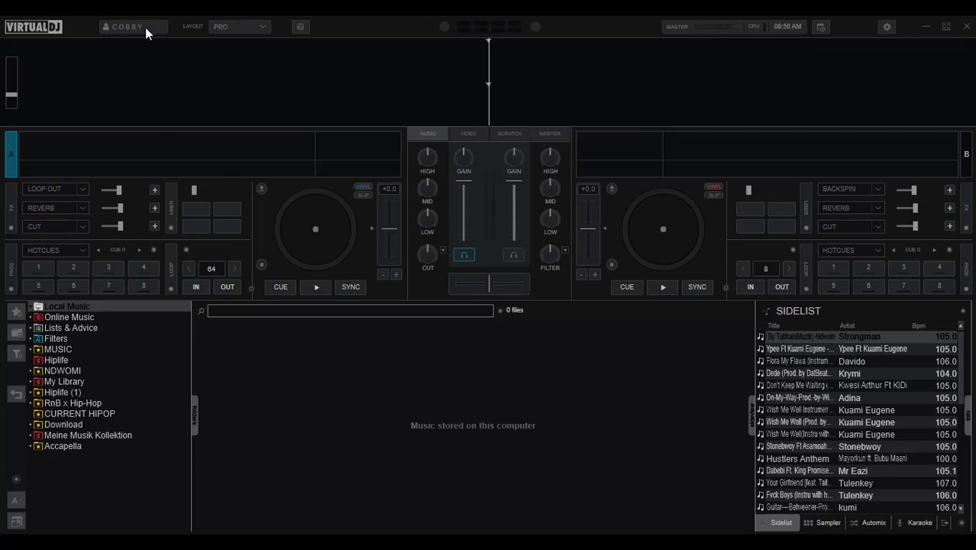
mouse_move(136, 32)
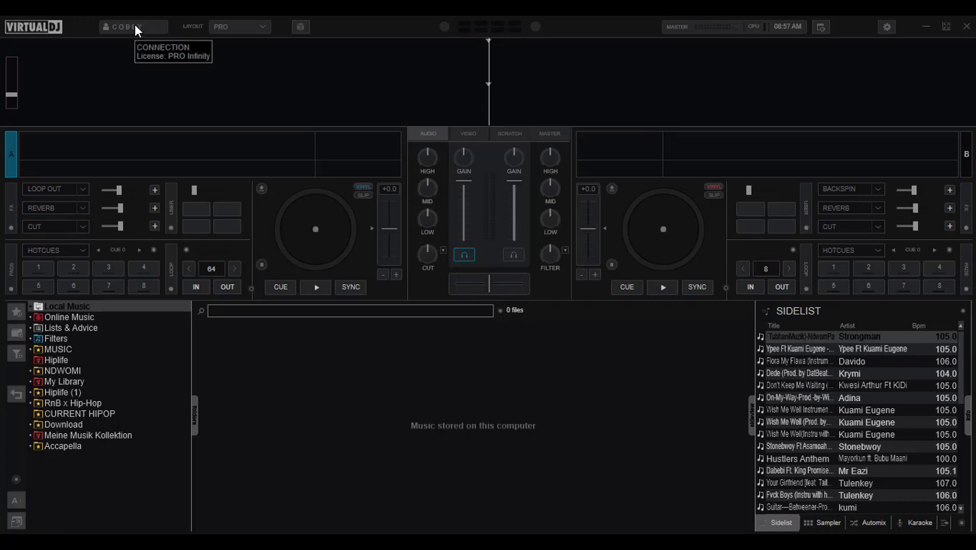
mouse_move(252, 28)
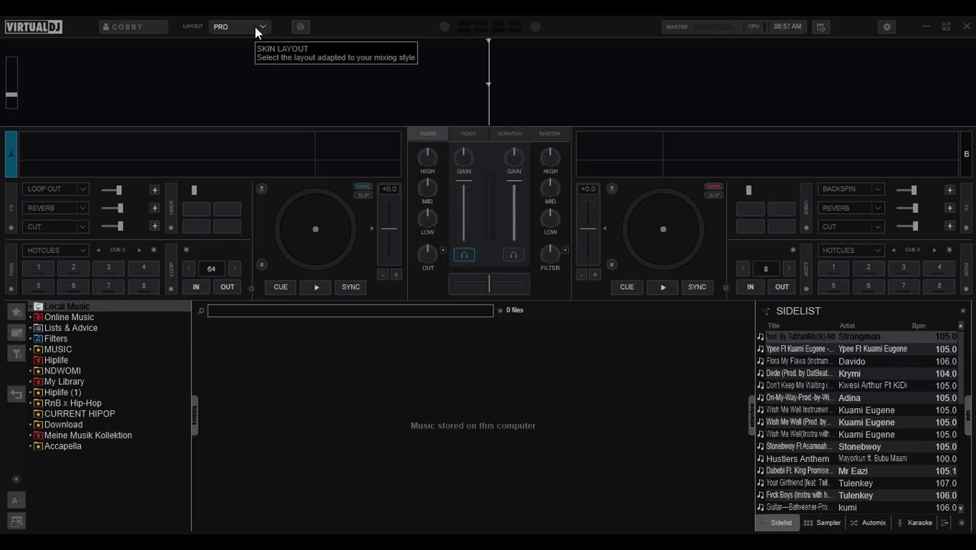
mouse_move(246, 32)
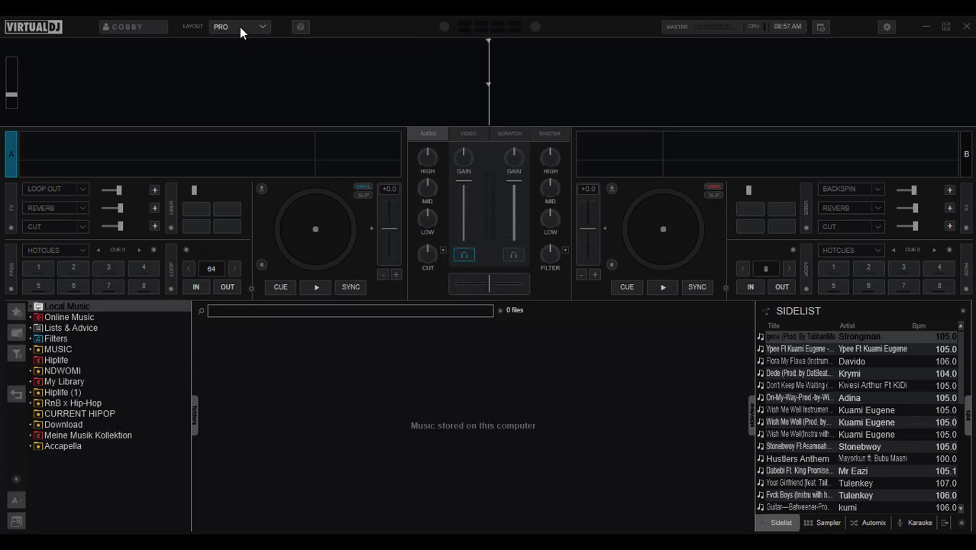
mouse_move(244, 29)
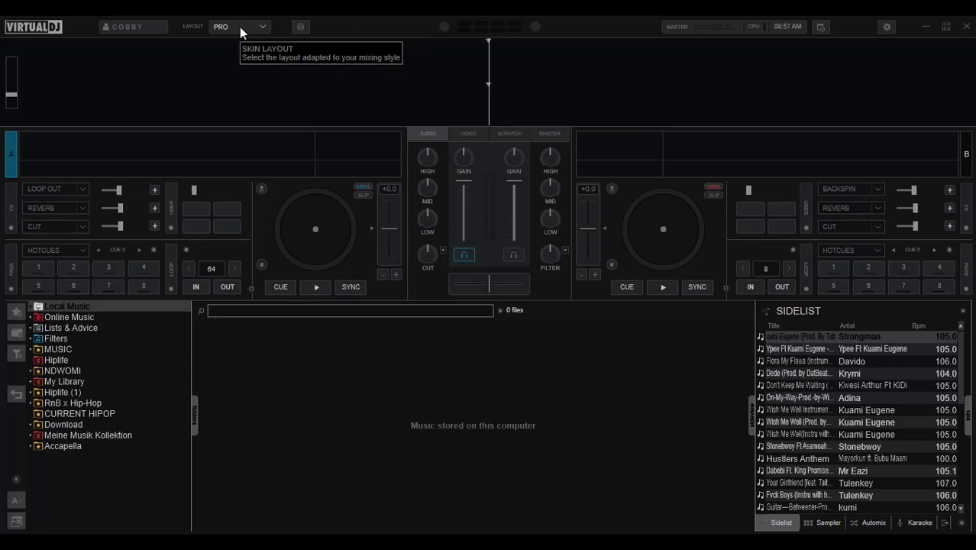
click(243, 25)
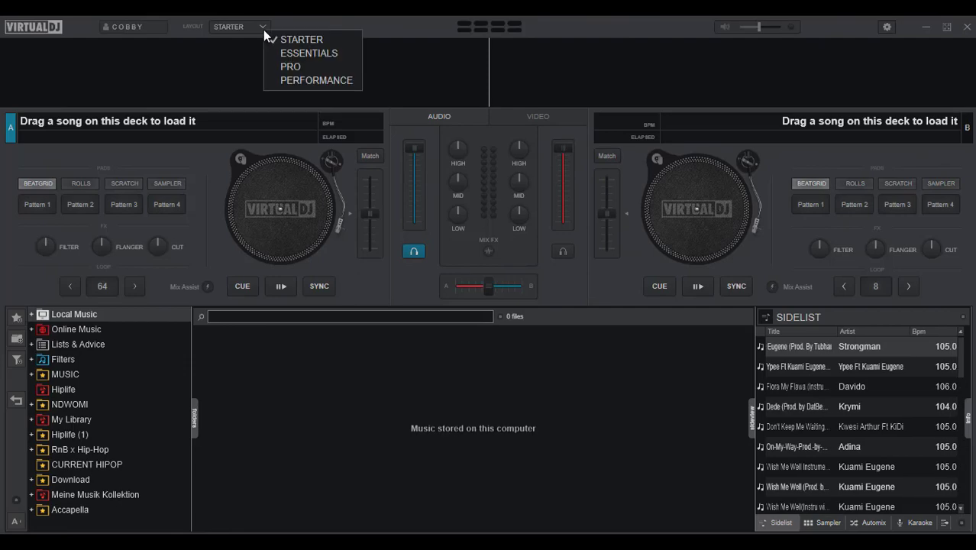
click(303, 52)
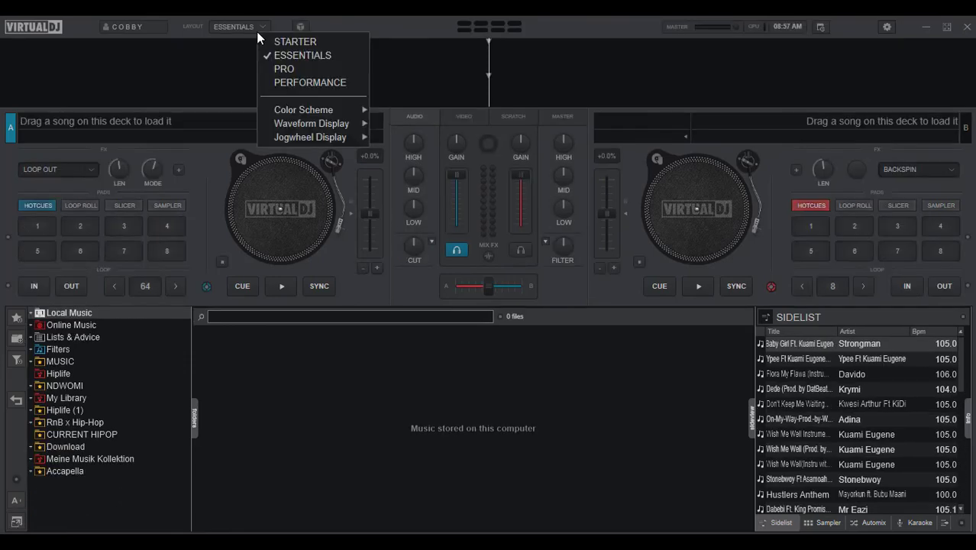
click(283, 69)
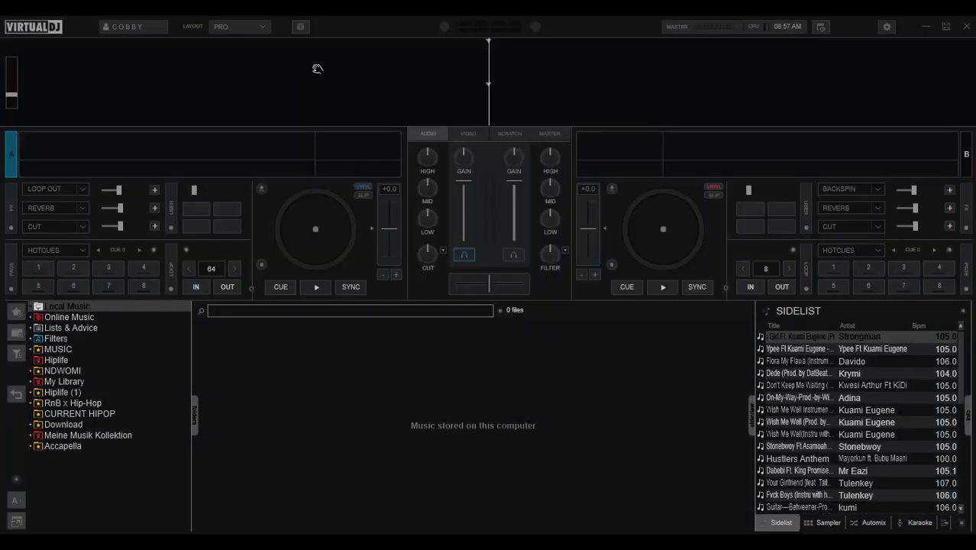
Try the Performance layout, return to Pro, and dismiss the layout options
click(239, 26)
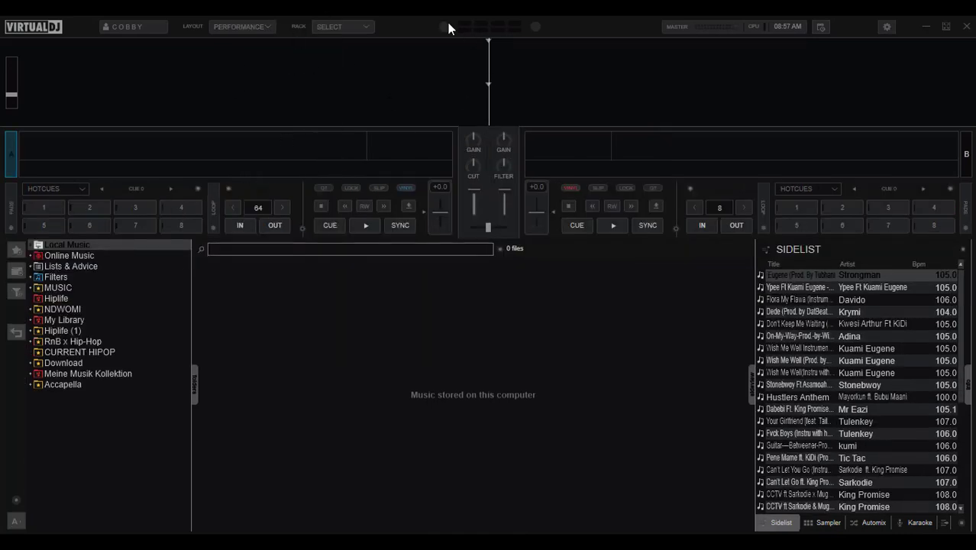
click(240, 26)
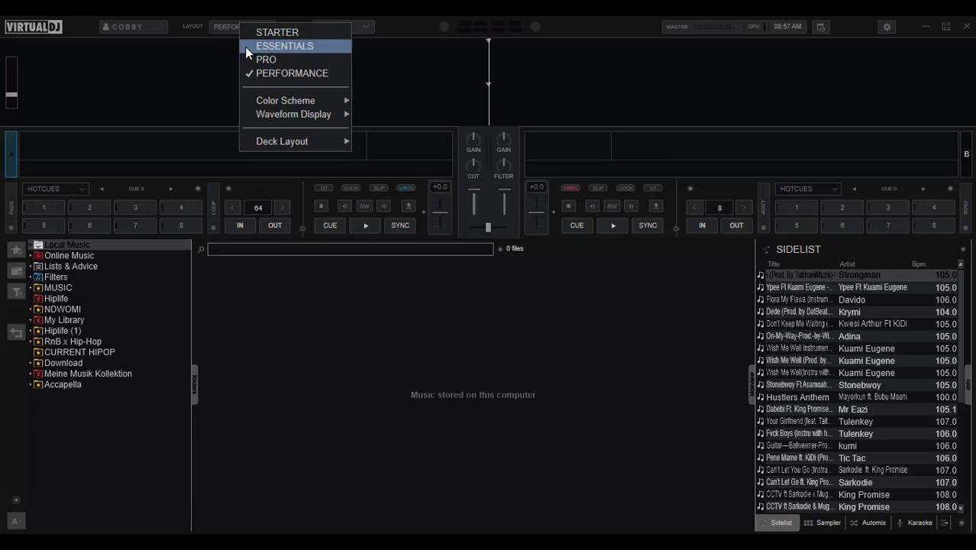
click(263, 60)
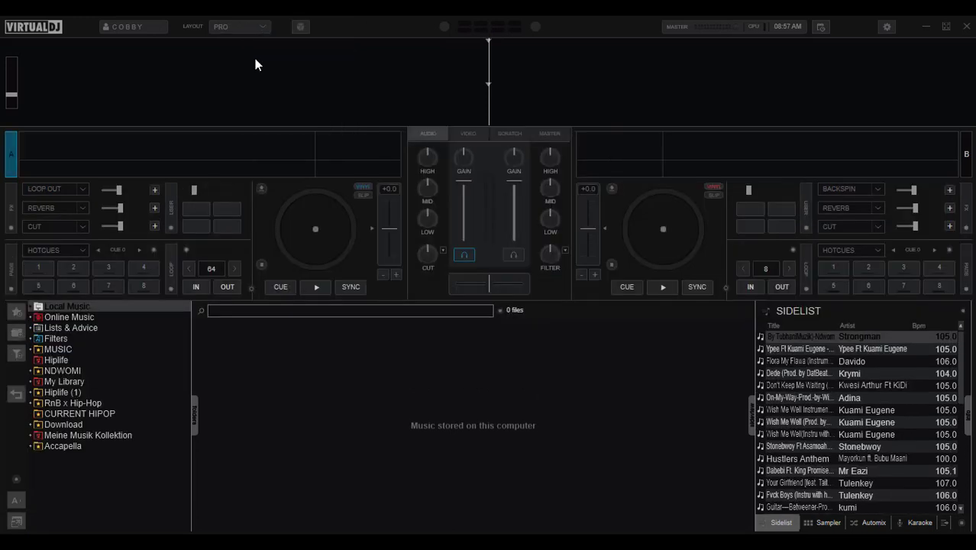
click(237, 26)
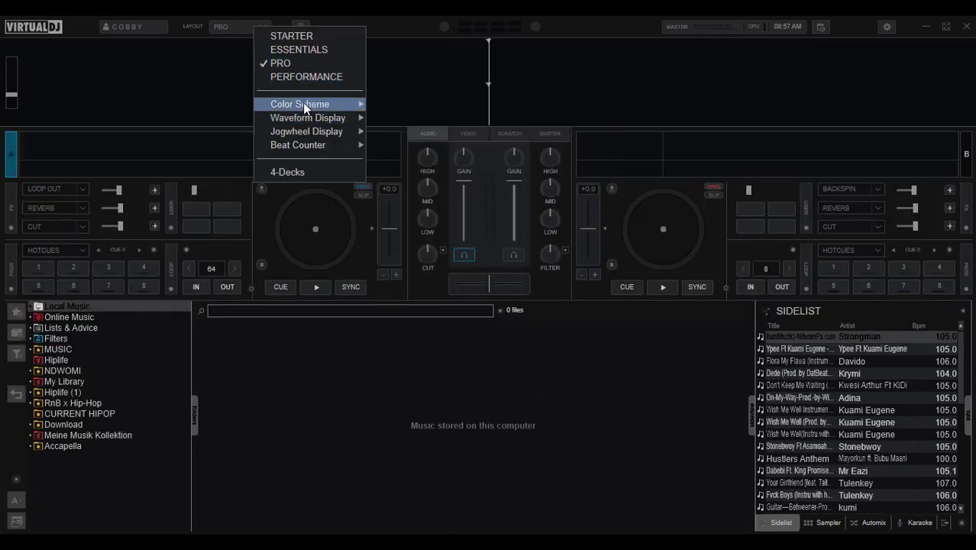
mouse_move(299, 104)
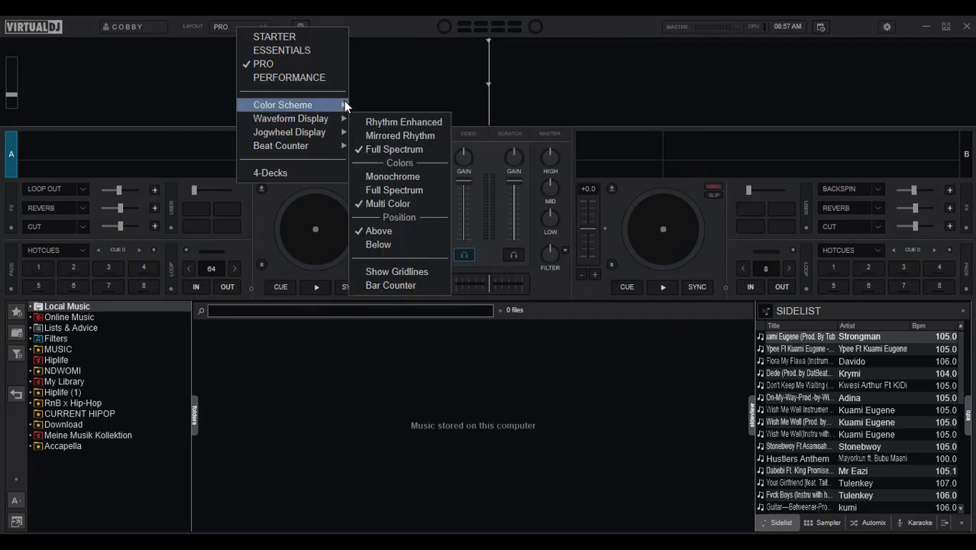
click(256, 26)
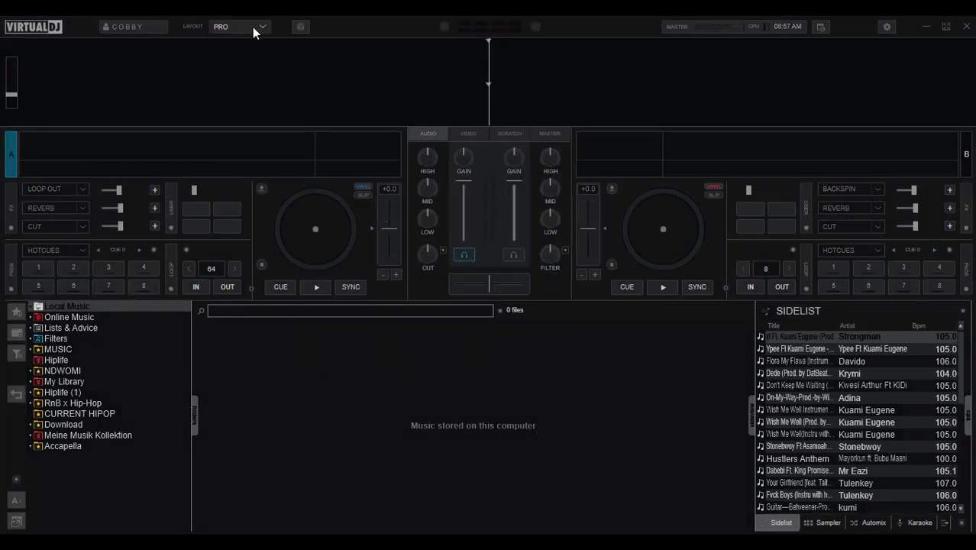
Give the Pro layout a light colour scheme and close the layout options
click(235, 26)
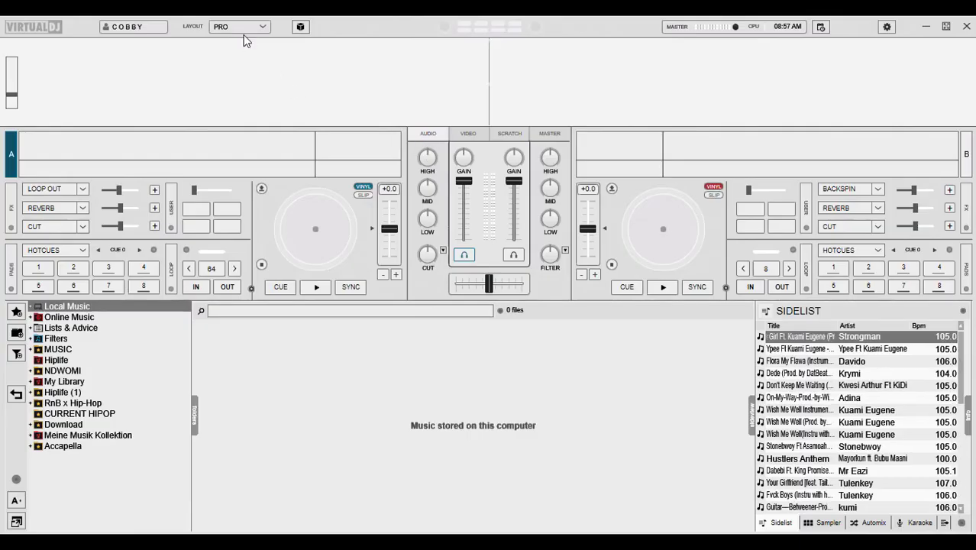
click(260, 26)
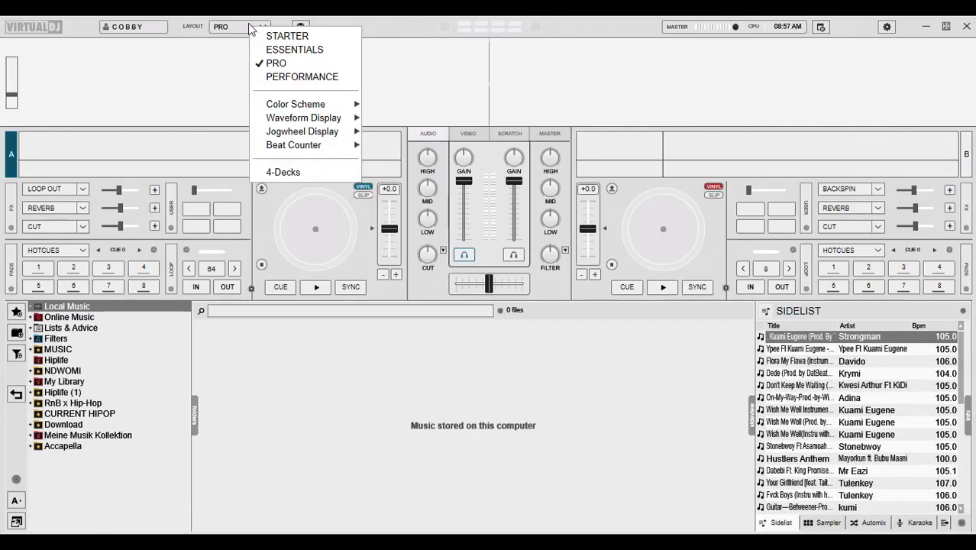
mouse_move(303, 118)
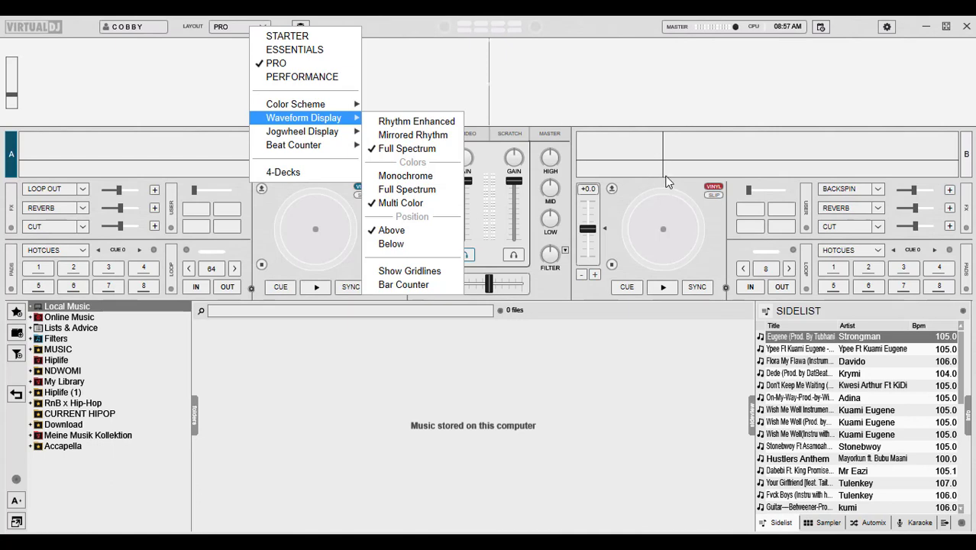
click(667, 181)
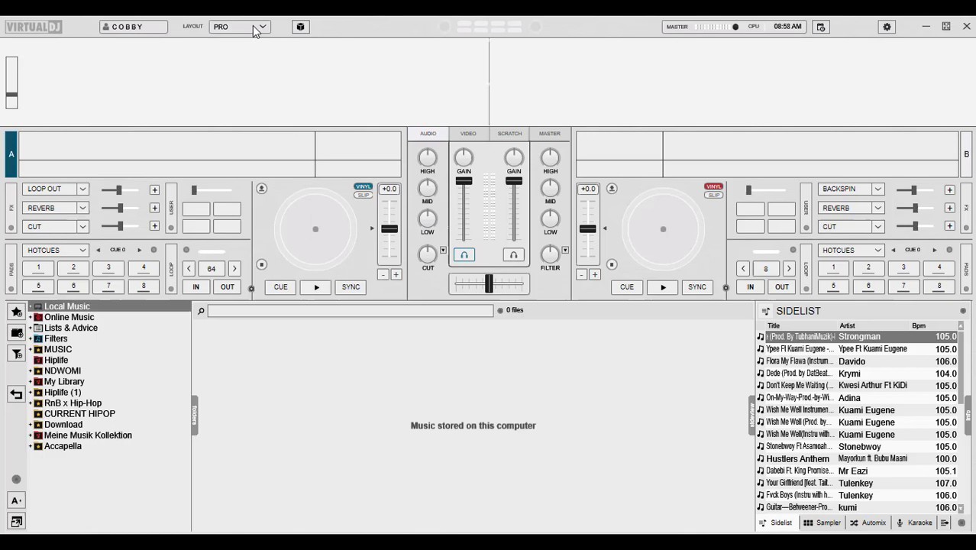
Set Layout > Waveform Display to Mirrored Rhythm
click(261, 26)
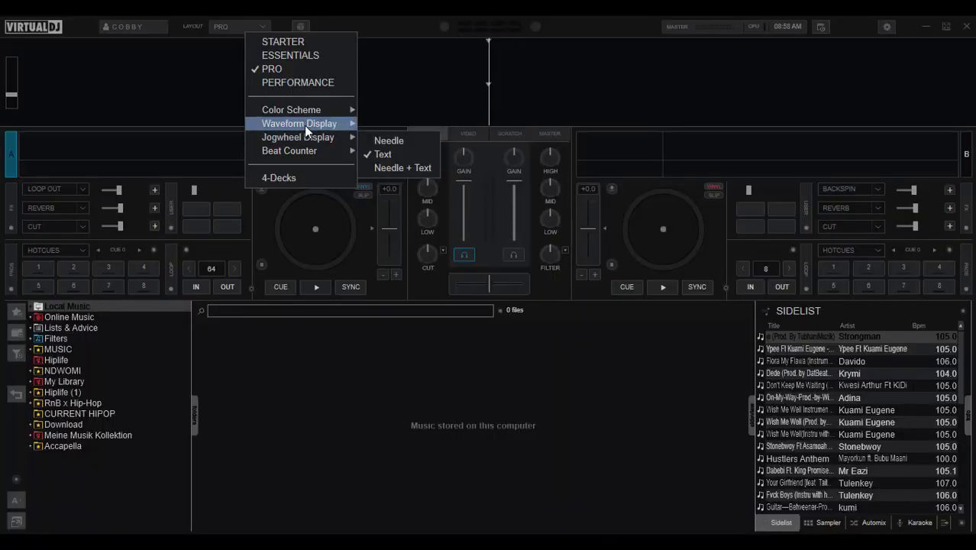
mouse_move(301, 123)
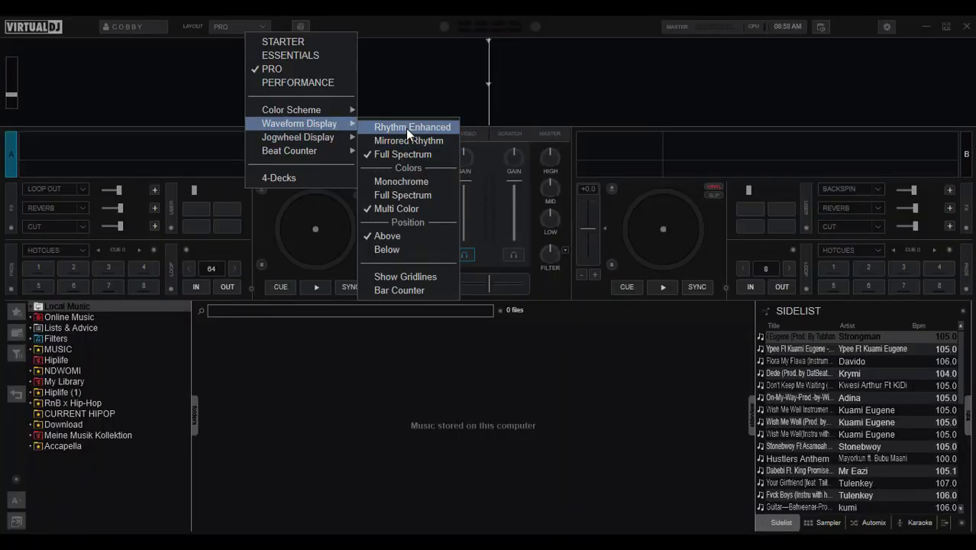
mouse_move(409, 140)
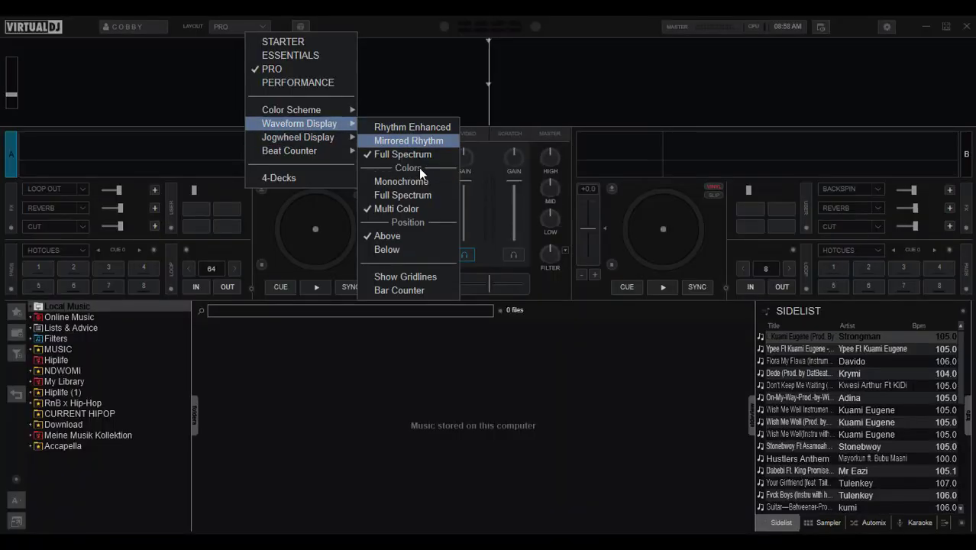
mouse_move(418, 154)
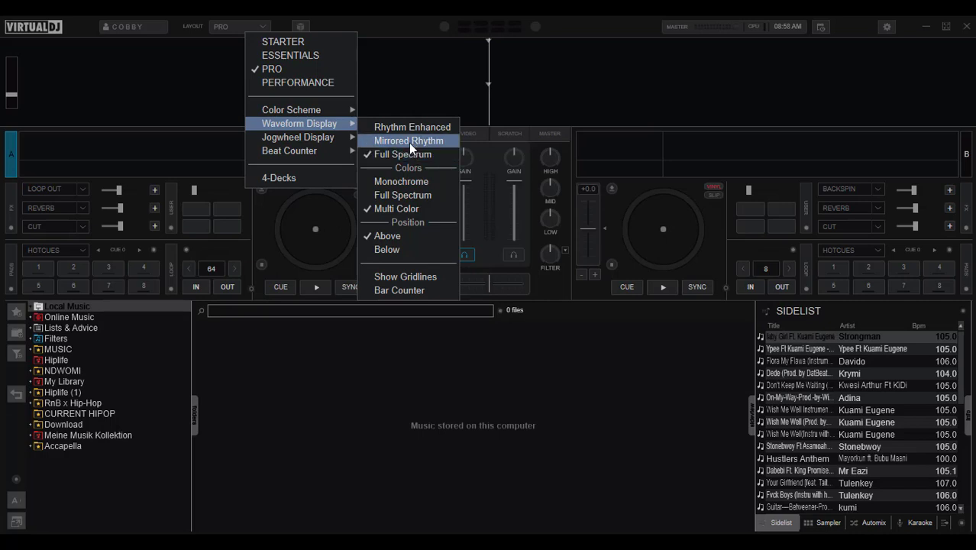
click(407, 140)
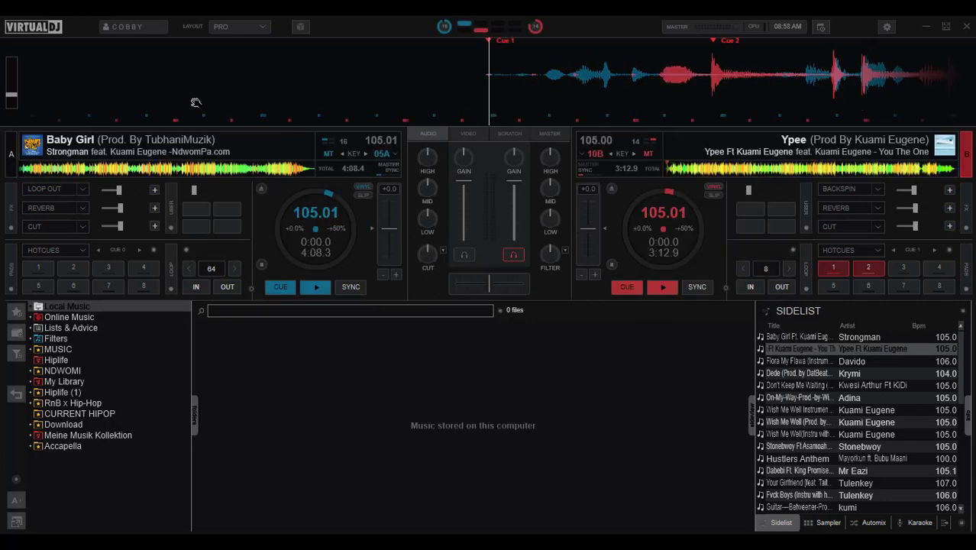
Set the waveform display to Full Spectrum from the Layout menu
click(239, 26)
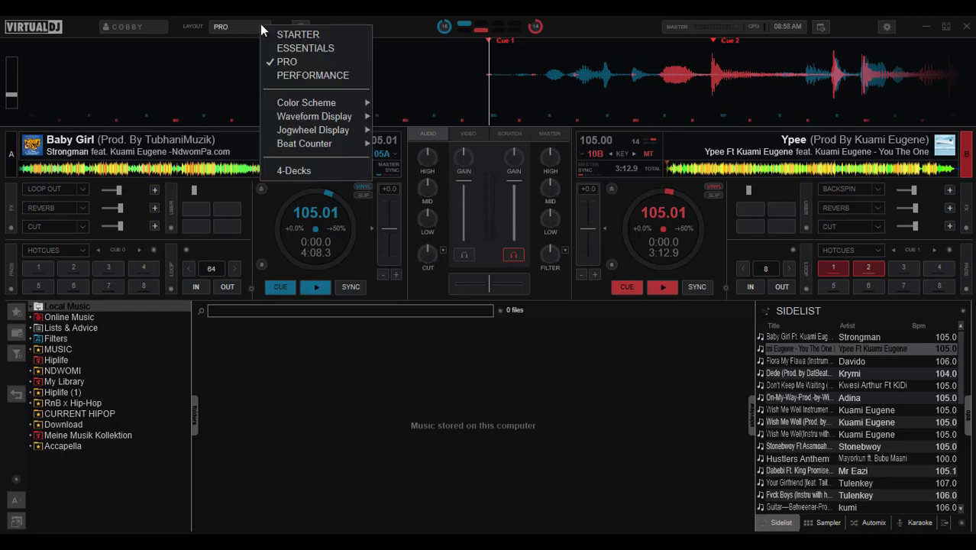
mouse_move(306, 103)
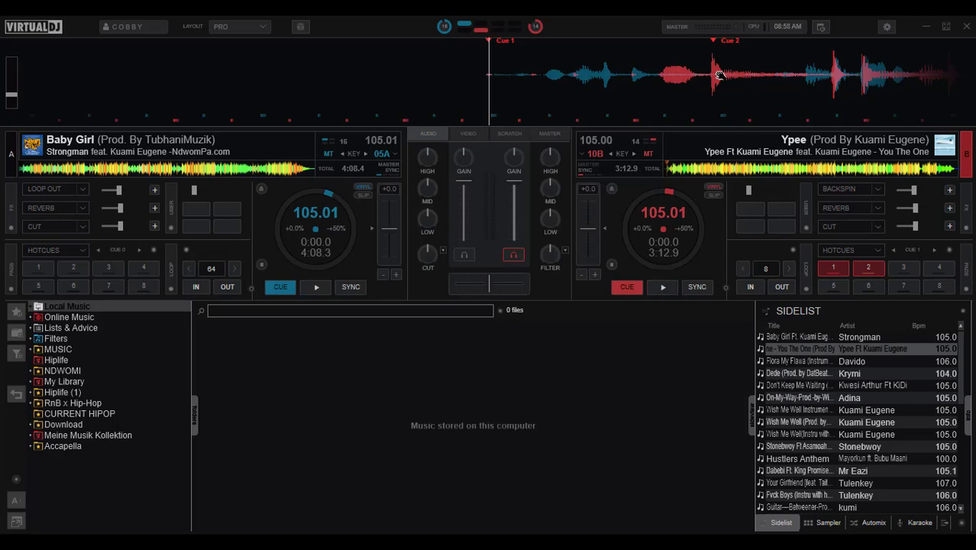
click(262, 26)
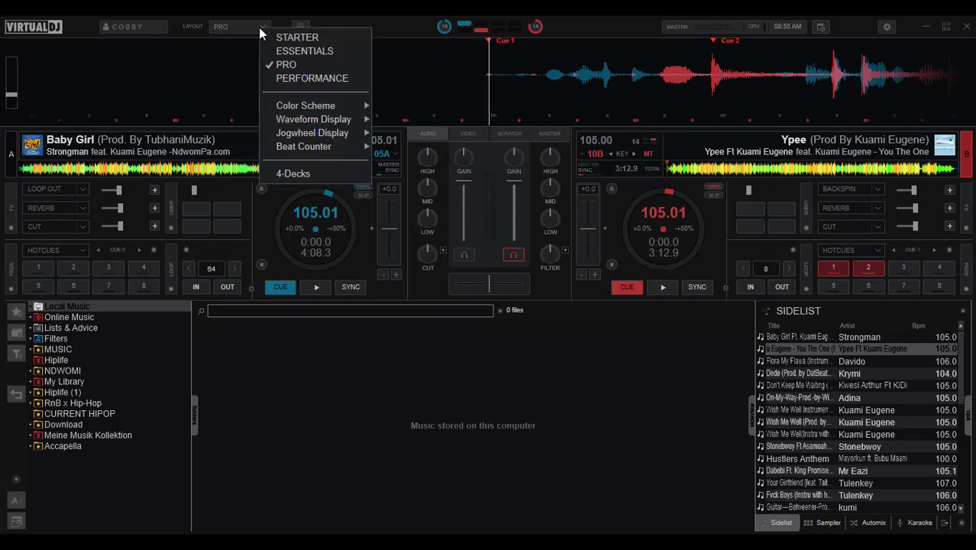
mouse_move(314, 119)
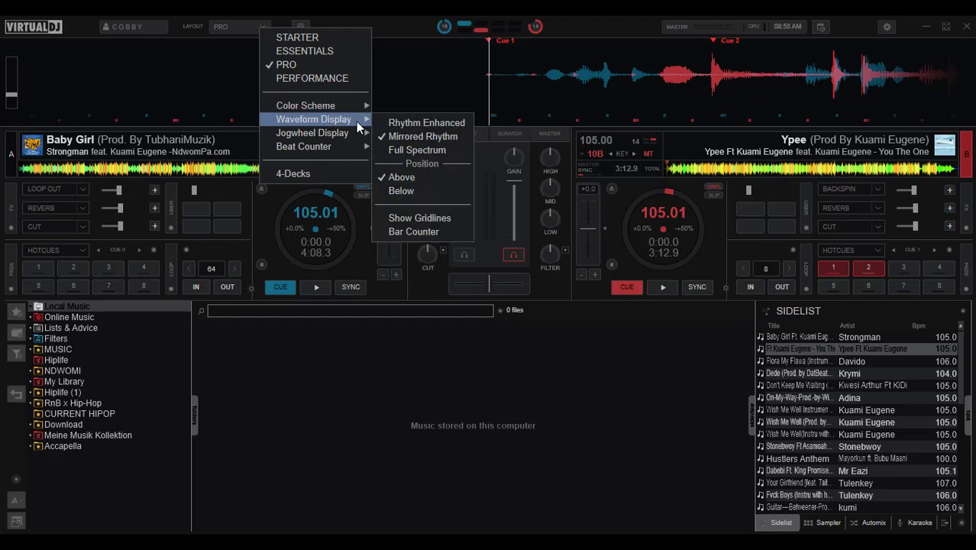
mouse_move(417, 149)
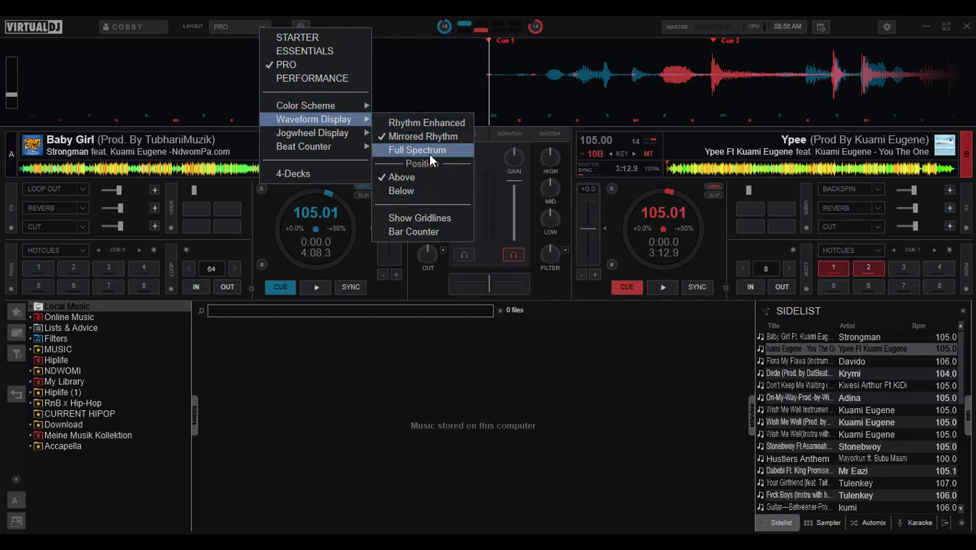
click(417, 149)
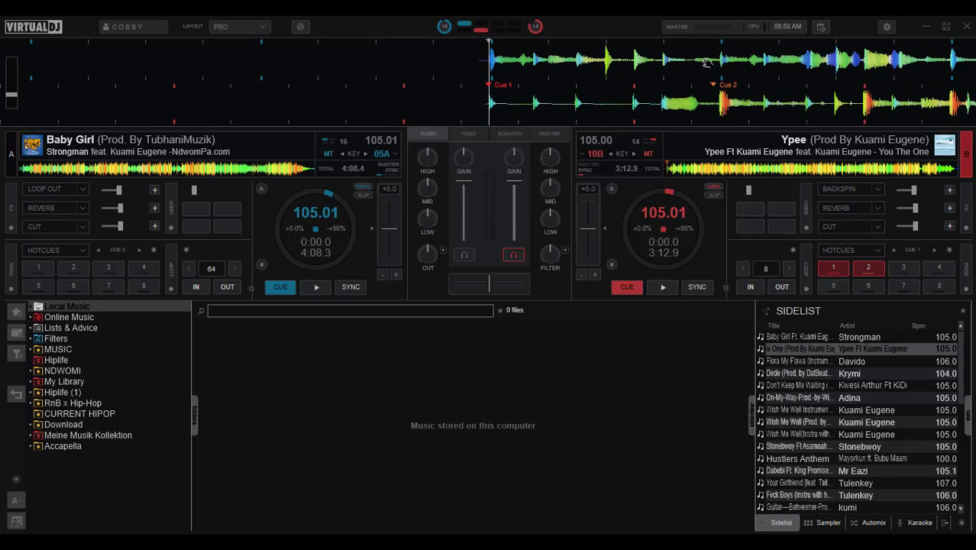
mouse_move(592, 48)
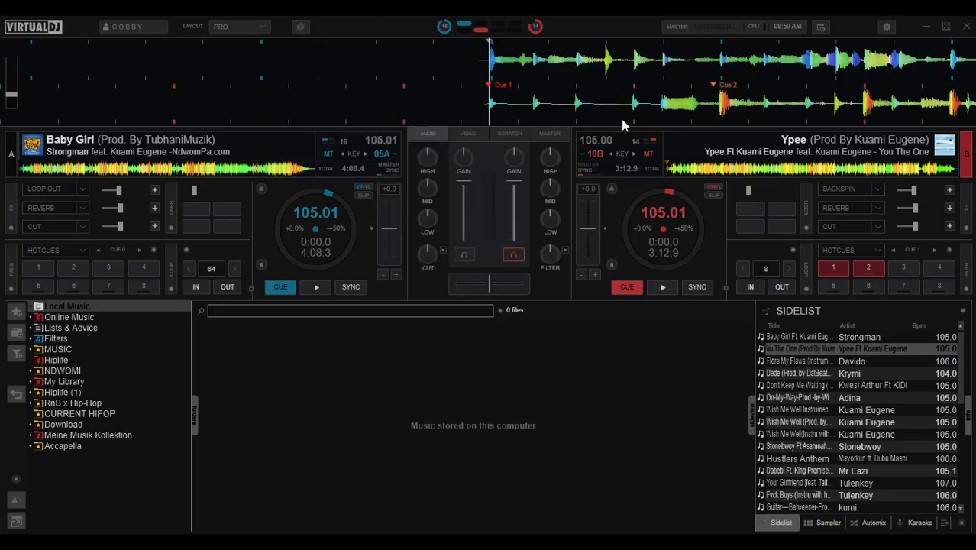
Switch the waveform display from Full Spectrum to Rhythm Enhanced
click(237, 26)
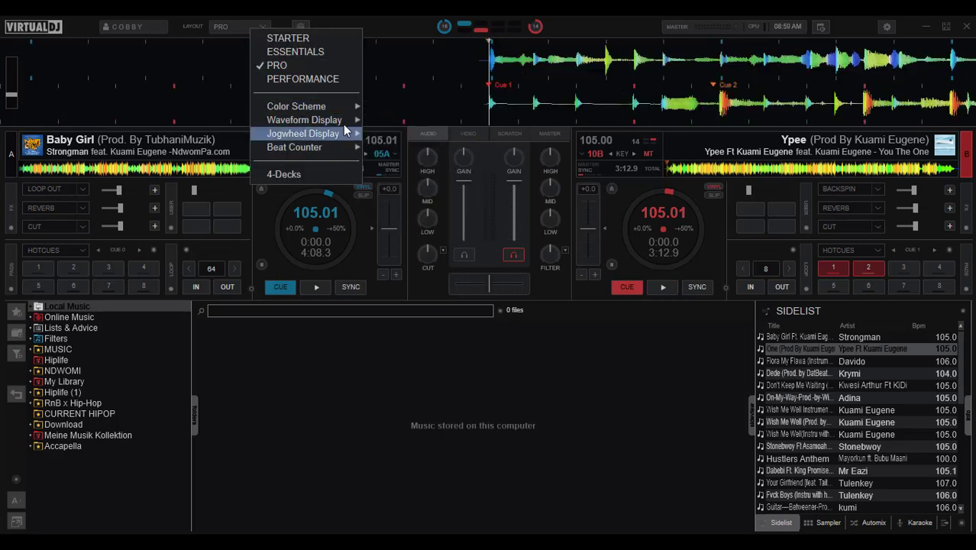
click(304, 119)
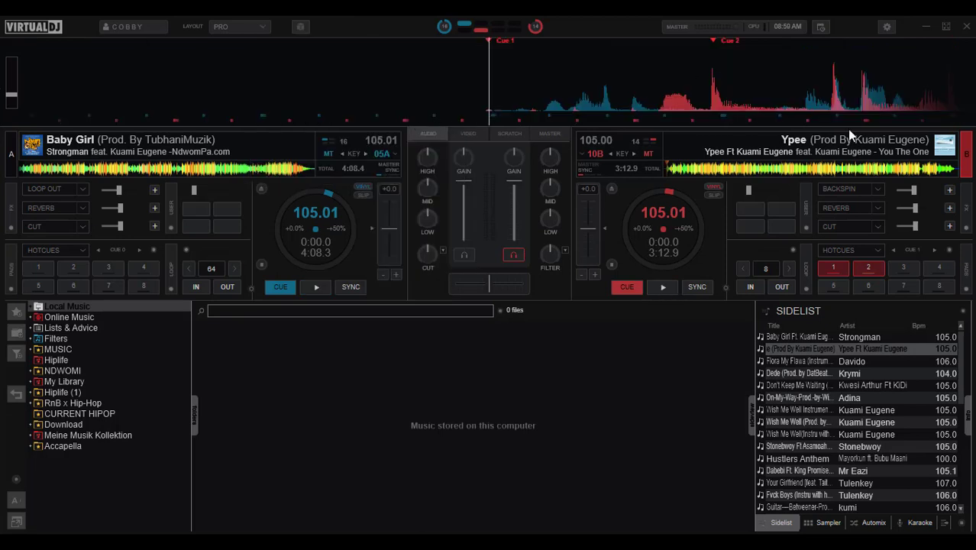
click(238, 25)
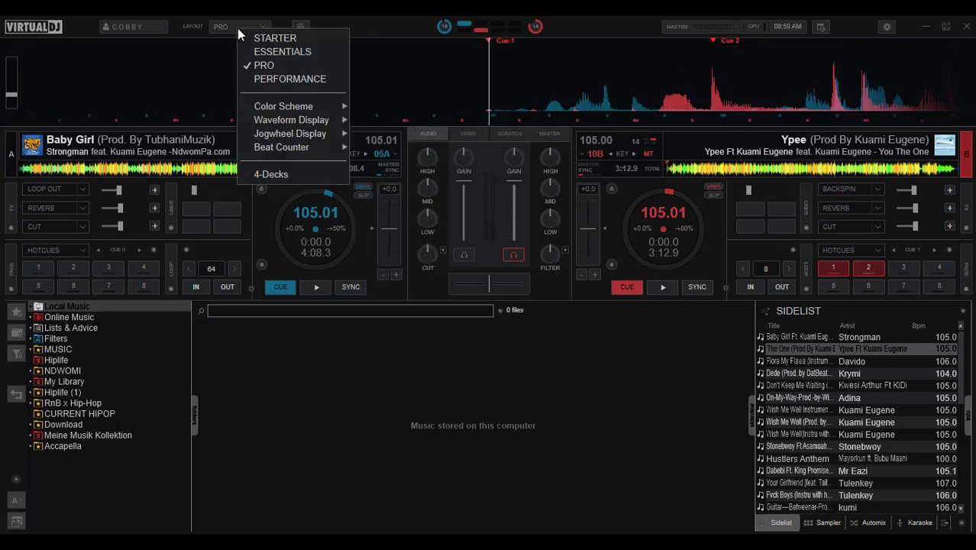
mouse_move(283, 106)
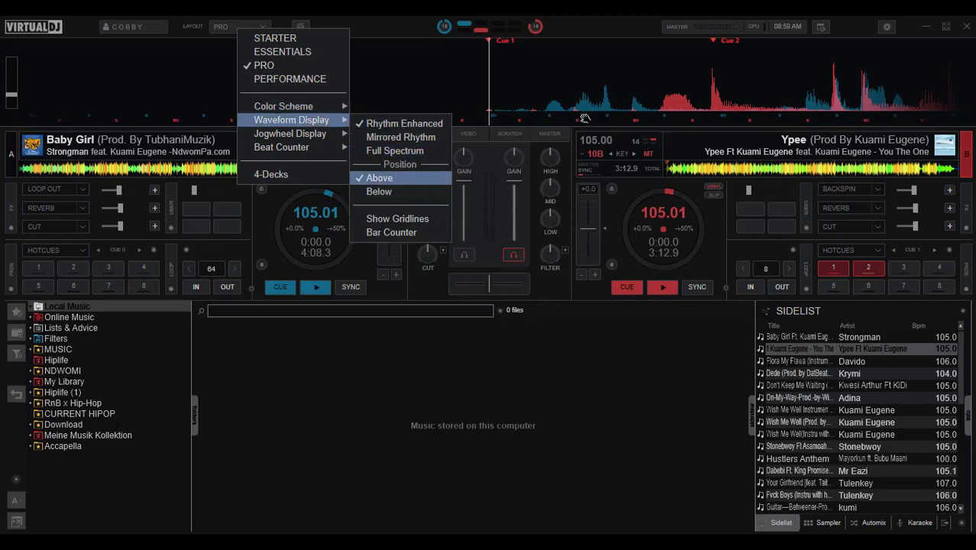
mouse_move(633, 145)
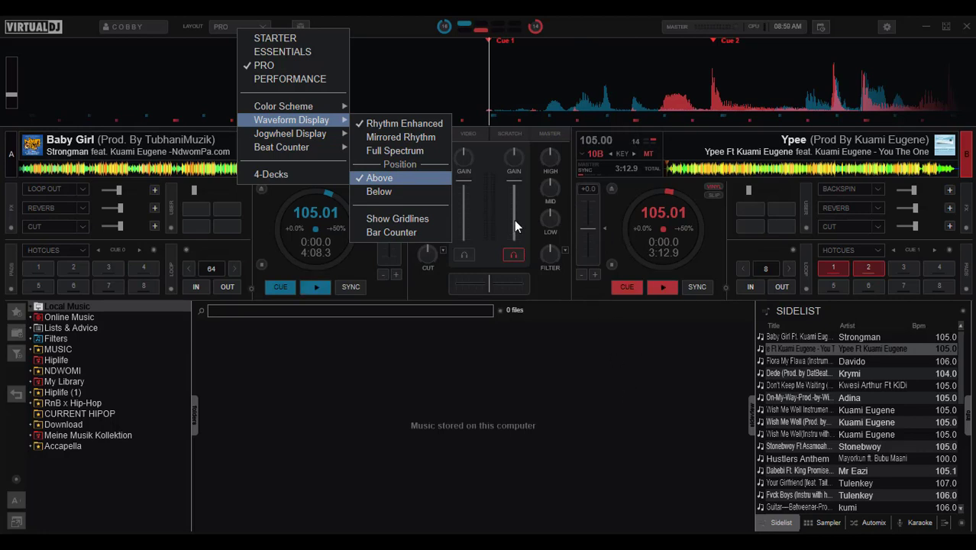
mouse_move(379, 191)
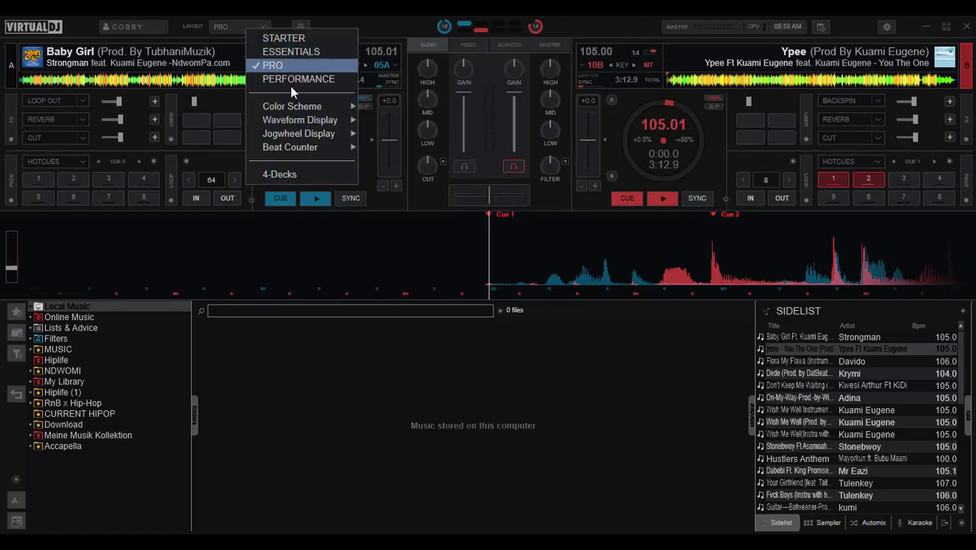
mouse_move(298, 133)
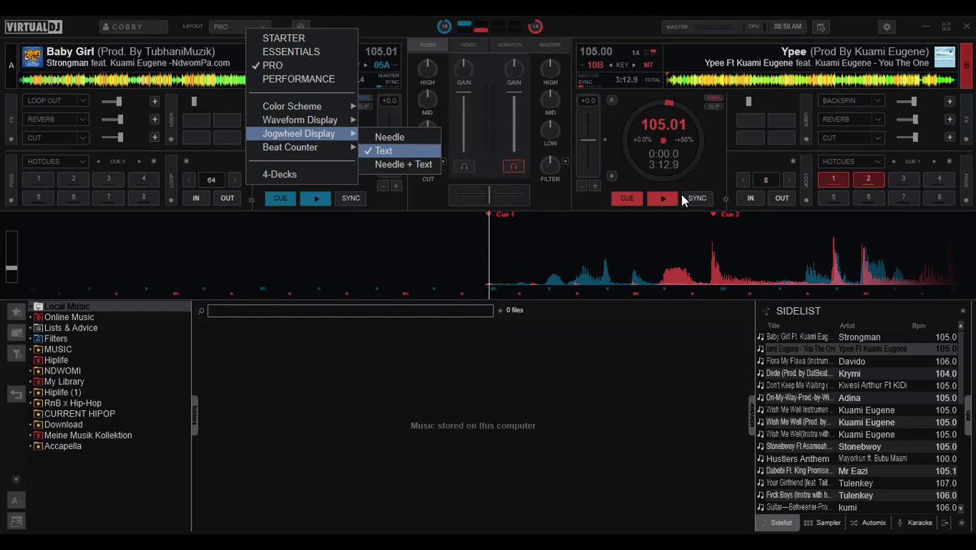
Set the jogwheel display to Needle, then reopen the display options
click(384, 151)
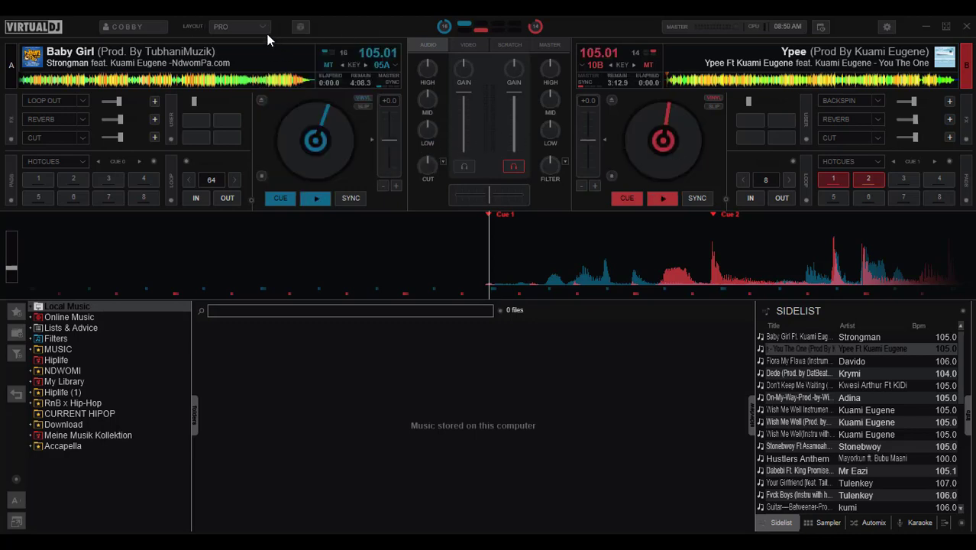
click(238, 26)
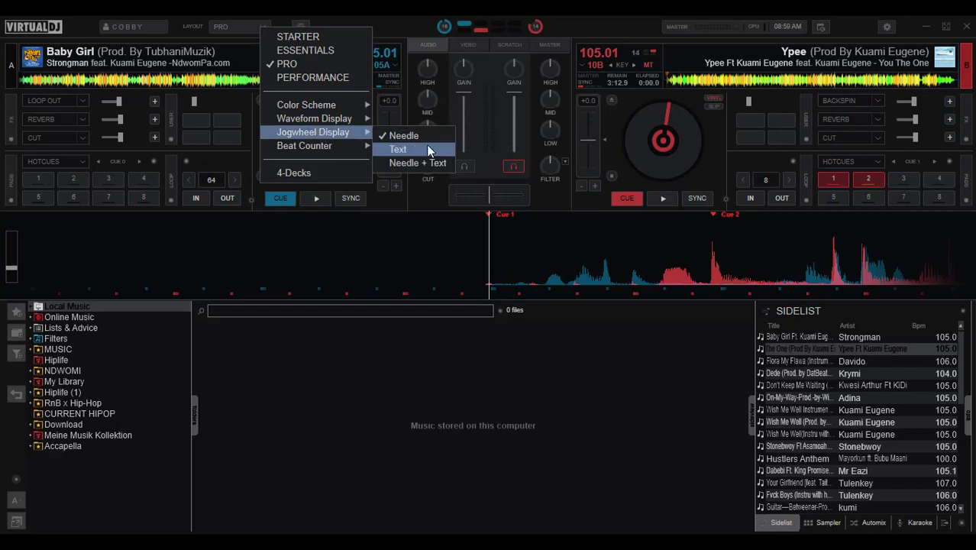
mouse_move(303, 122)
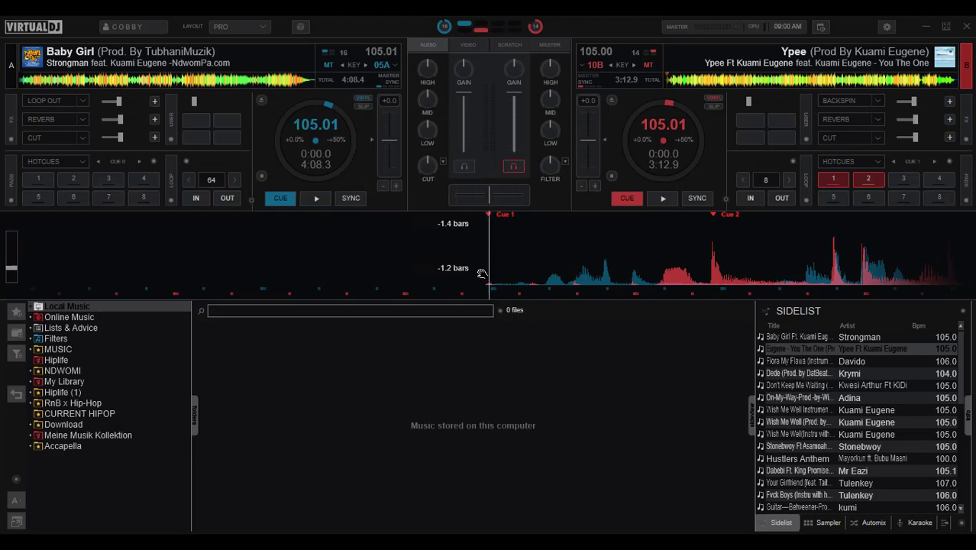
Hide waveform bar counts and set Jogwheel Display to Text from the Layout dropdown
click(243, 26)
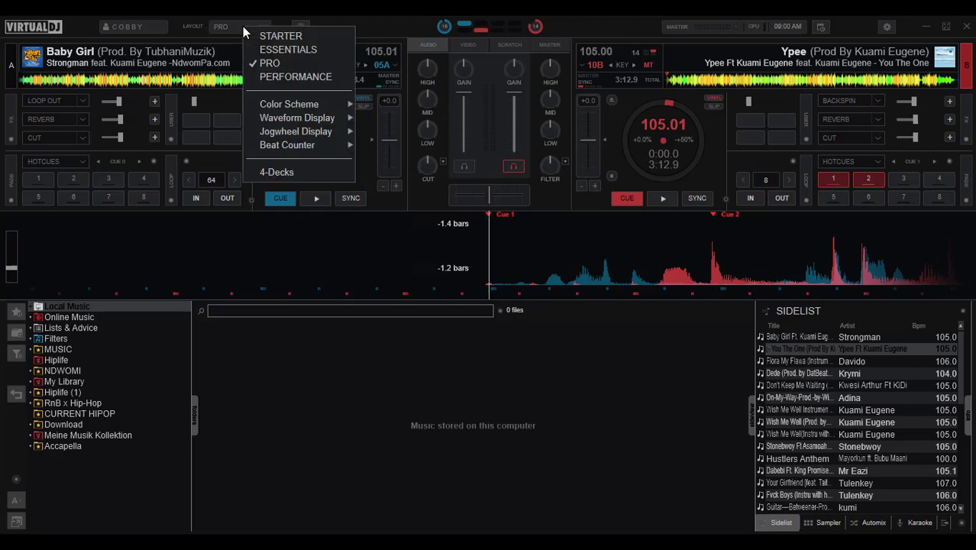
mouse_move(287, 146)
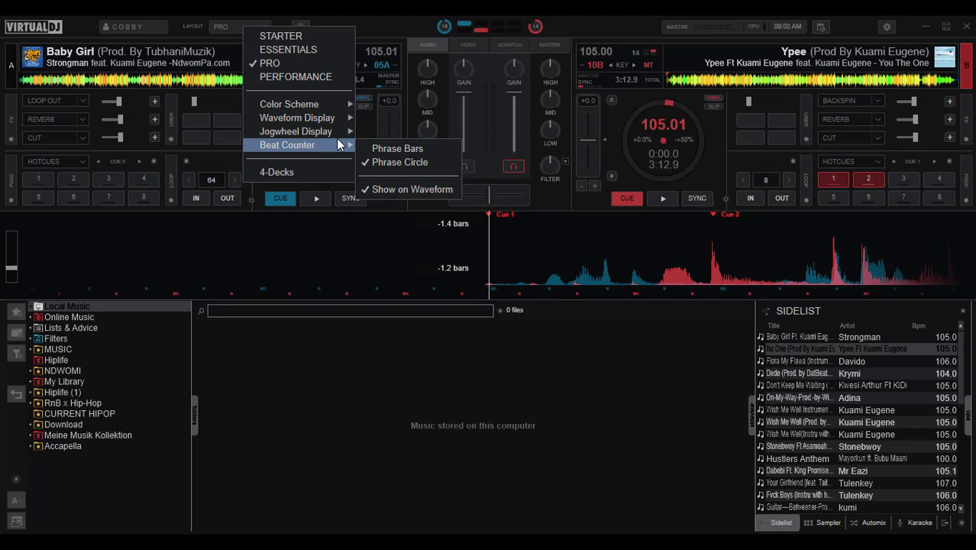
mouse_move(296, 131)
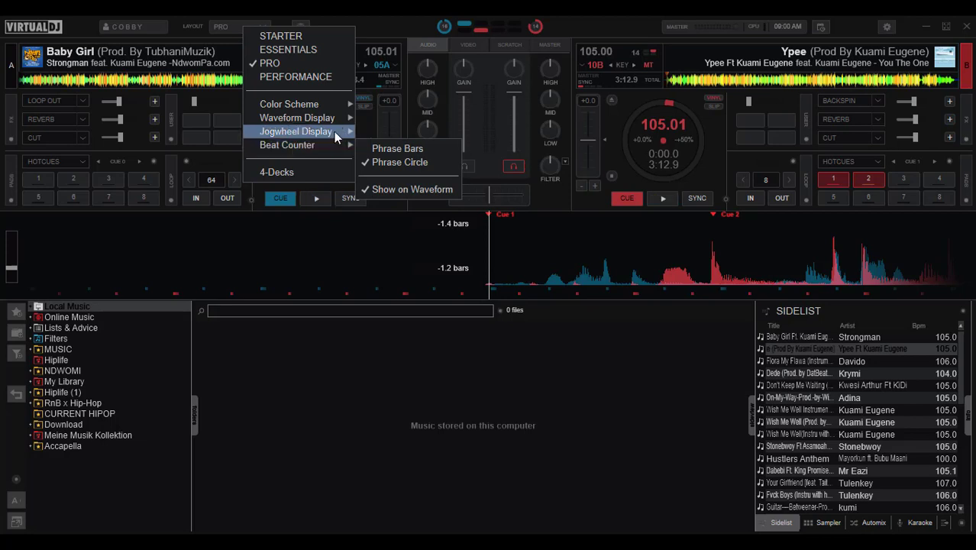
mouse_move(298, 117)
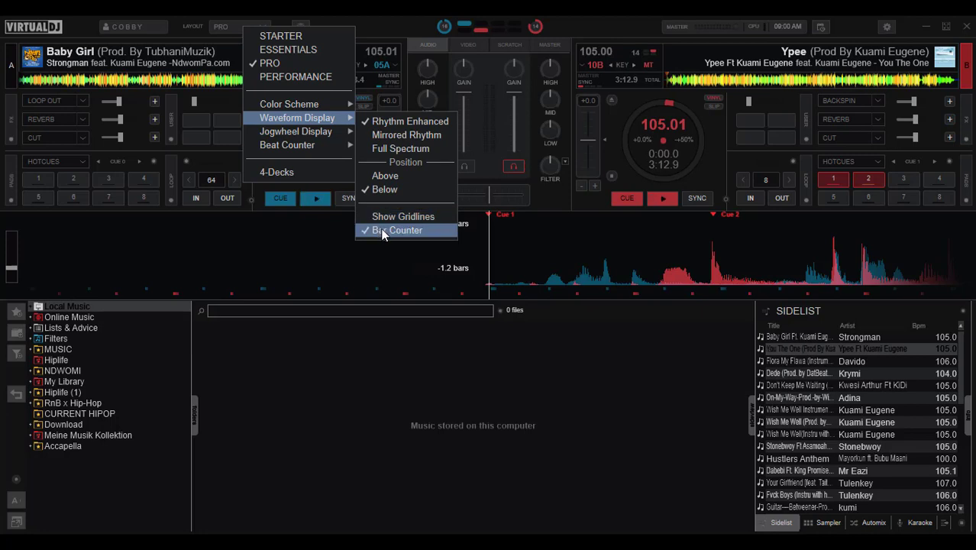
click(393, 230)
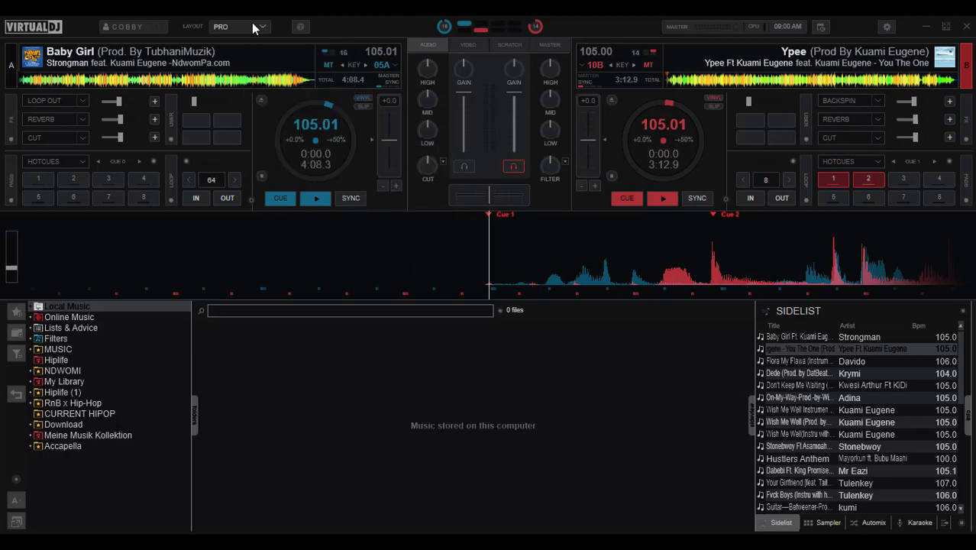
click(237, 26)
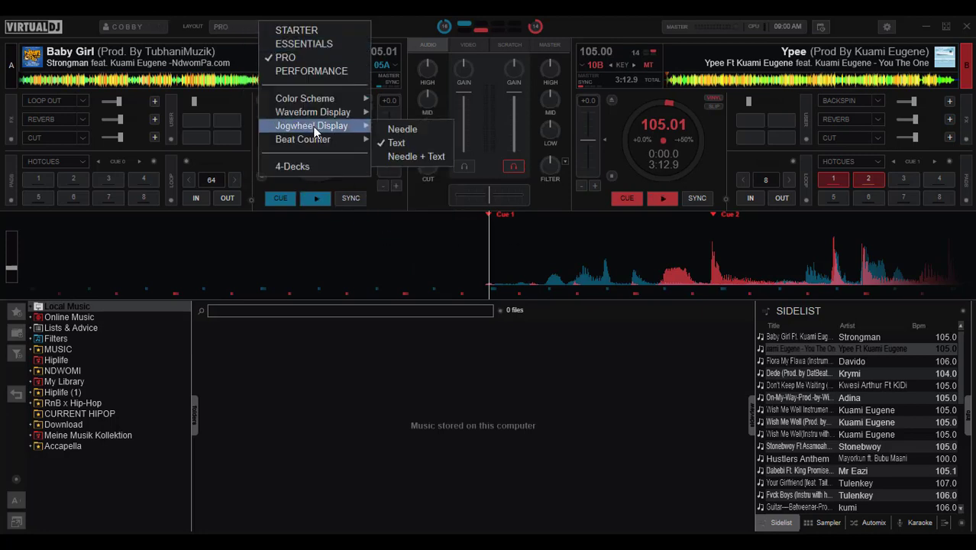
mouse_move(303, 139)
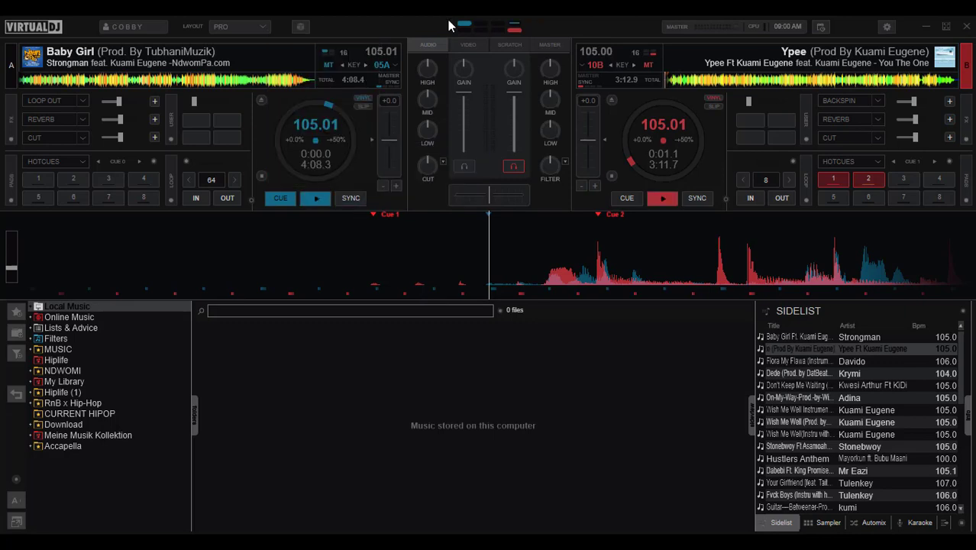
click(241, 26)
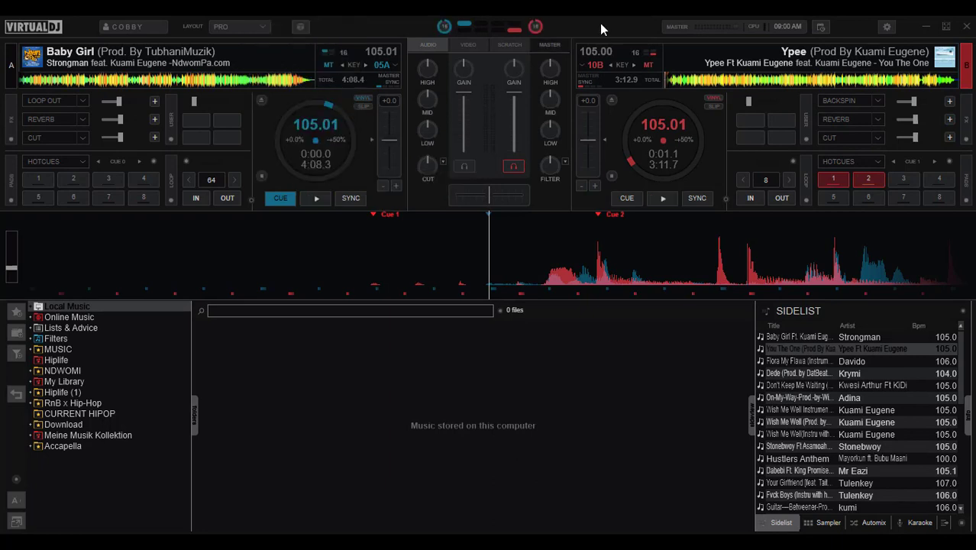
mouse_move(477, 21)
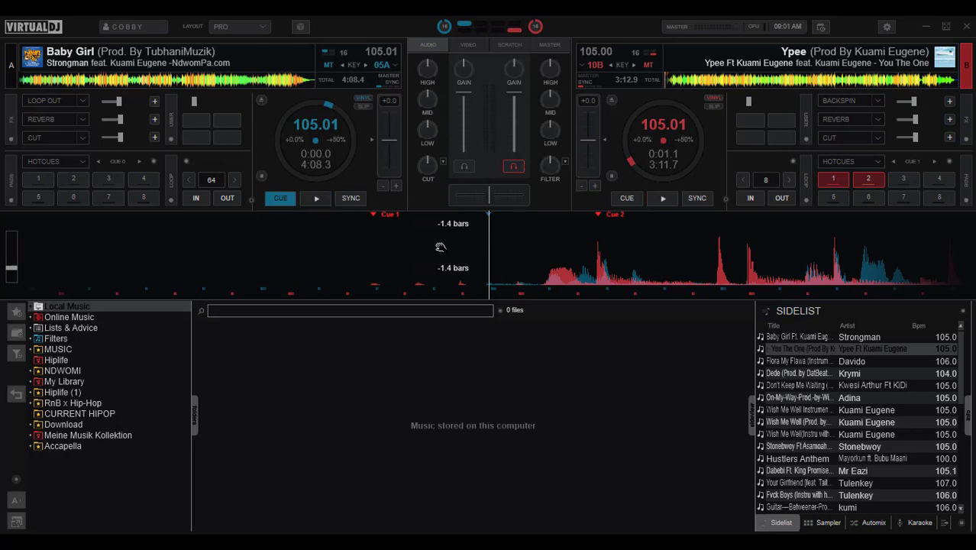
Toggle the top-bar clock into an elapsed timer and open the Event Scheduler
click(662, 198)
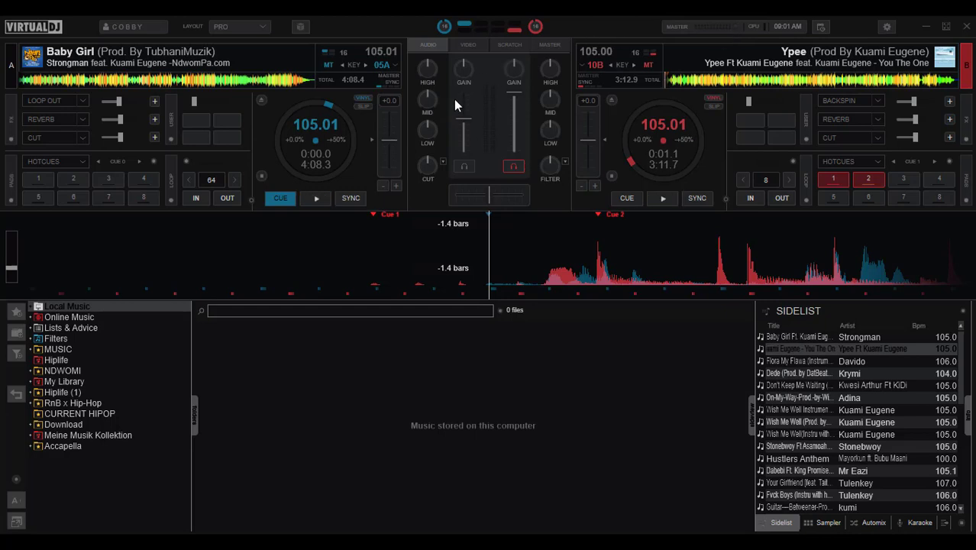
mouse_move(464, 117)
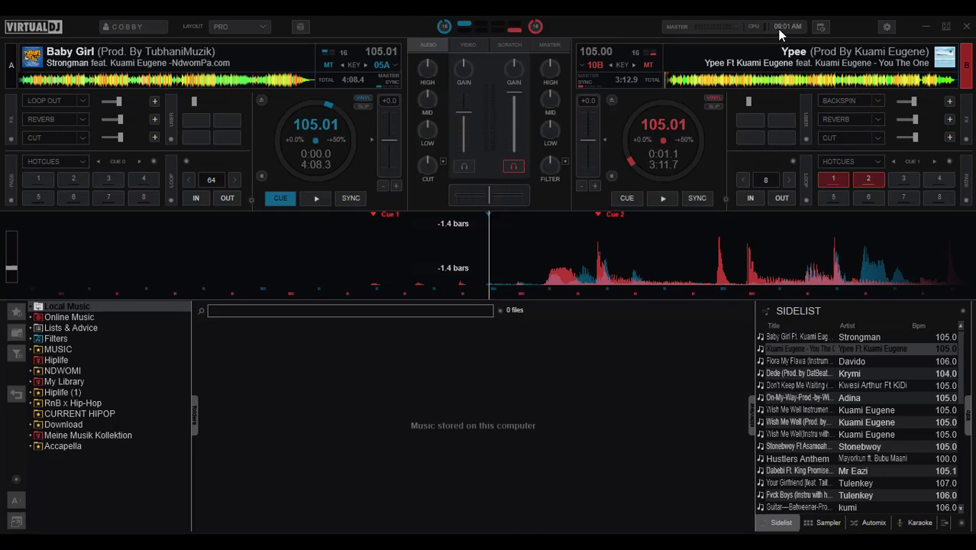
mouse_move(757, 25)
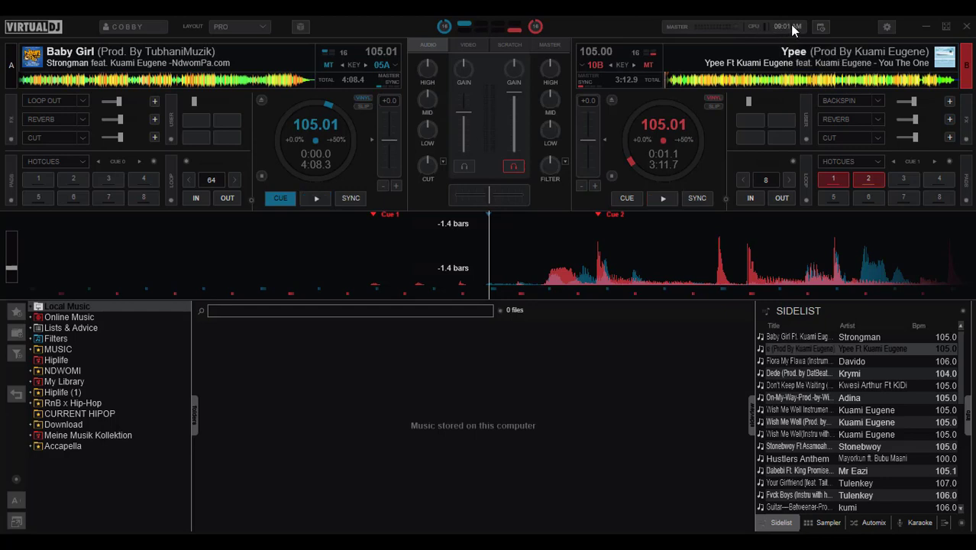
click(662, 198)
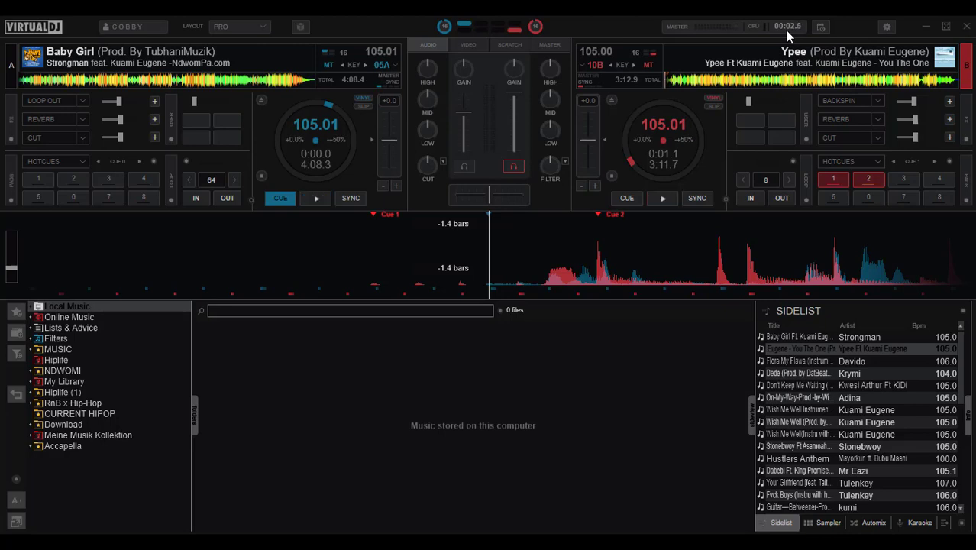
click(662, 198)
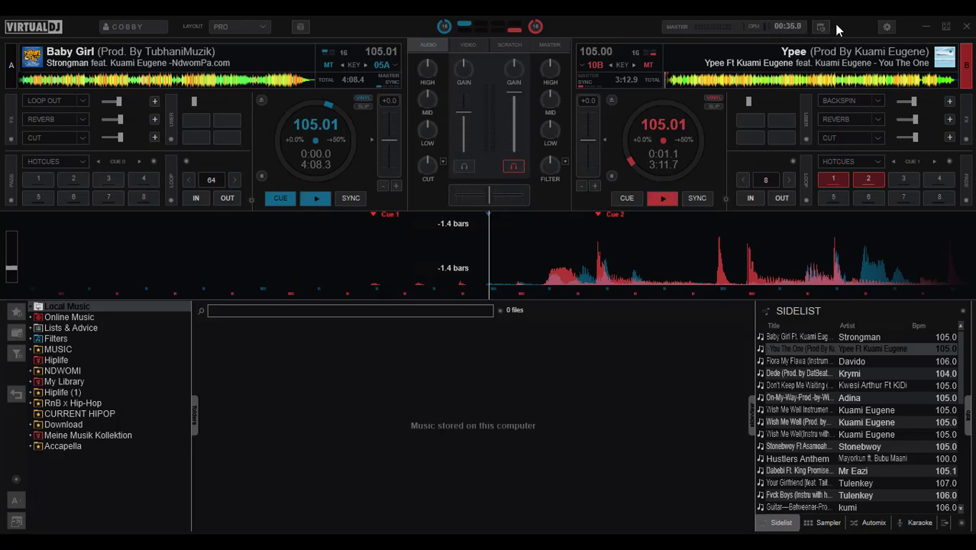
click(820, 26)
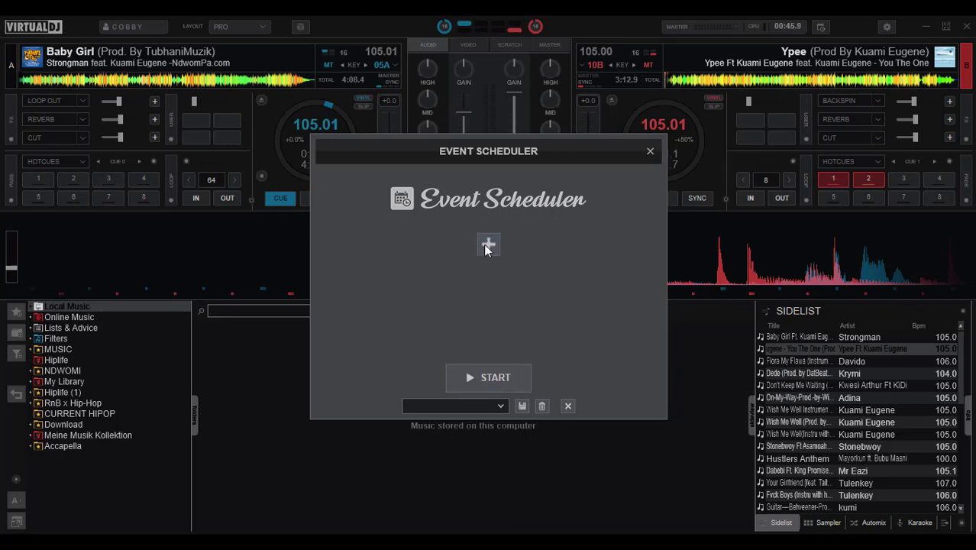
Browse the What actions for a new event item, cancel it, and close the scheduler
click(487, 244)
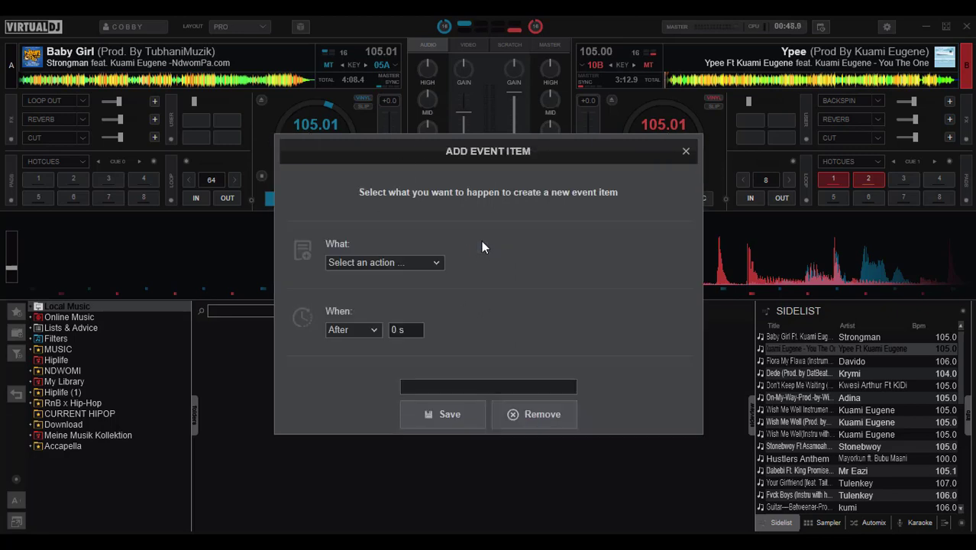
click(385, 262)
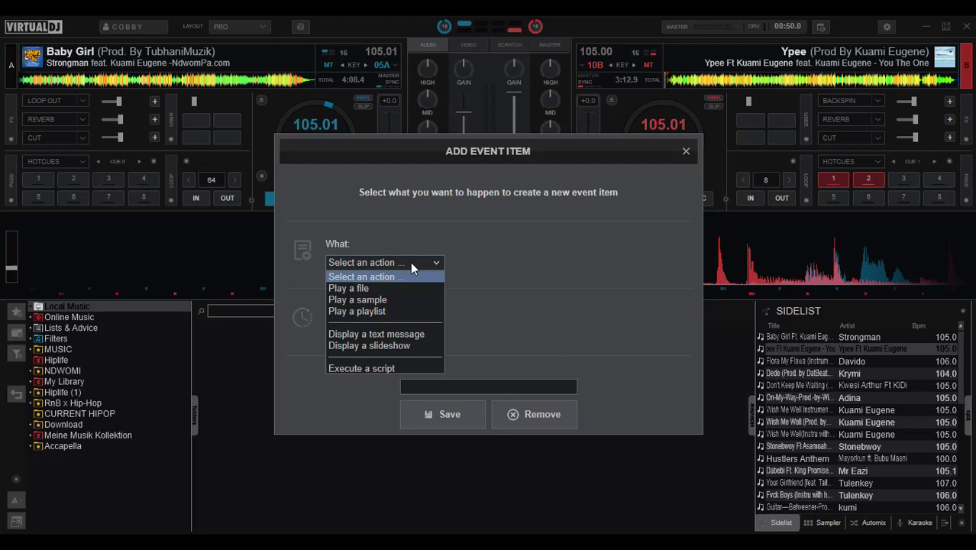
mouse_move(391, 311)
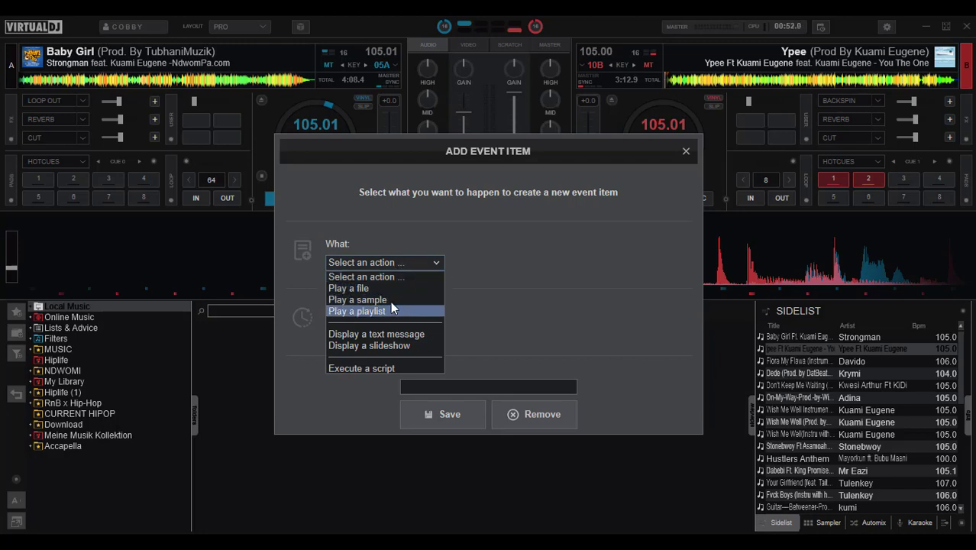
mouse_move(369, 345)
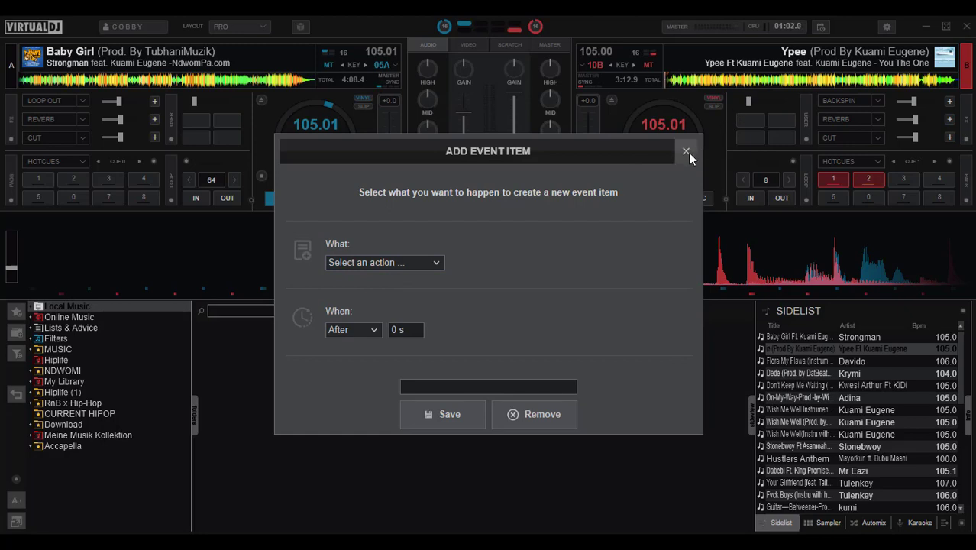
click(686, 152)
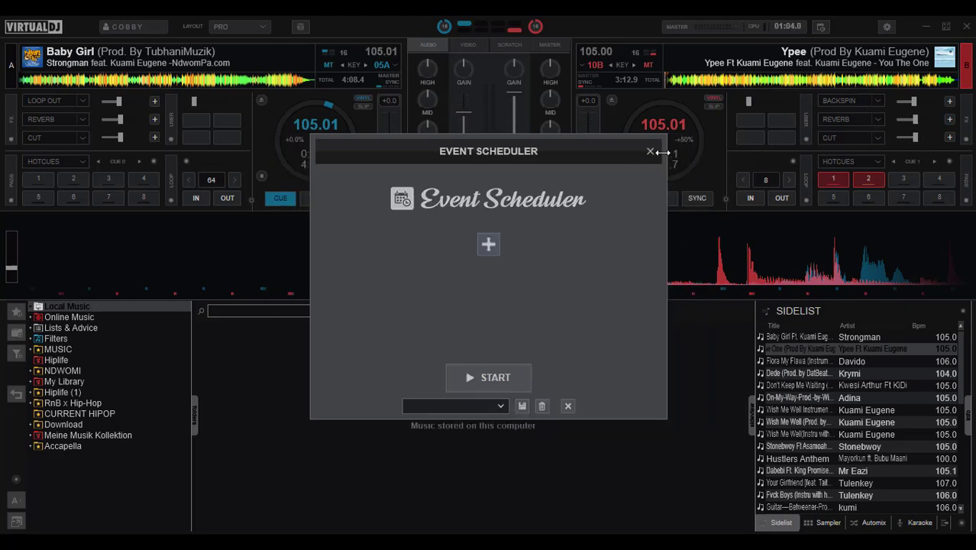
click(890, 27)
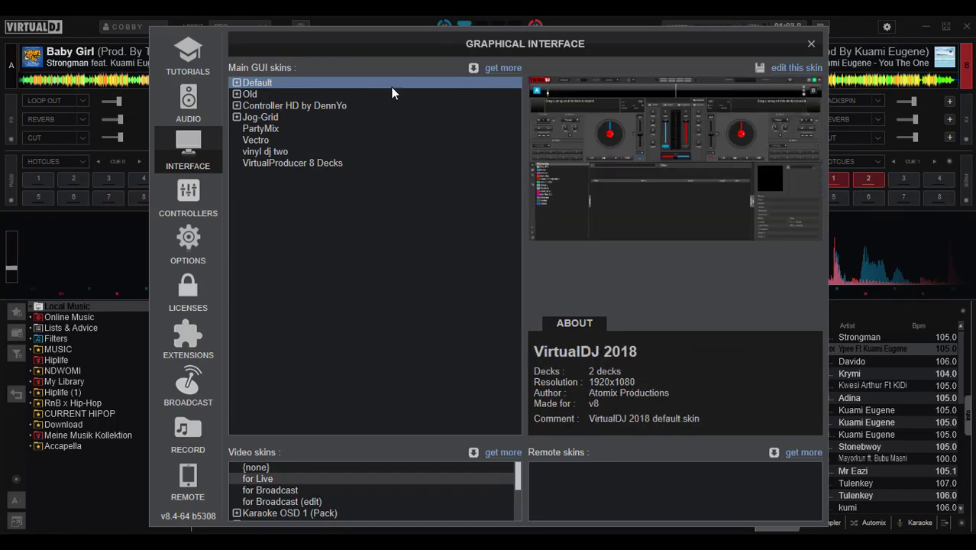
Preview Controller HD and Vectro skins and the get-more skins catalogue, then close settings
click(294, 106)
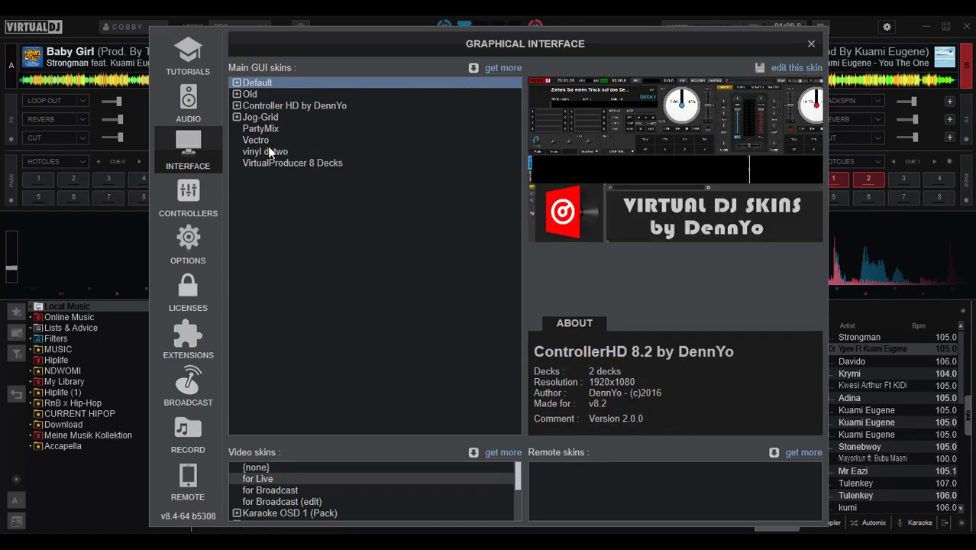
click(256, 140)
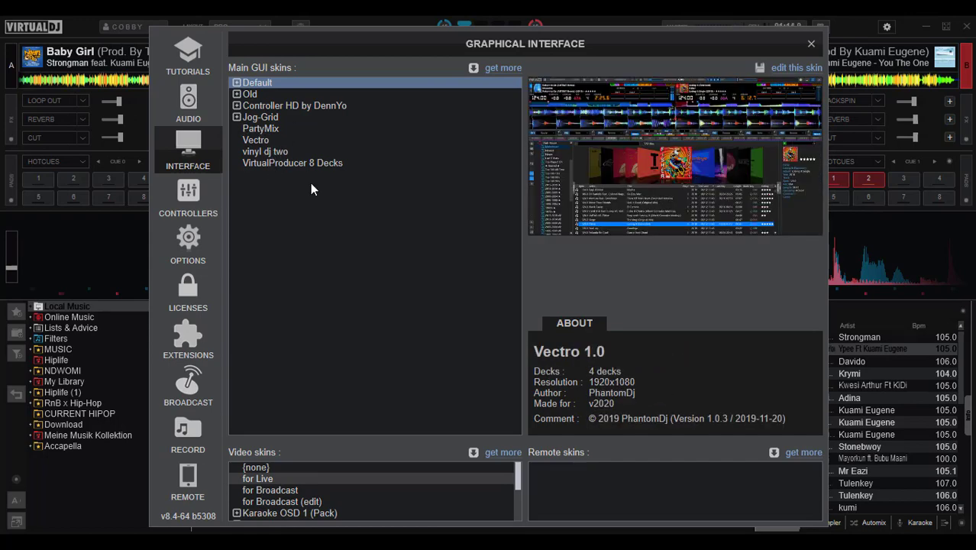
click(187, 338)
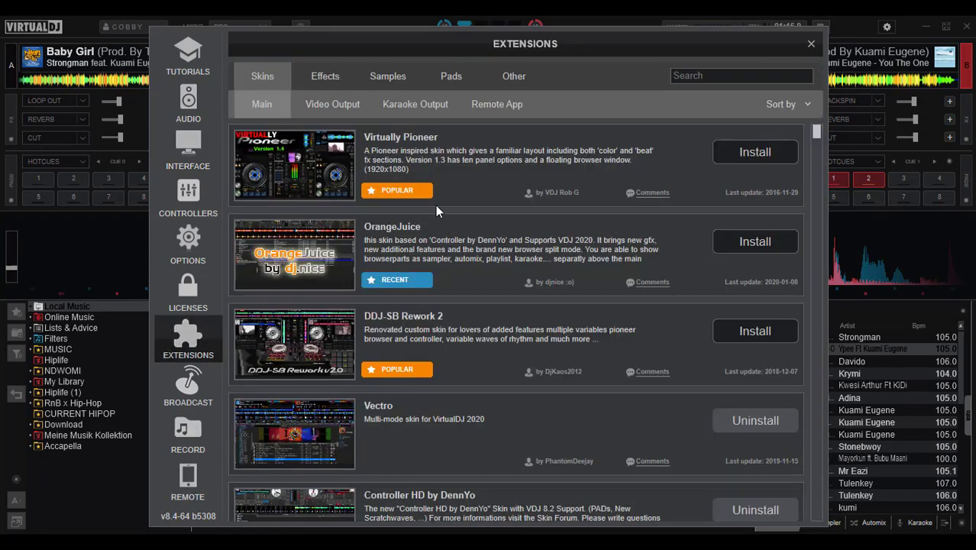
mouse_move(809, 43)
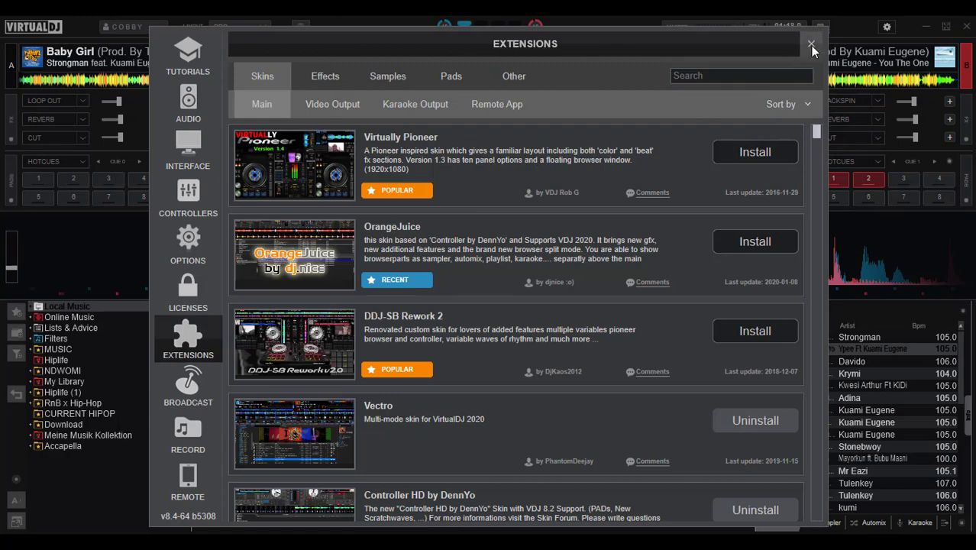
click(809, 45)
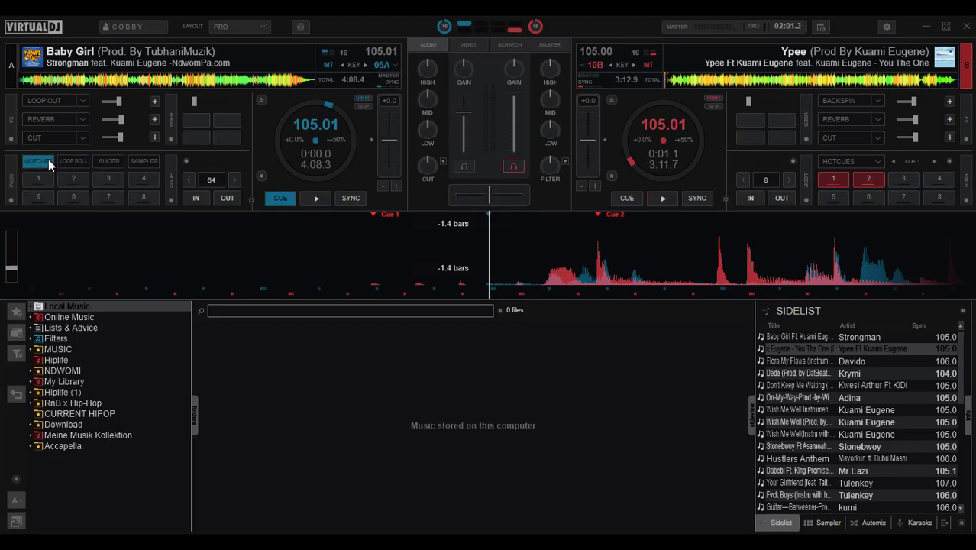
Switch deck A's pad mode selector to HOTCUES
click(38, 161)
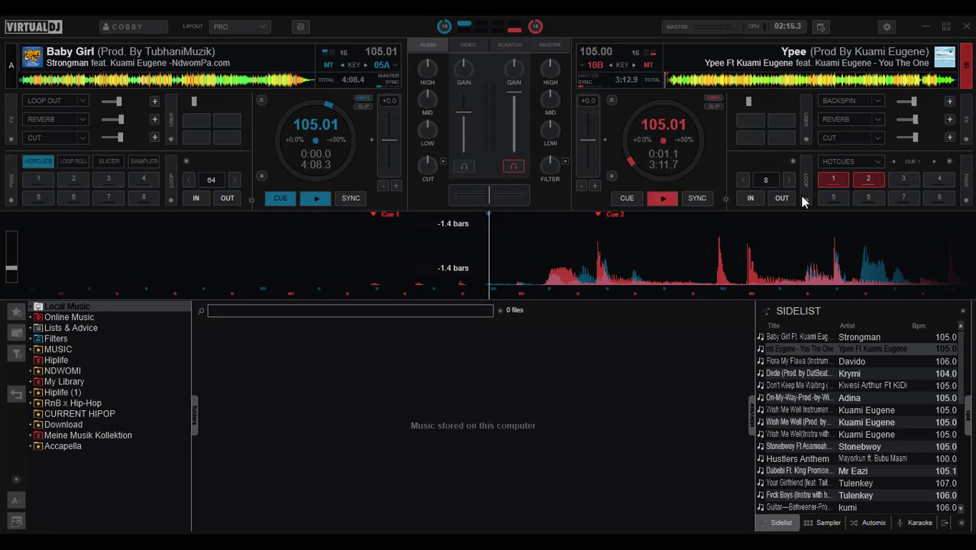
mouse_move(418, 99)
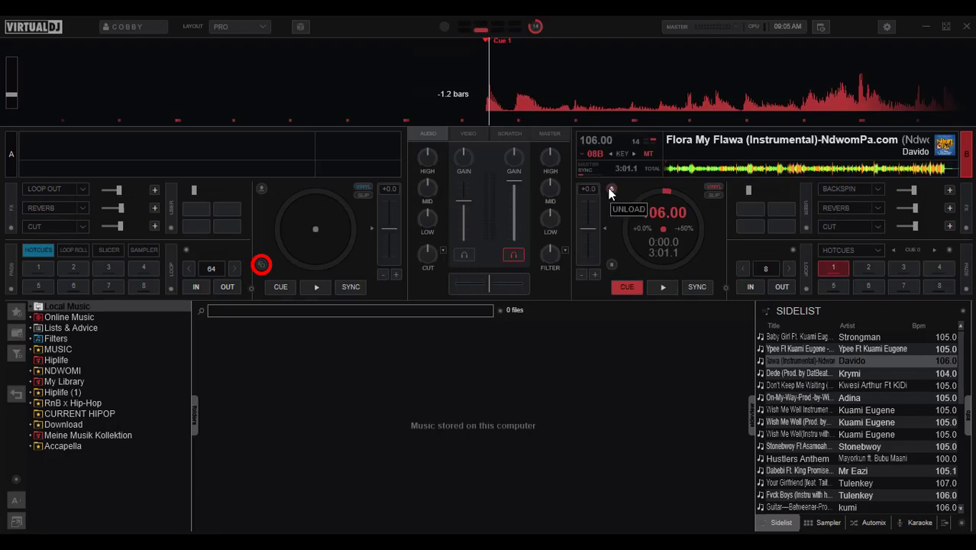
mouse_move(638, 268)
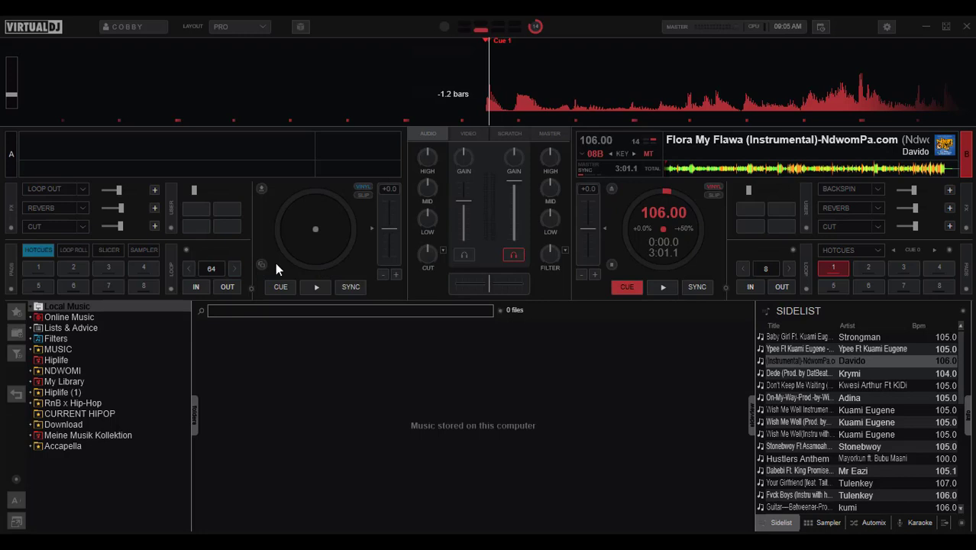
mouse_move(262, 265)
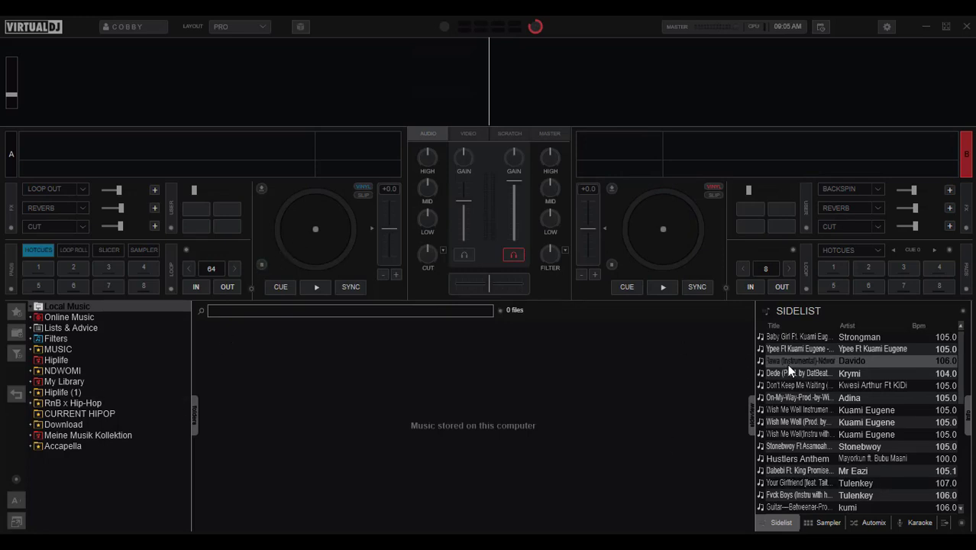
mouse_move(689, 226)
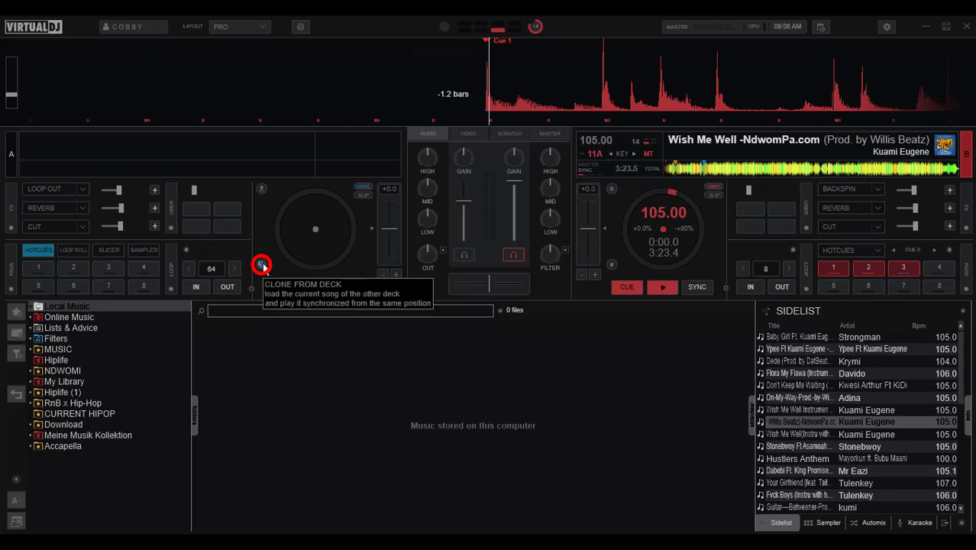
mouse_move(293, 202)
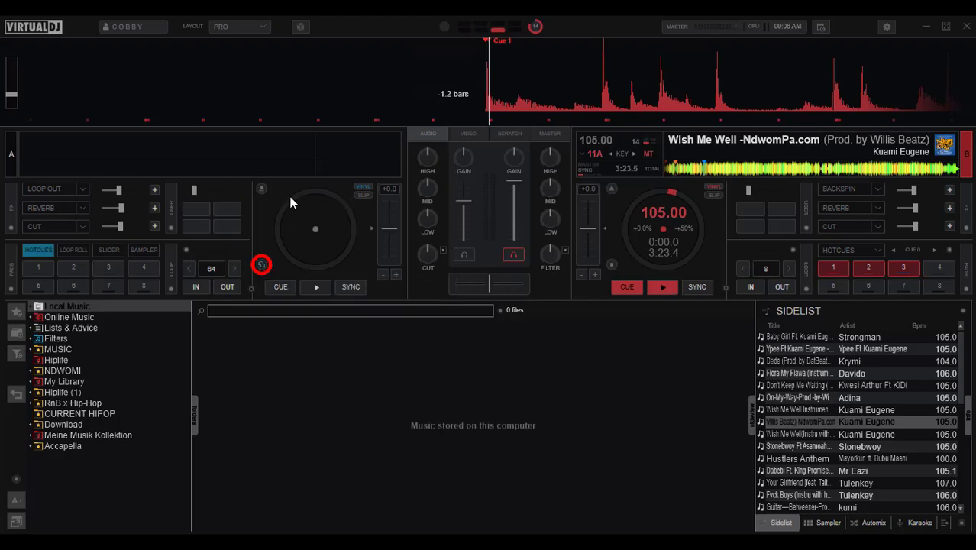
mouse_move(261, 265)
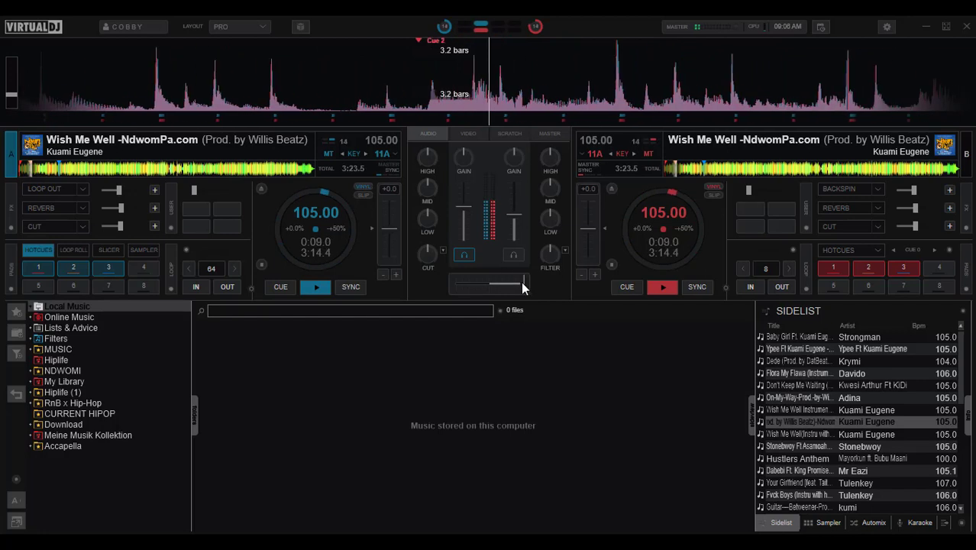
Press CUE on deck 1 to stop Wish Me Well at its start
click(626, 286)
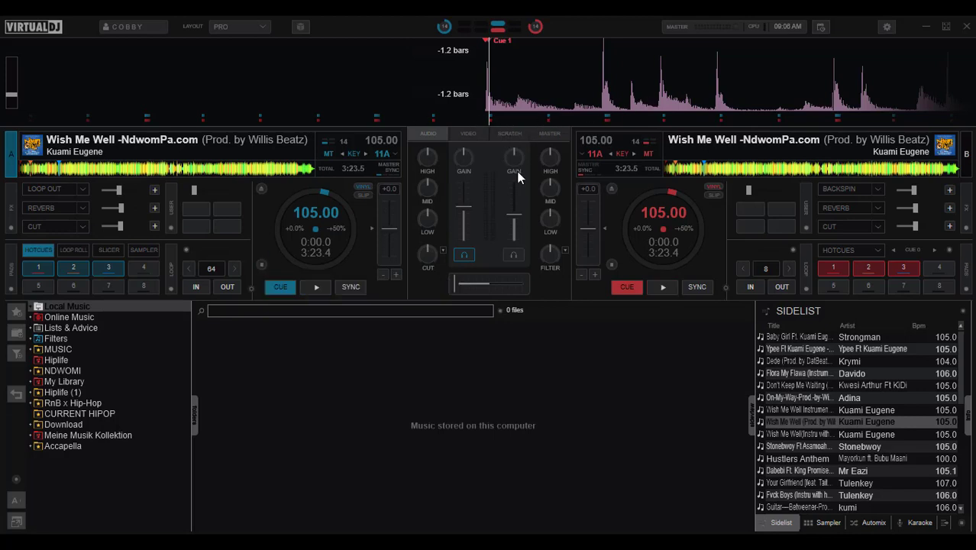
mouse_move(505, 208)
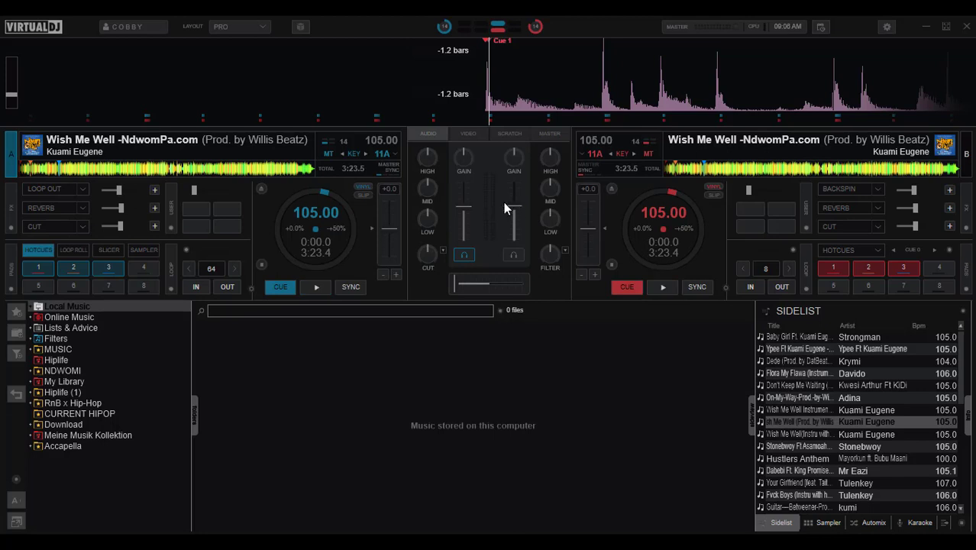
mouse_move(443, 244)
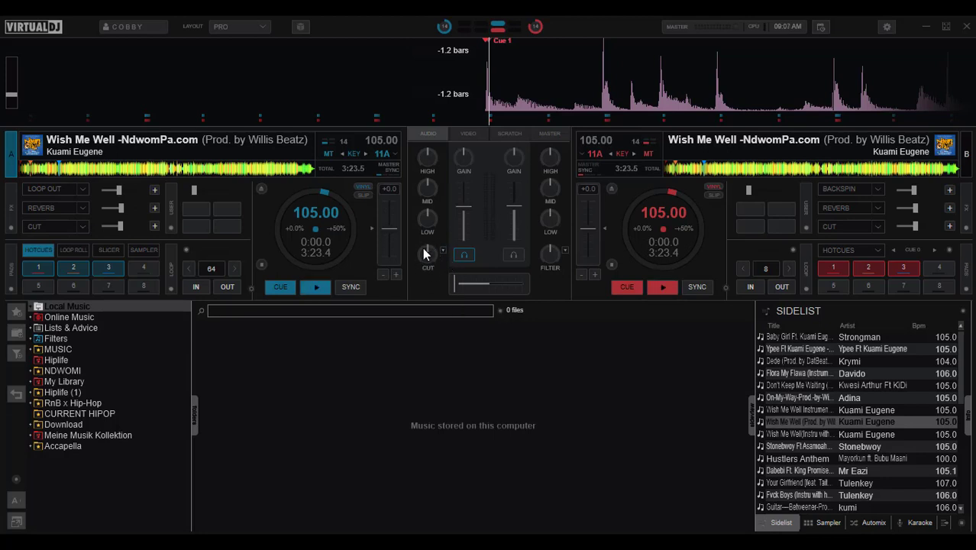
mouse_move(426, 254)
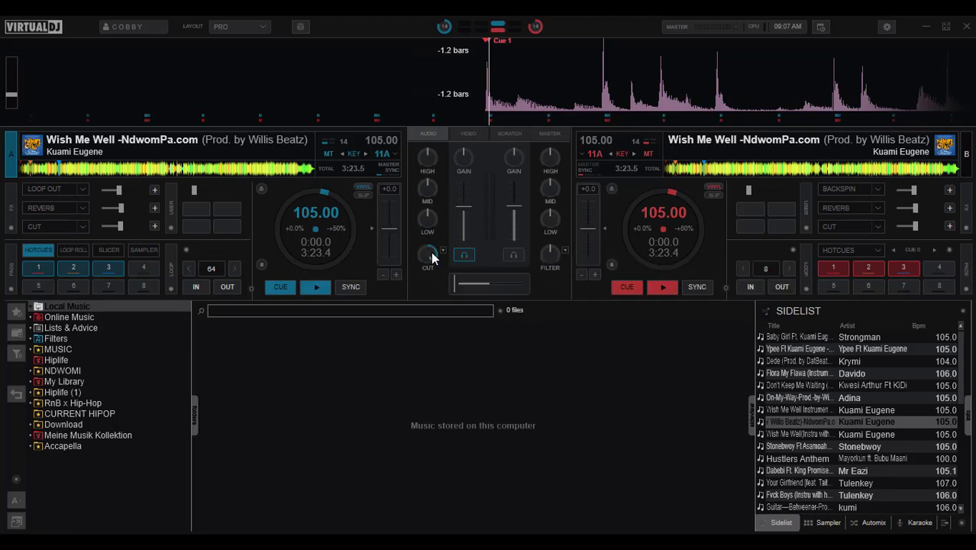
mouse_move(427, 254)
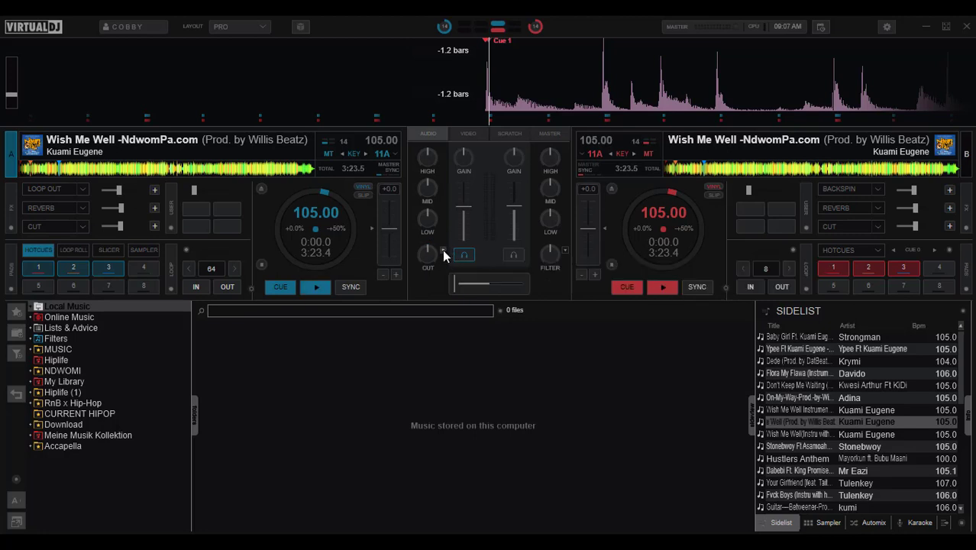
Choose Filter instead of Cut from deck 1's color effects list
click(464, 254)
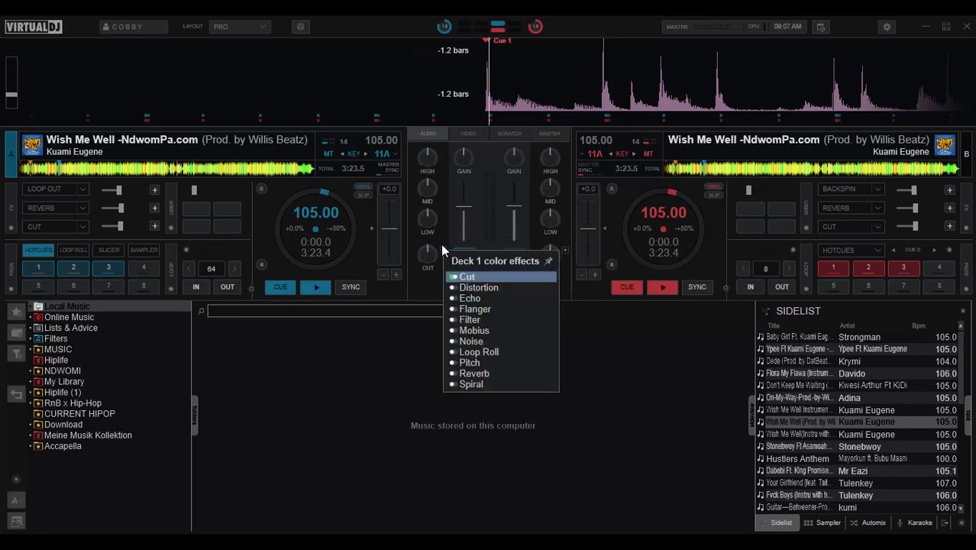
mouse_move(468, 319)
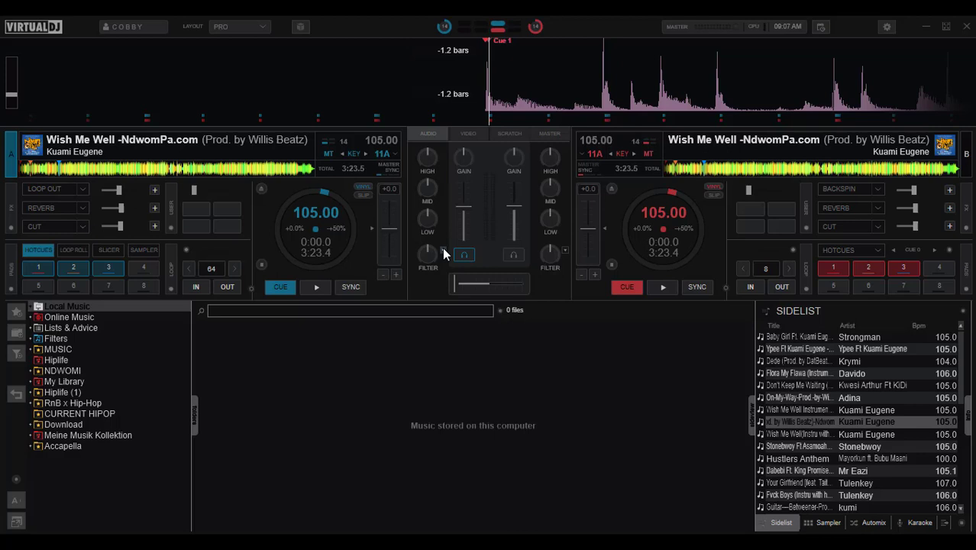
click(463, 254)
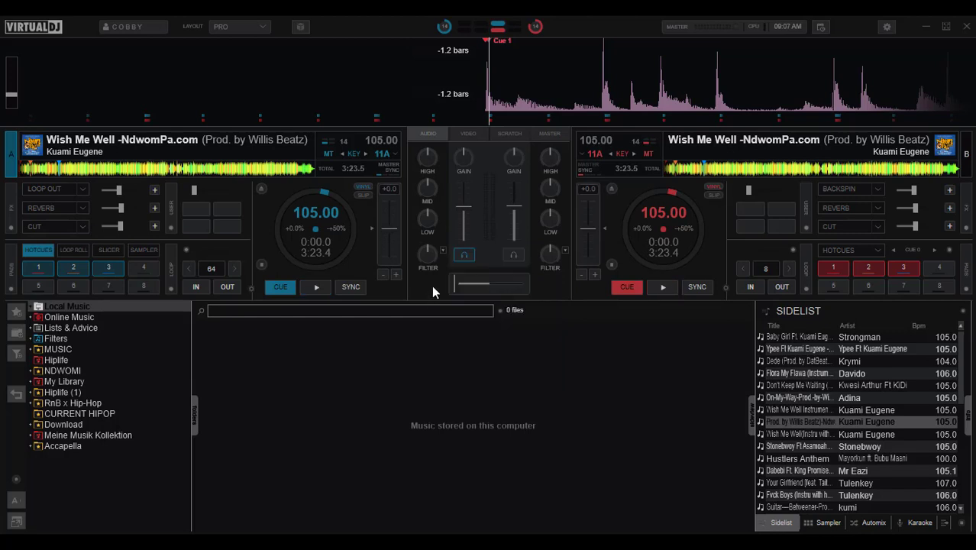
mouse_move(428, 260)
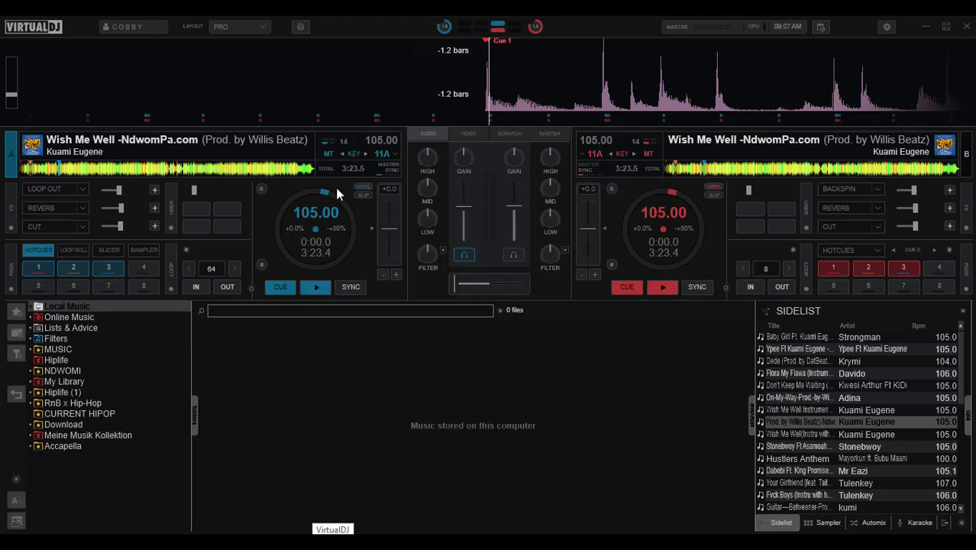
mouse_move(366, 219)
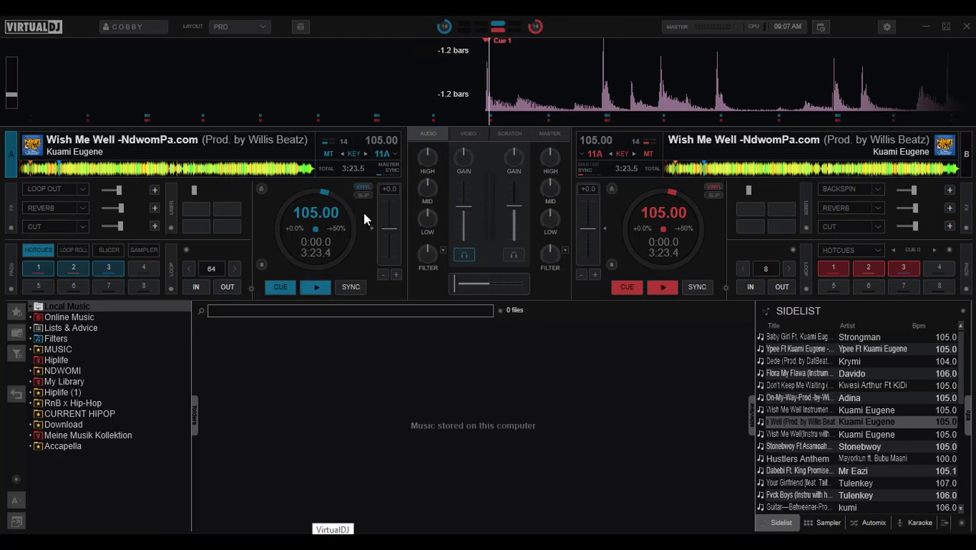
mouse_move(510, 219)
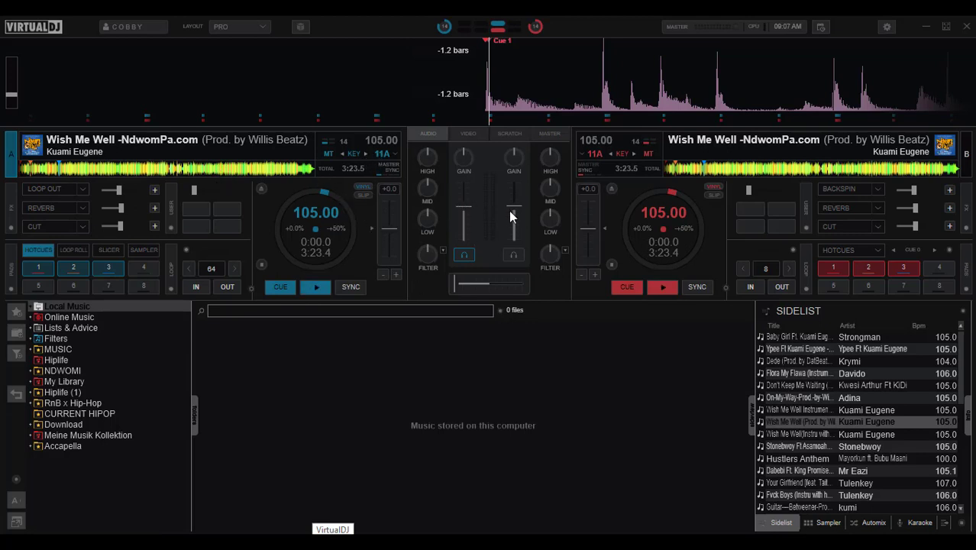
mouse_move(625, 188)
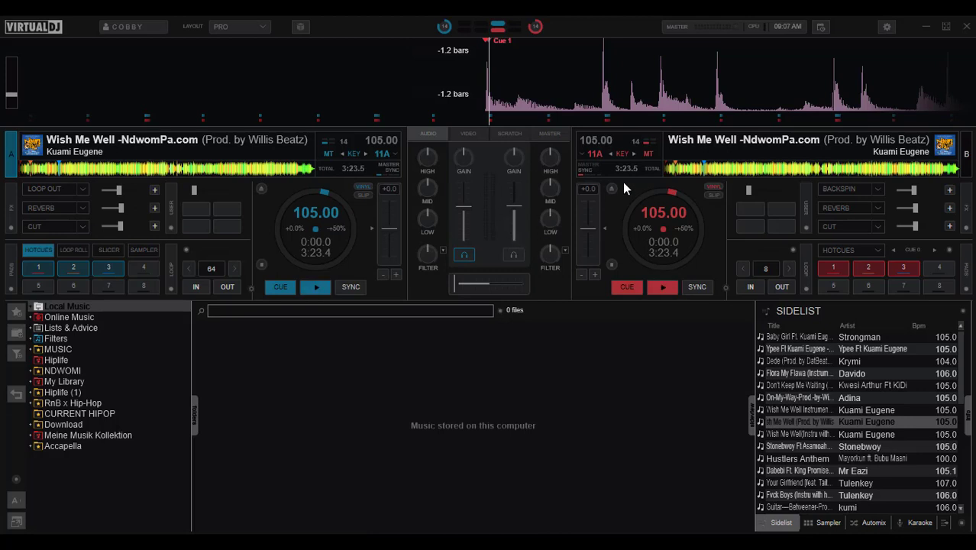
mouse_move(466, 74)
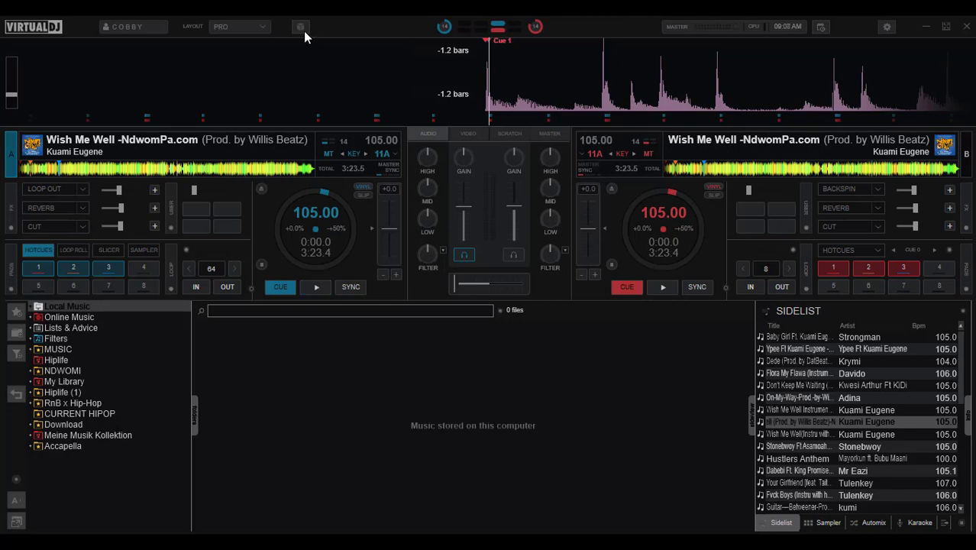
mouse_move(296, 27)
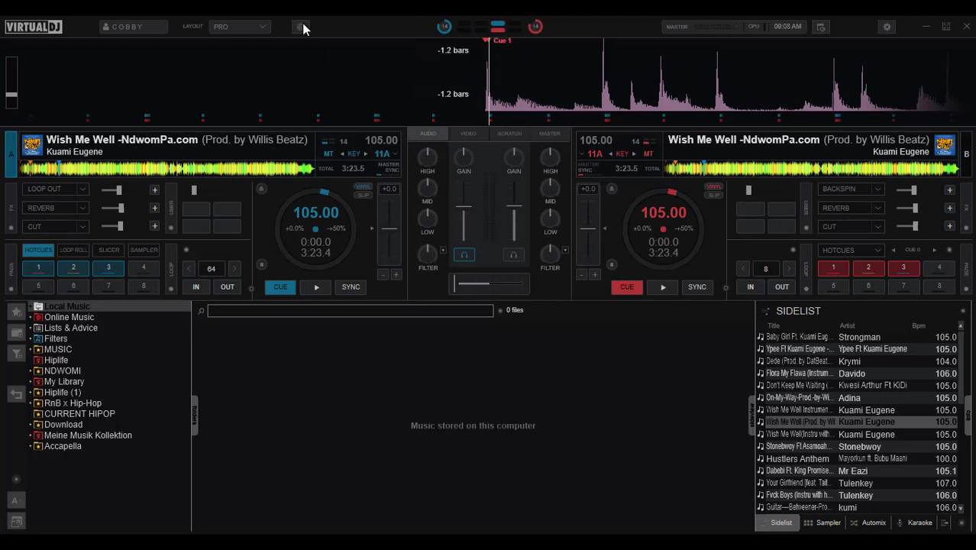
mouse_move(302, 47)
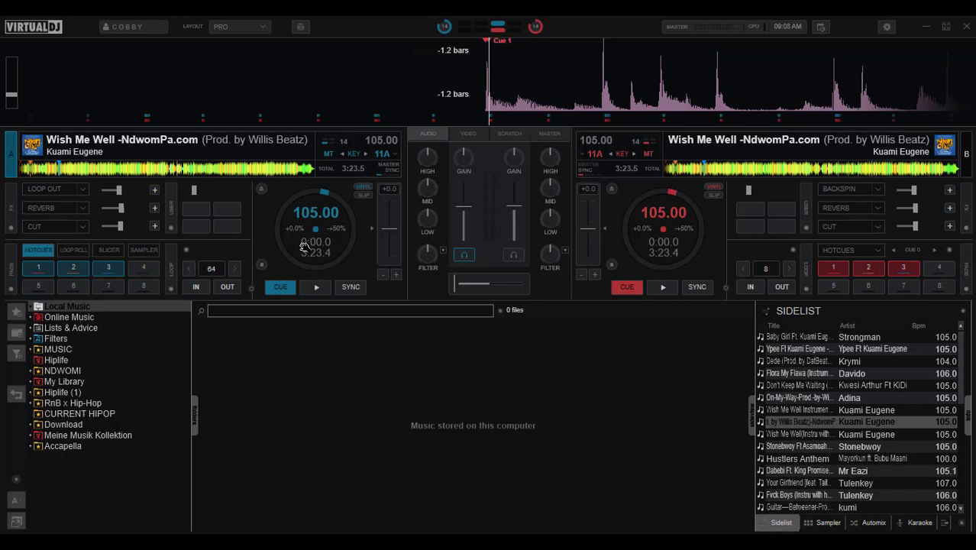
click(315, 287)
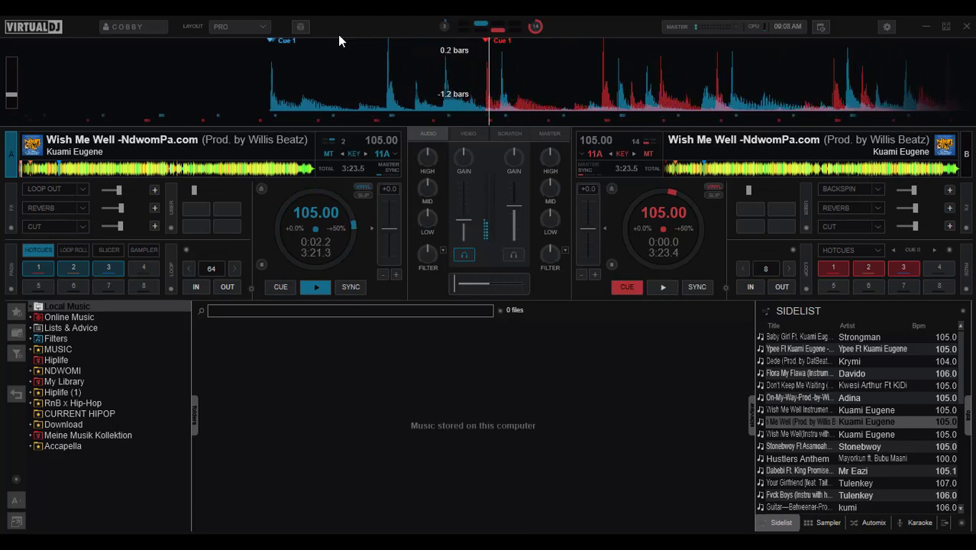
click(663, 287)
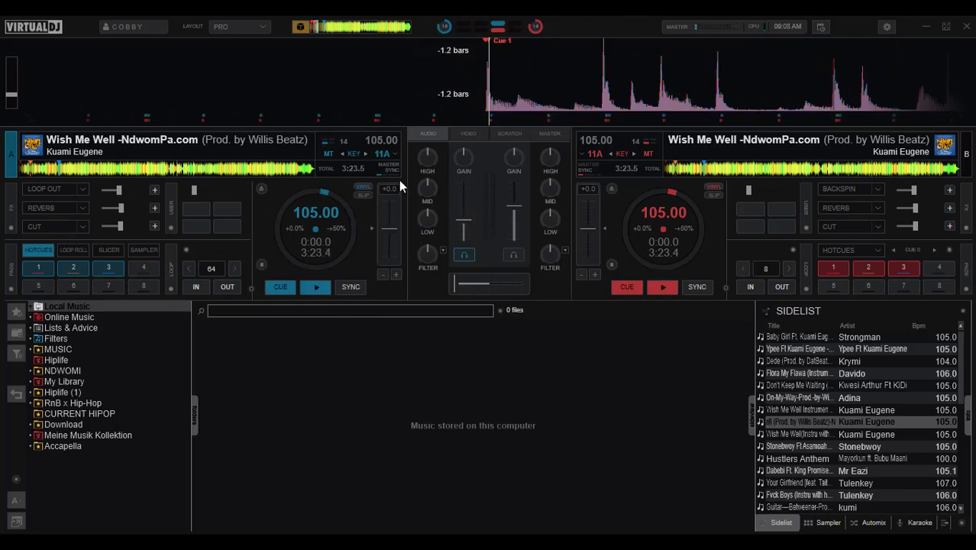
mouse_move(771, 61)
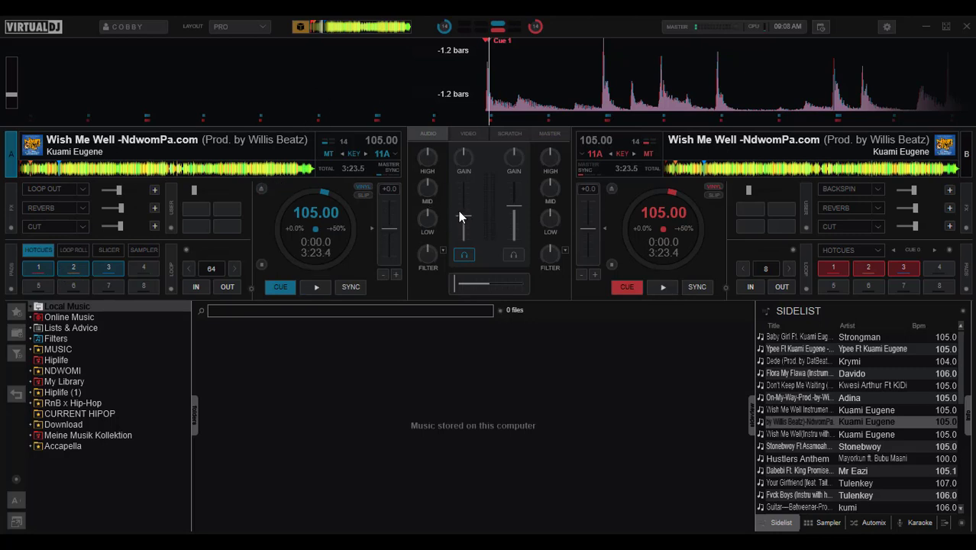
click(315, 287)
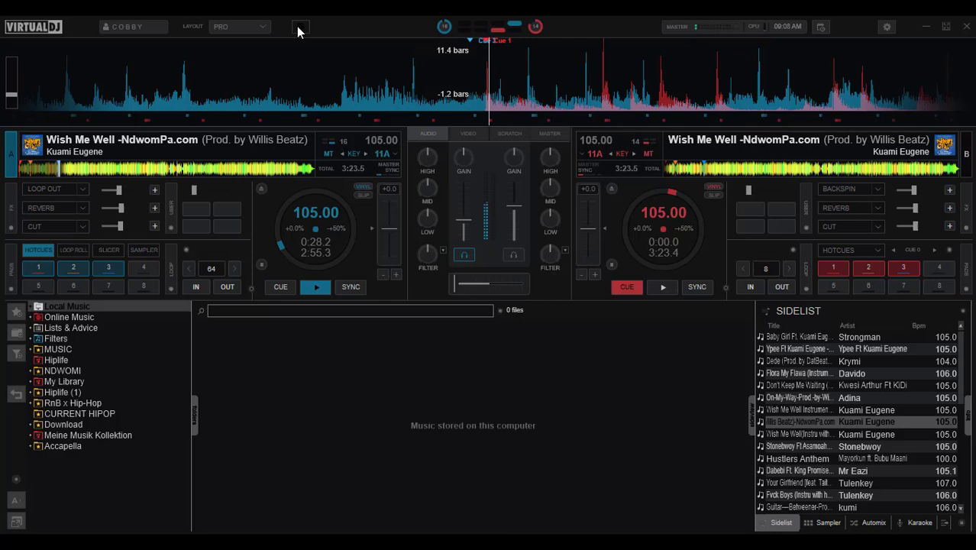
click(281, 287)
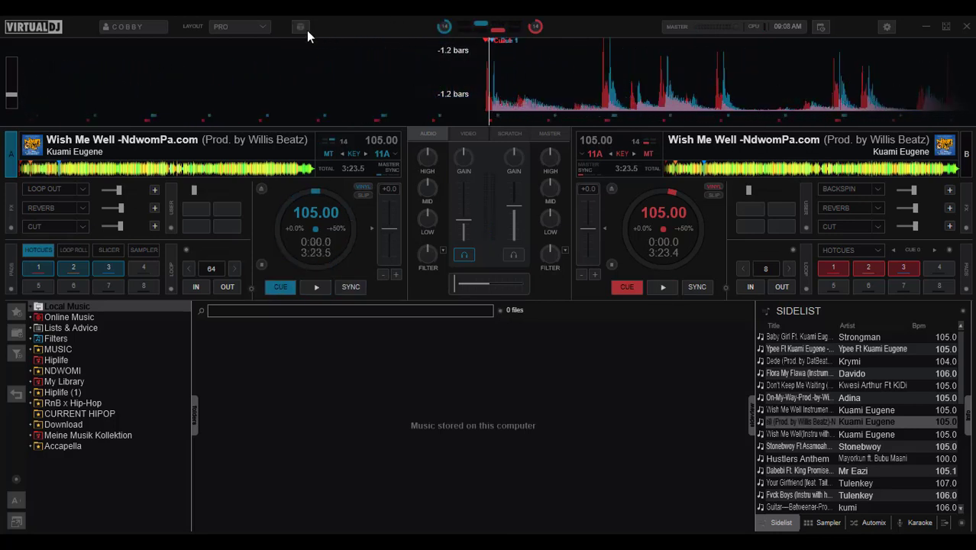
mouse_move(298, 27)
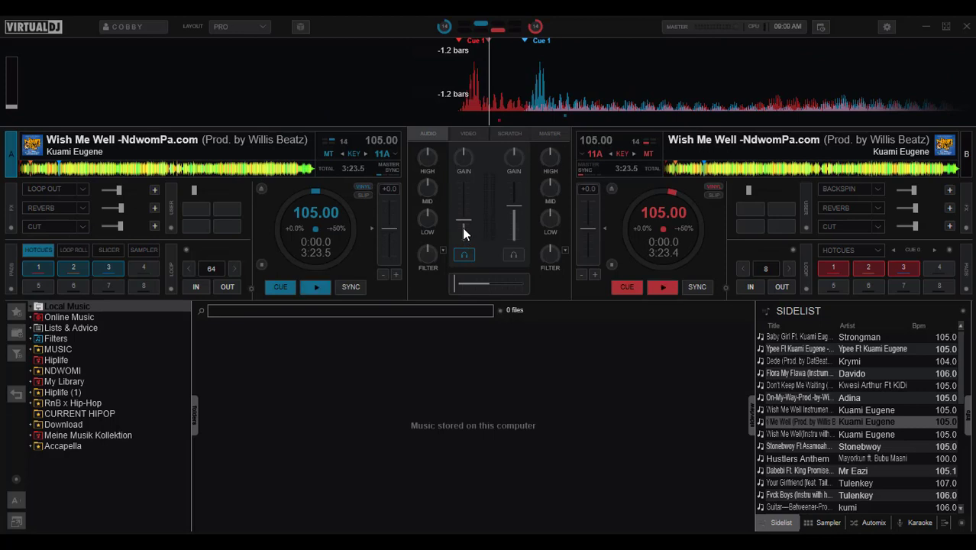
Press Play on deck A to start Wish Me Well
click(316, 287)
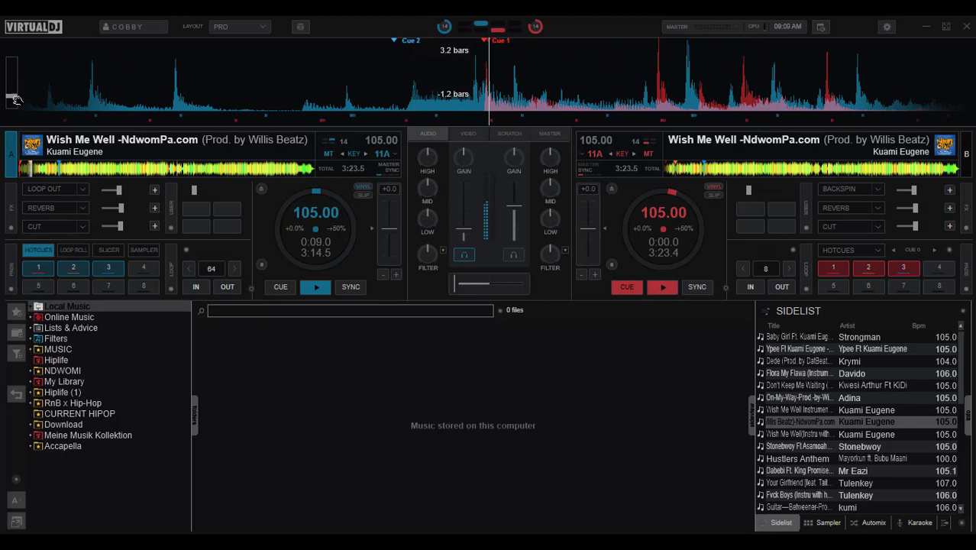
Press CUE on deck A to jump the playing track back to its cue point
click(280, 288)
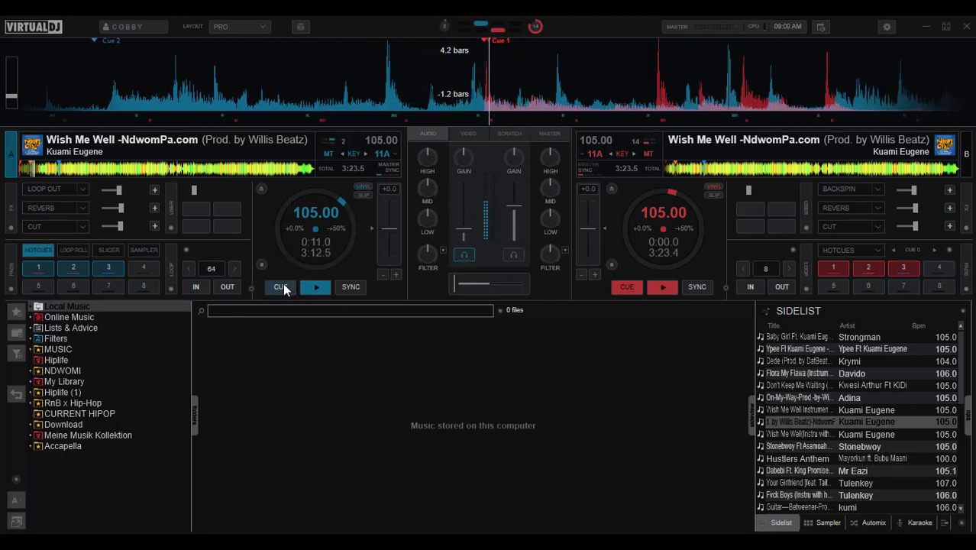